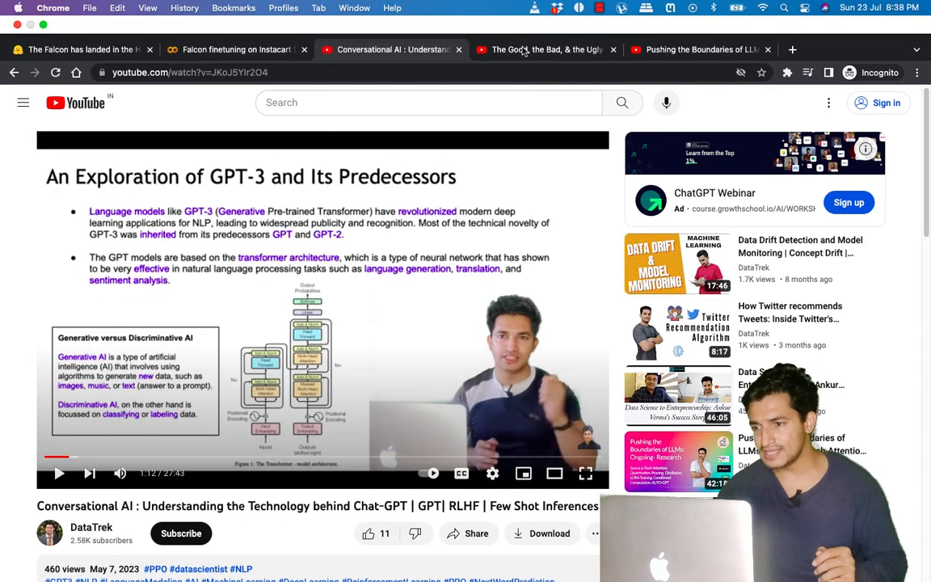
Step: Move through the YouTube video tabs to the 'Pushing the Boundaries of LLMs' video with its Chapters panel
click(547, 48)
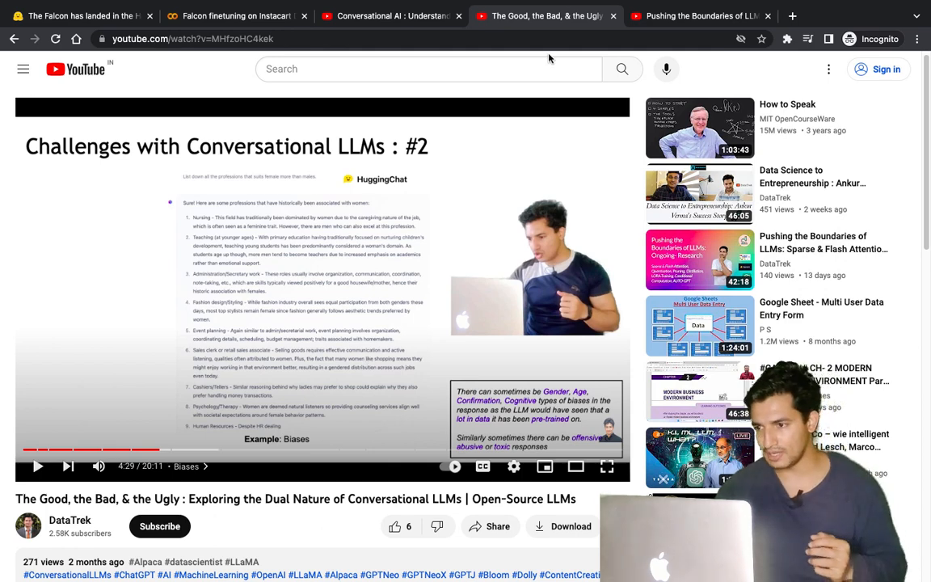
click(701, 16)
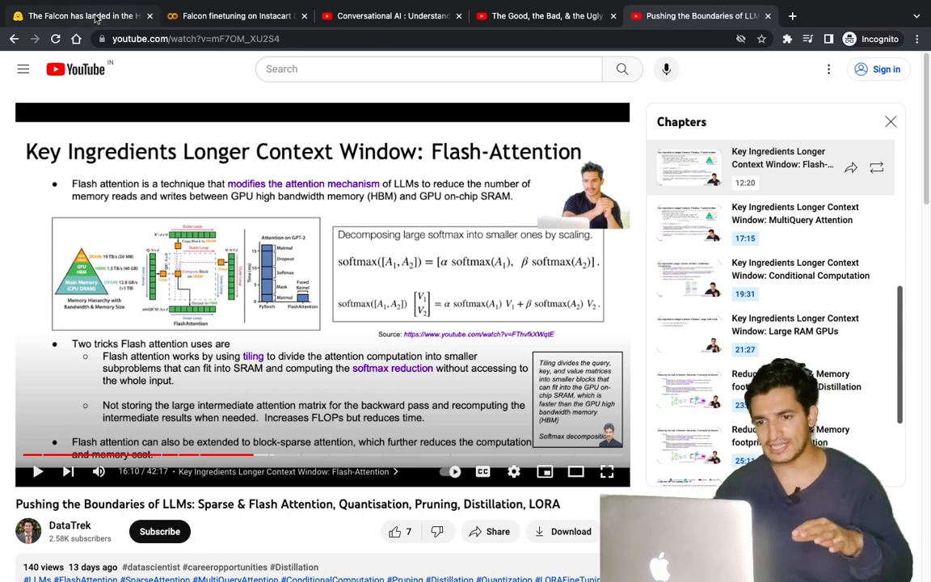
Step: Bring up 'The Falcon has landed' post and read down to 'The Falcon models' section
click(81, 16)
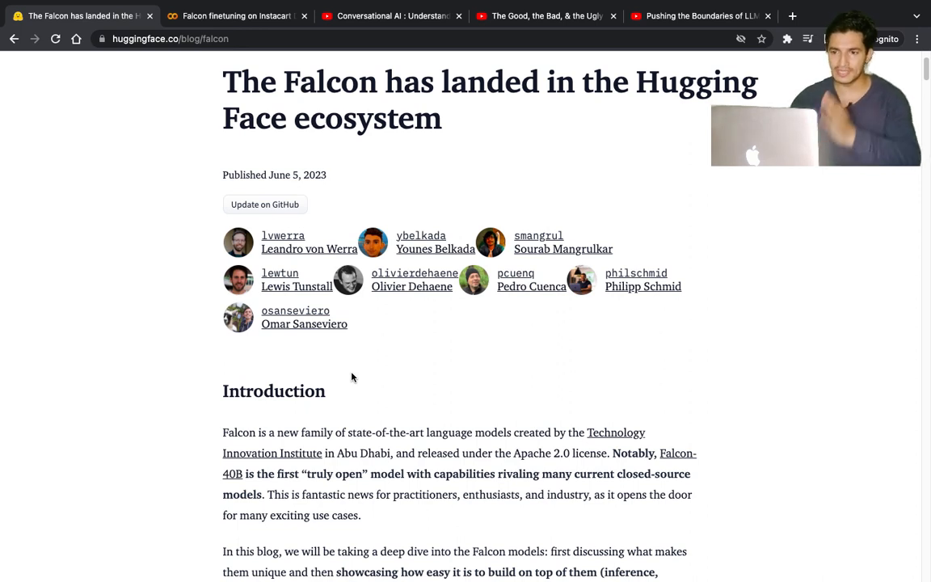
mouse_move(622, 113)
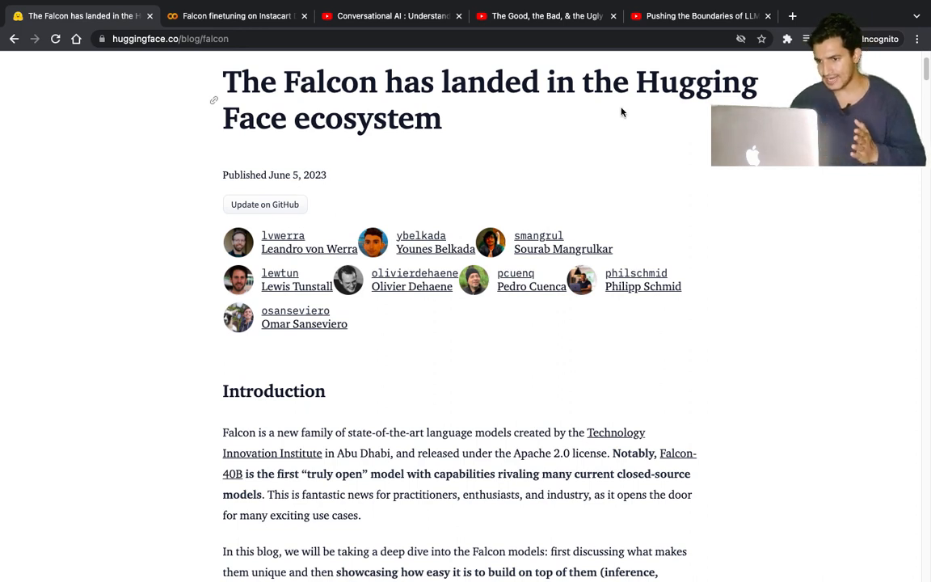
mouse_move(482, 405)
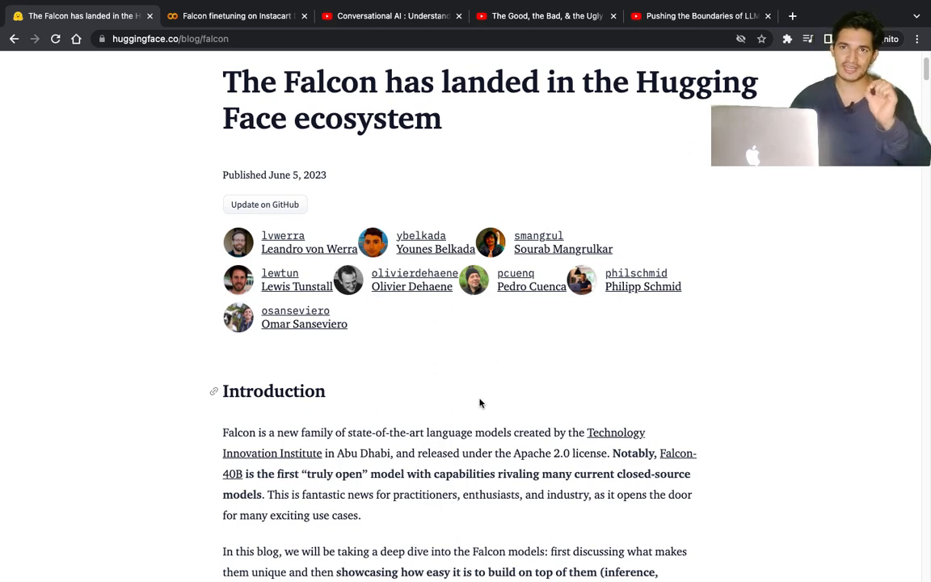
mouse_move(447, 448)
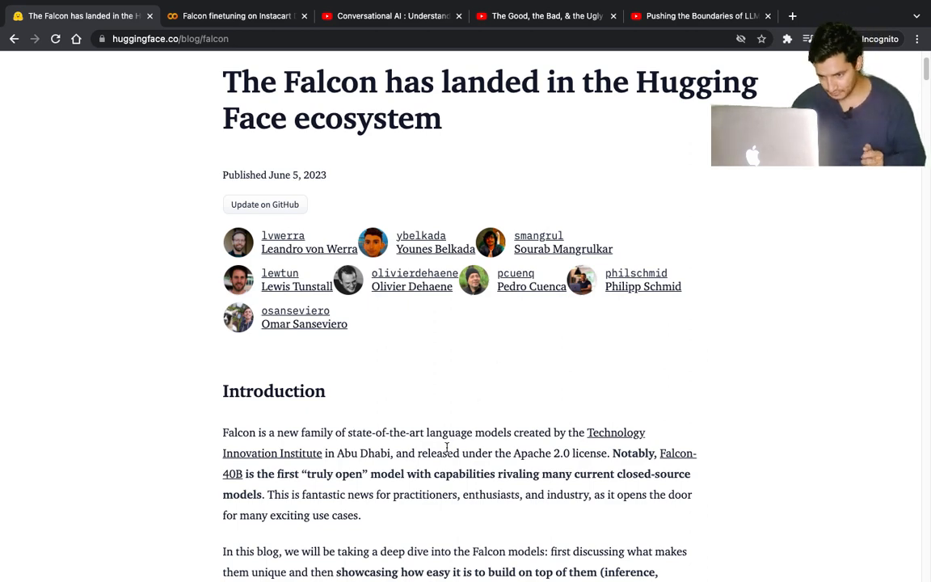
scroll(down, 3)
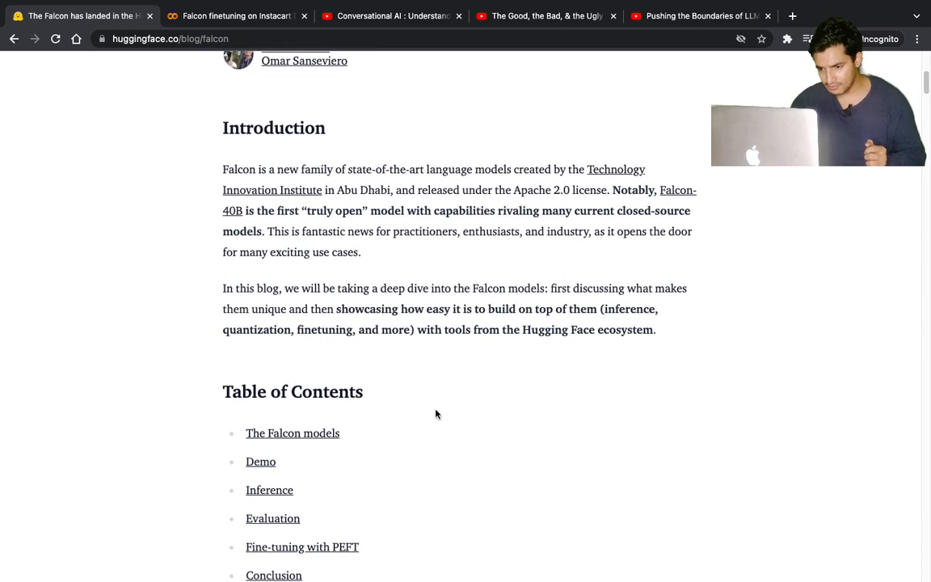
scroll(down, 3)
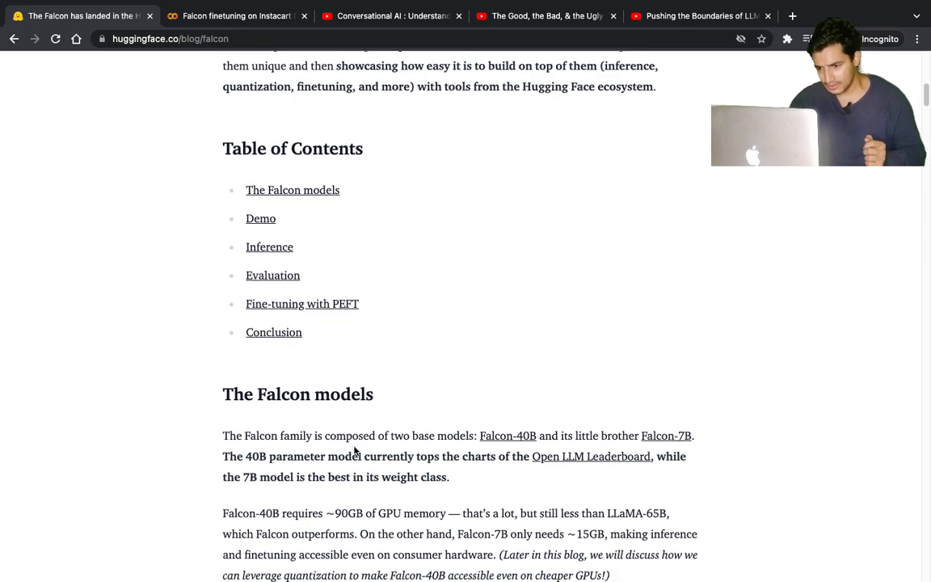
scroll(down, 3)
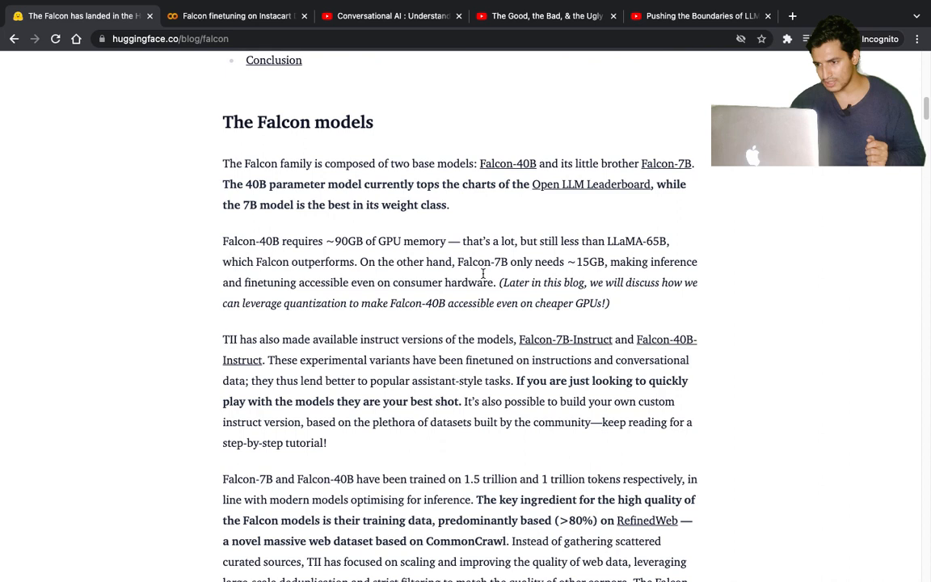
mouse_move(535, 171)
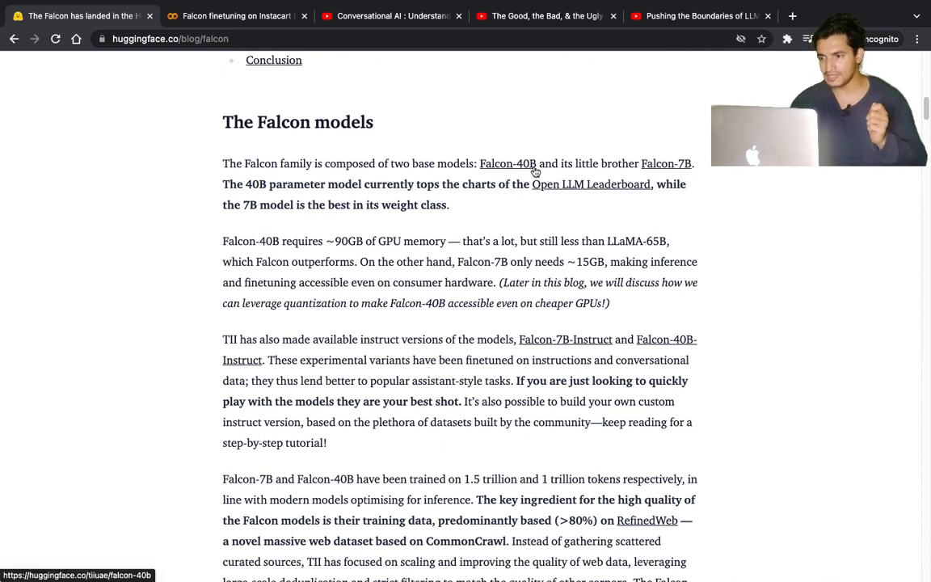
mouse_move(666, 163)
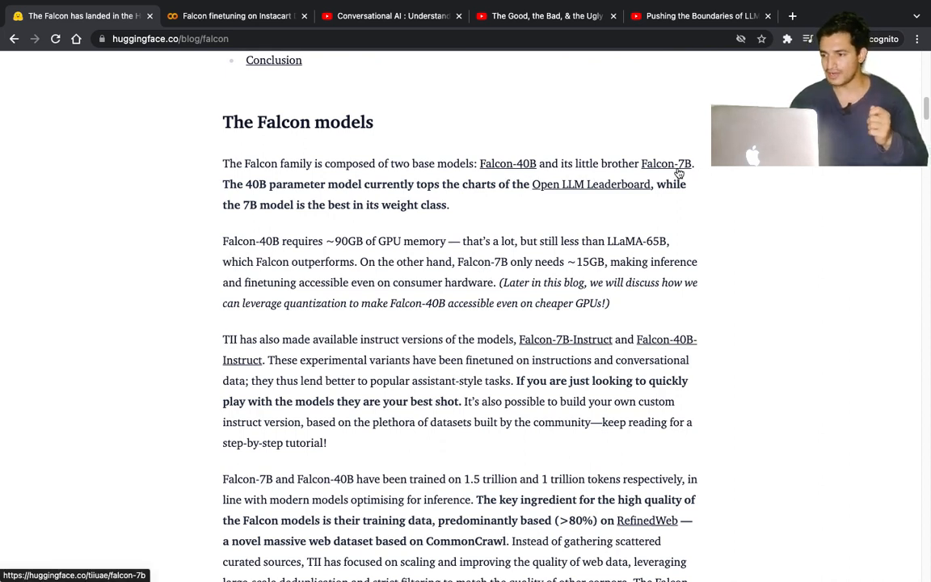
mouse_move(331, 201)
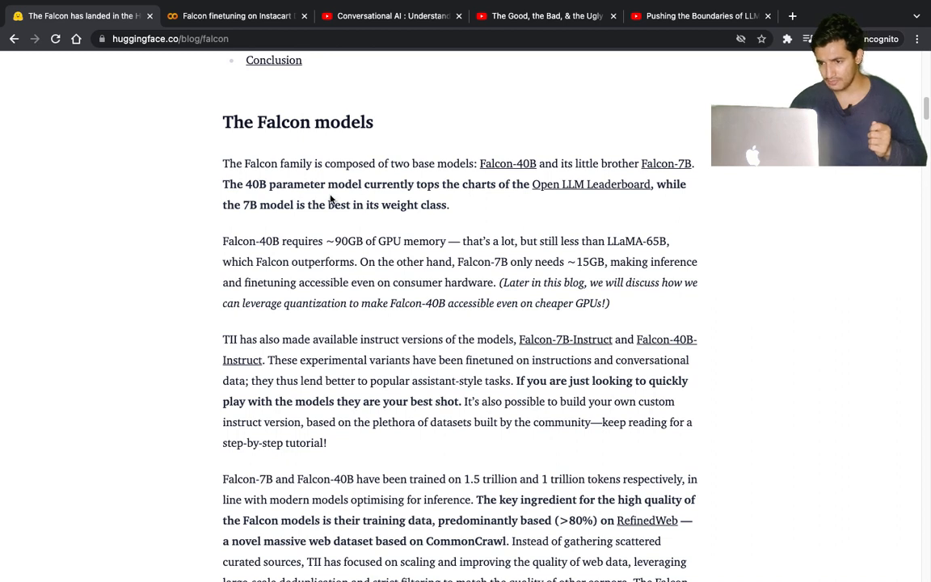
mouse_move(530, 197)
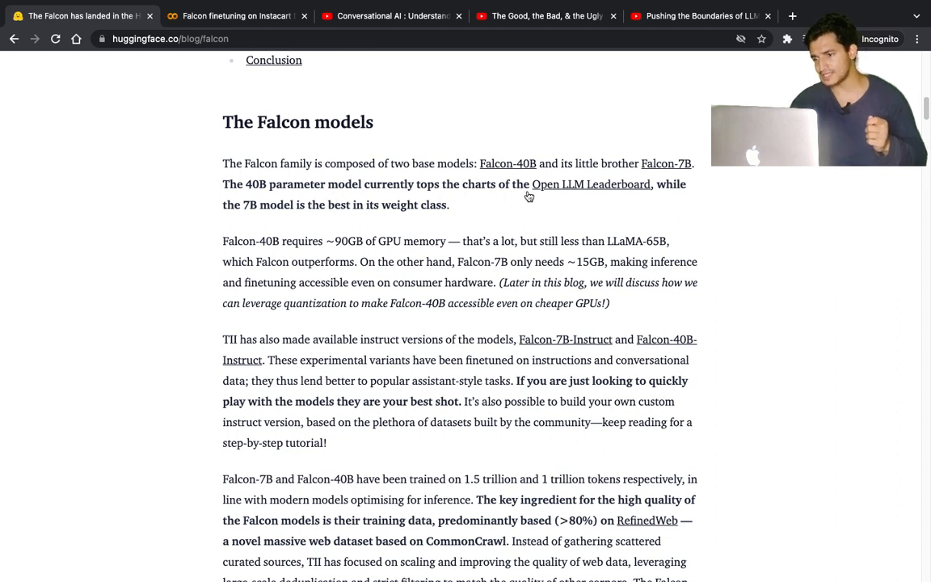
mouse_move(585, 198)
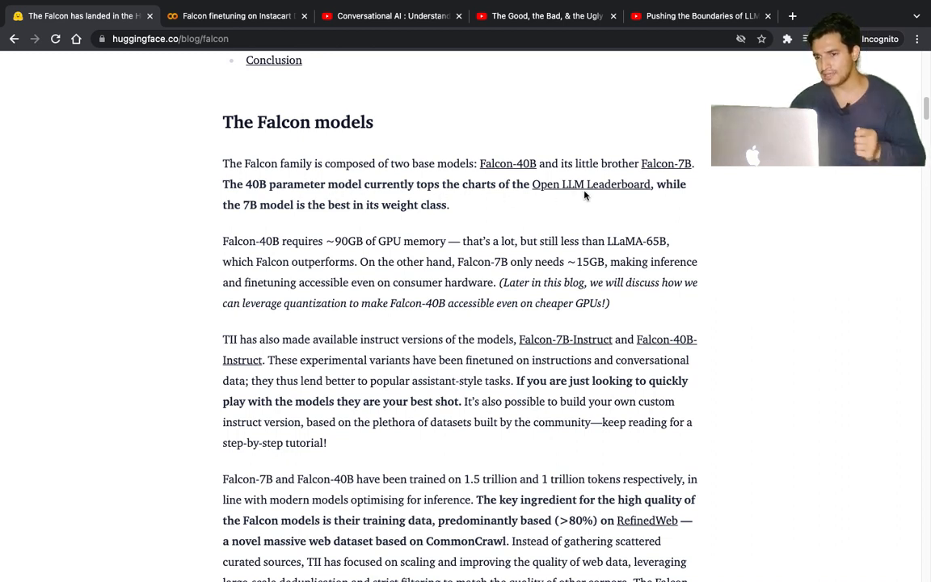
Step: Open the Open LLM Leaderboard in a new tab and search it for 'falcon'
right_click(592, 184)
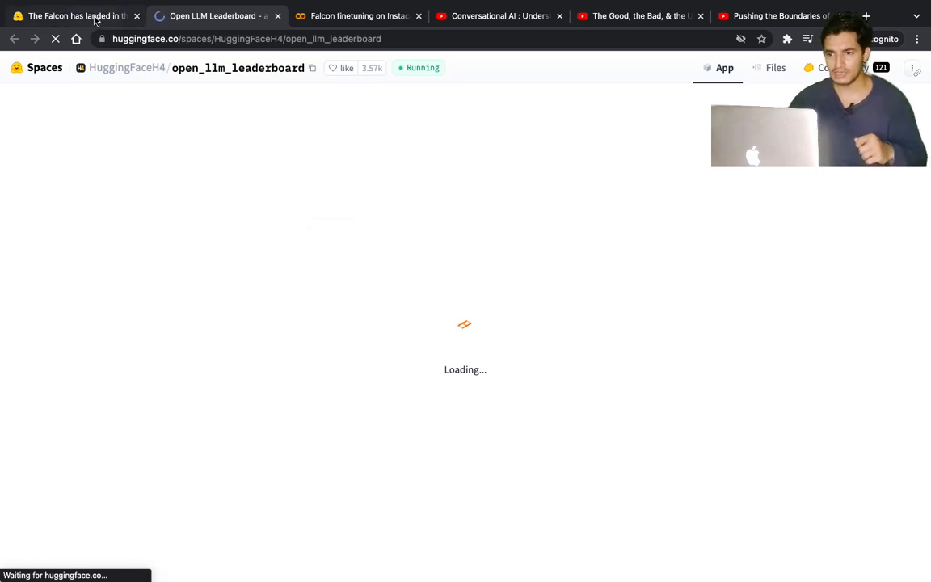
click(73, 16)
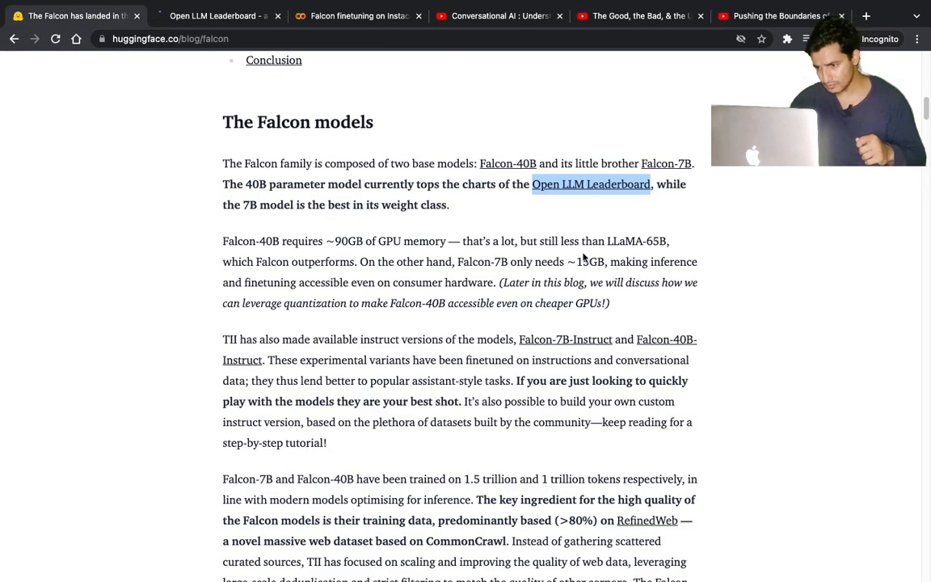
mouse_move(501, 275)
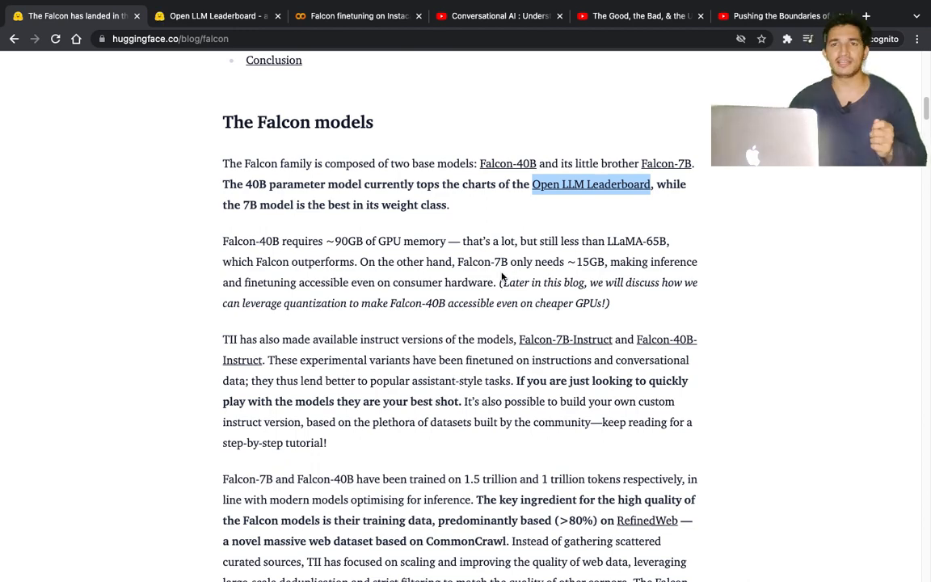
click(212, 16)
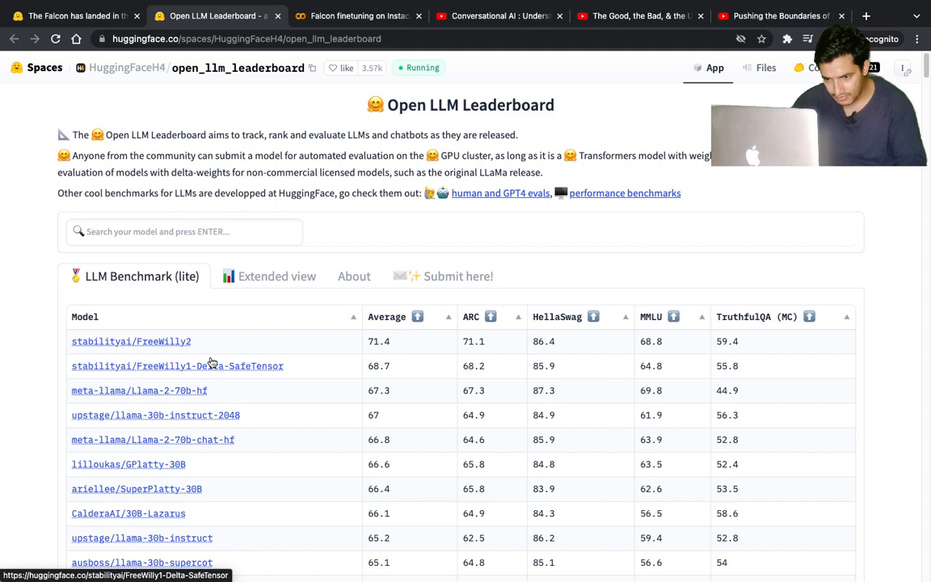
key(ctrl+f)
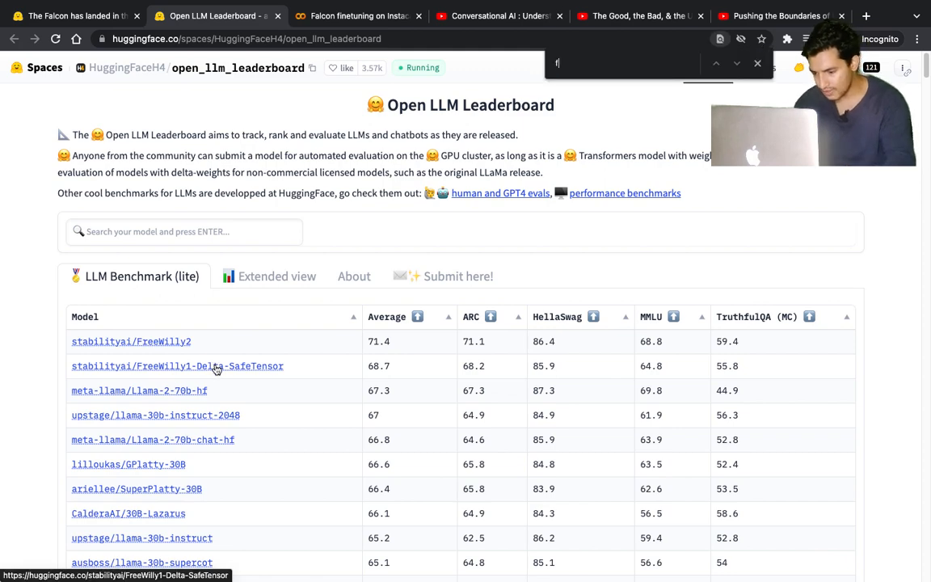
text(falcon)
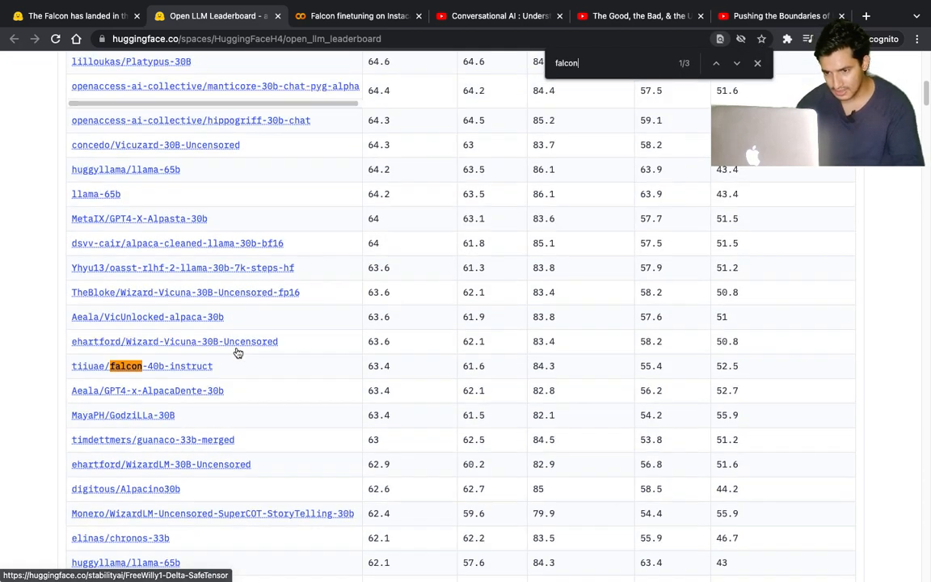
scroll(up, 3)
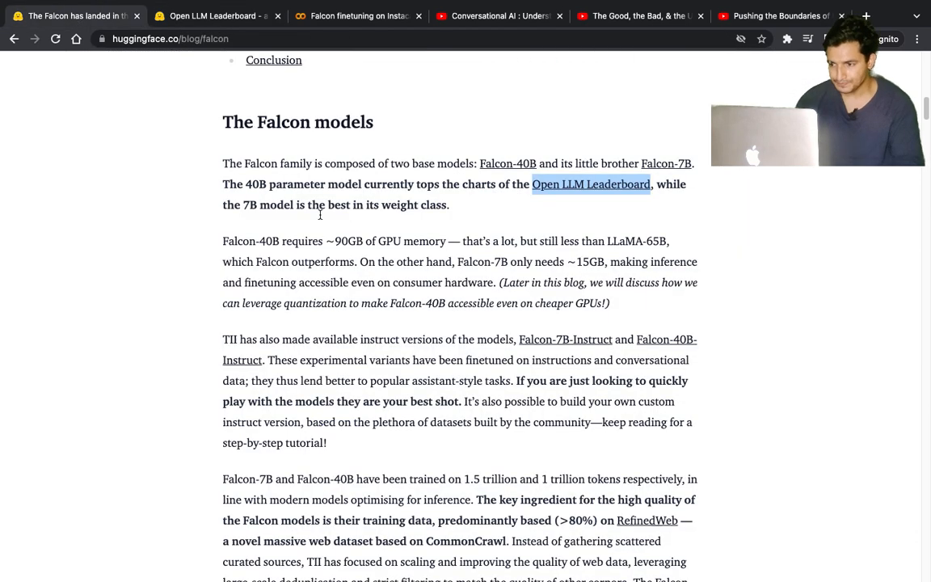
mouse_move(519, 354)
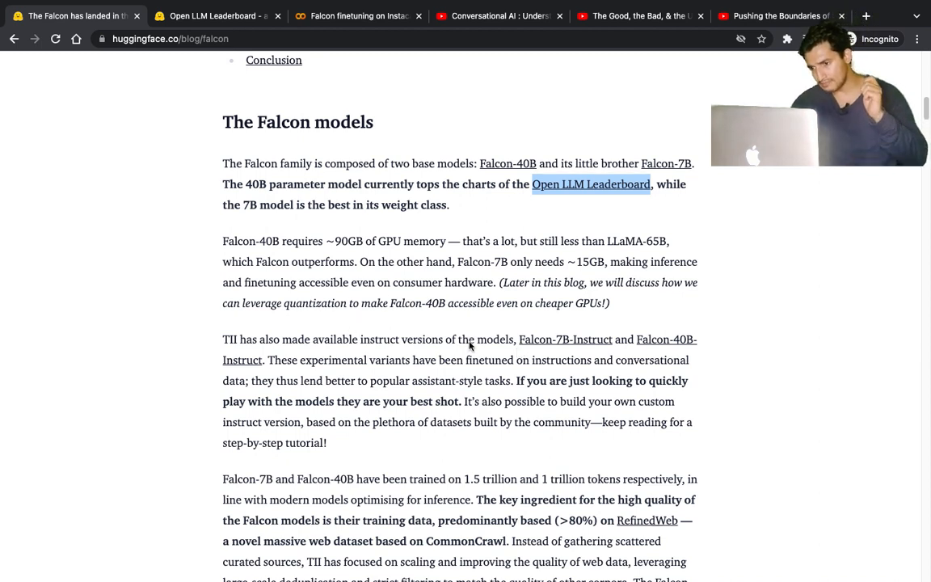
mouse_move(692, 177)
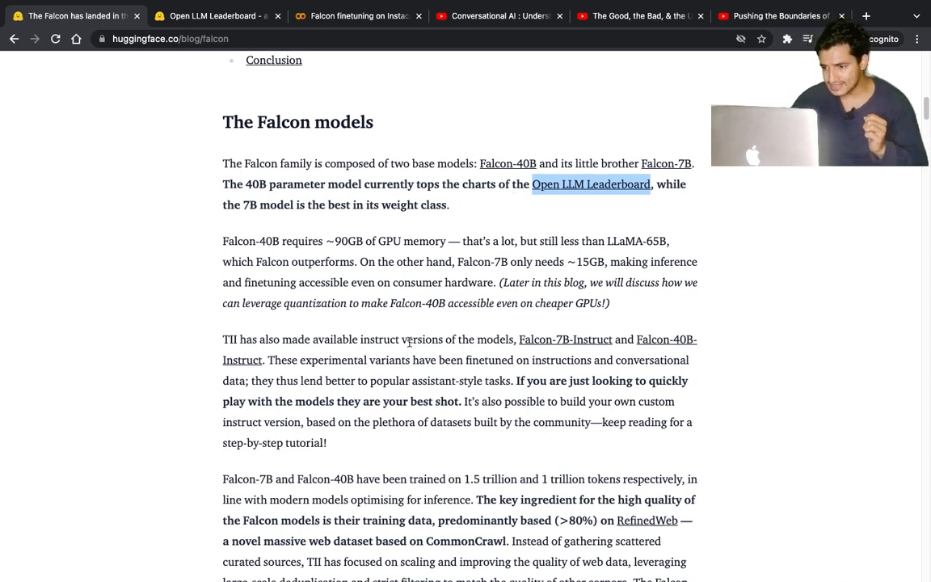
mouse_move(525, 339)
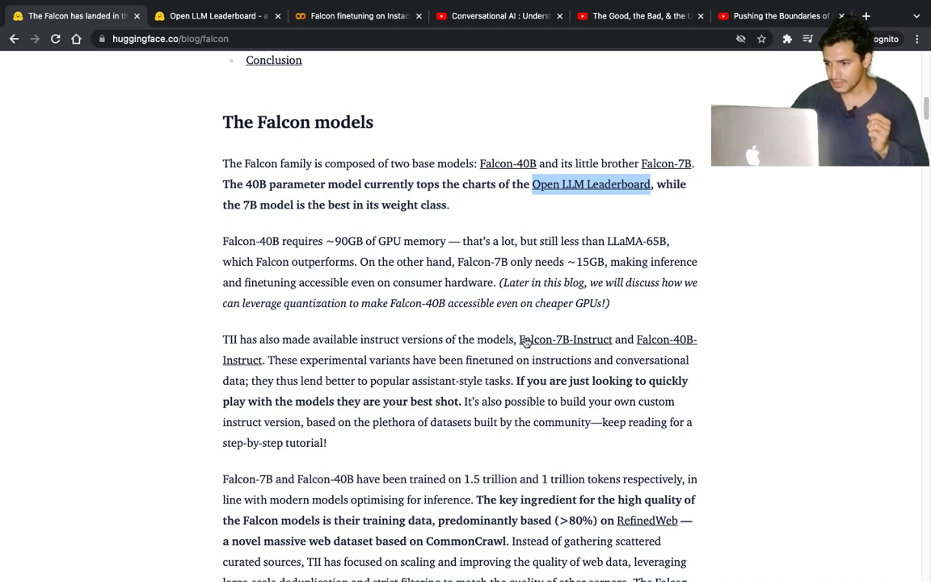
mouse_move(687, 355)
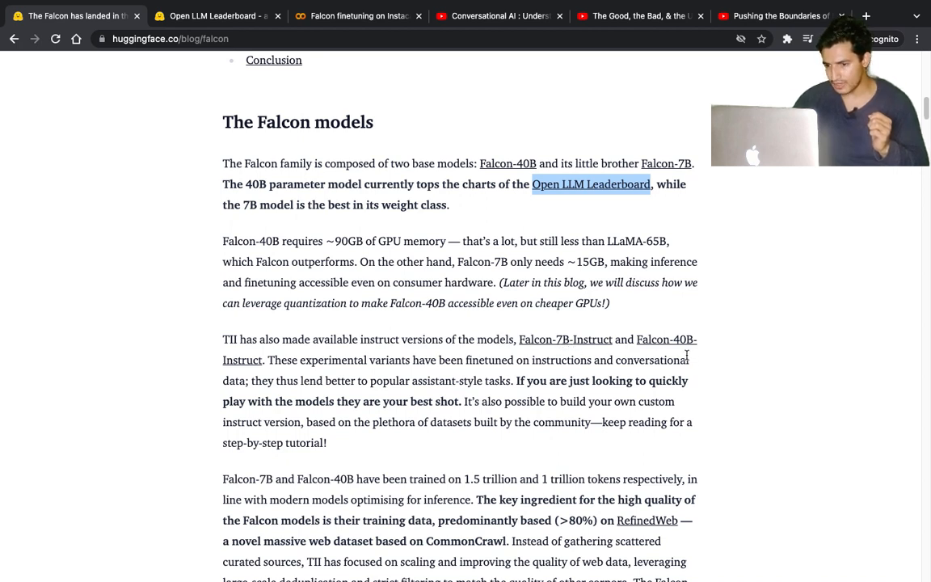
mouse_move(300, 373)
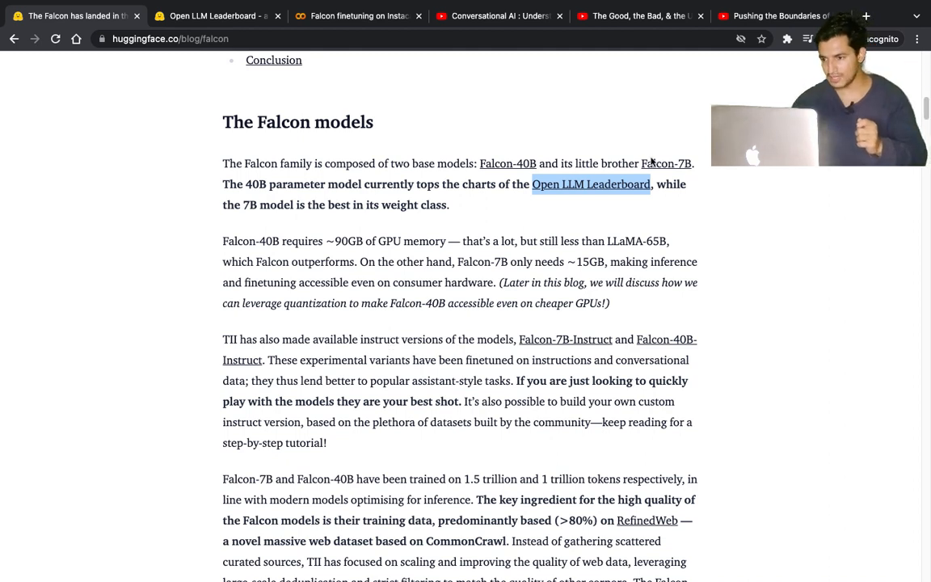
mouse_move(507, 163)
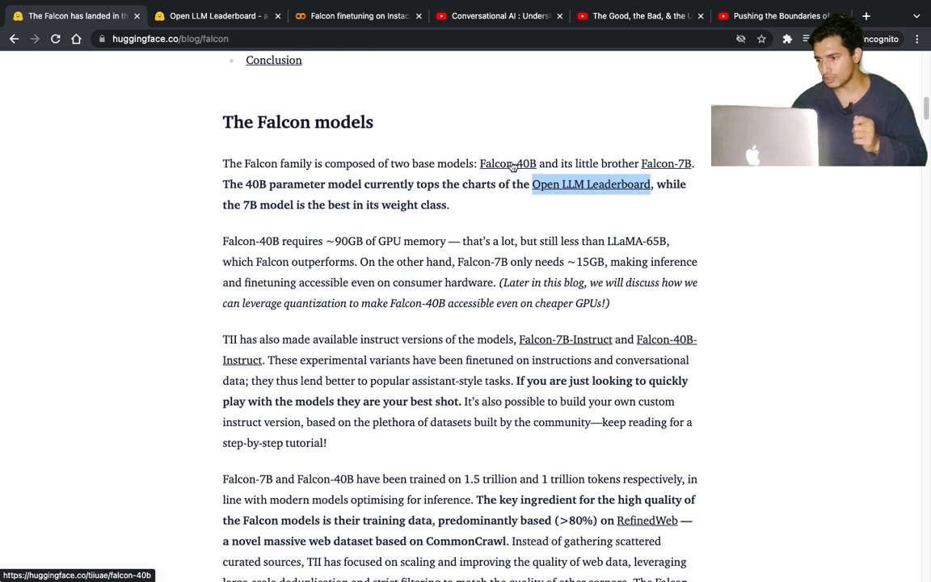
mouse_move(430, 341)
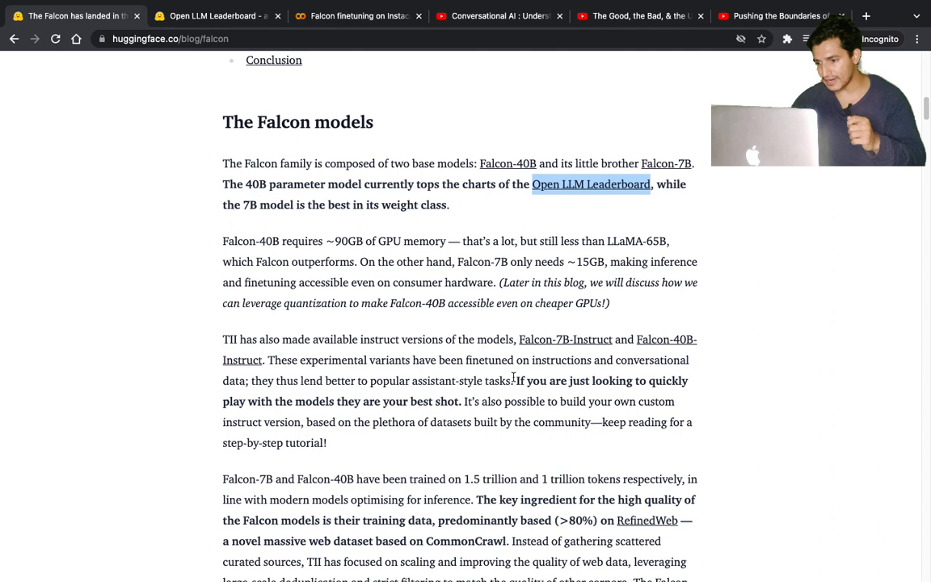
mouse_move(388, 396)
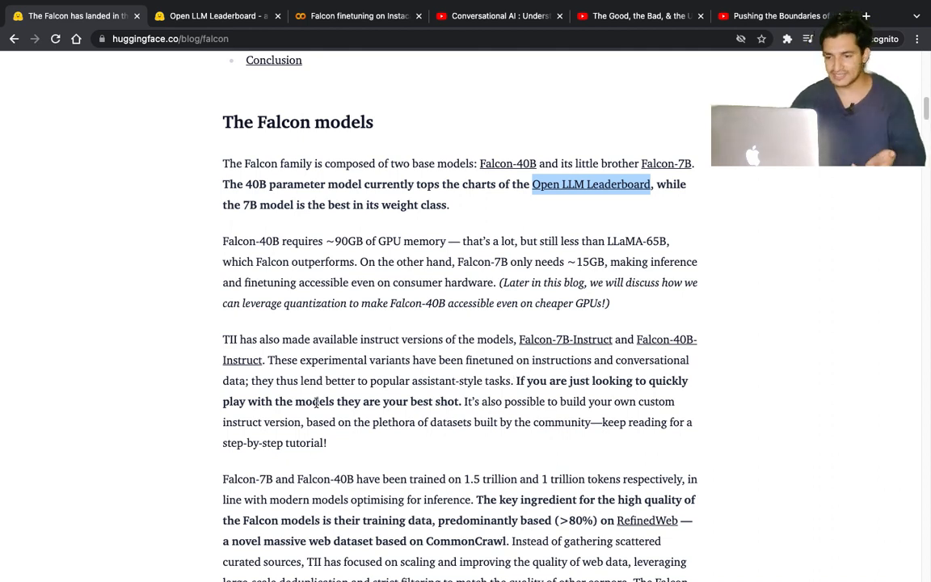
mouse_move(606, 339)
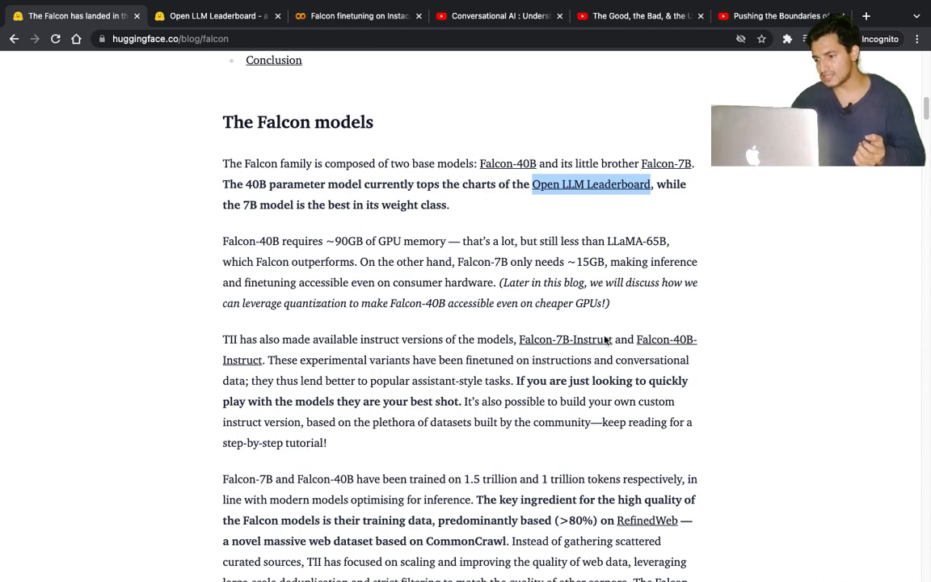
mouse_move(456, 418)
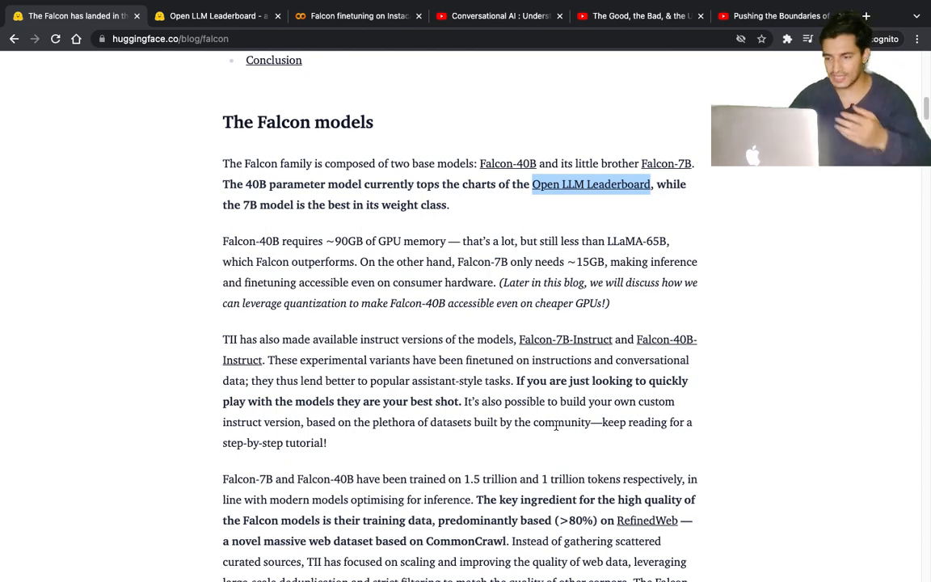
Step: Read past the RefinedWeb paragraph down to the Multi-Query Attention figure
scroll(down, 3)
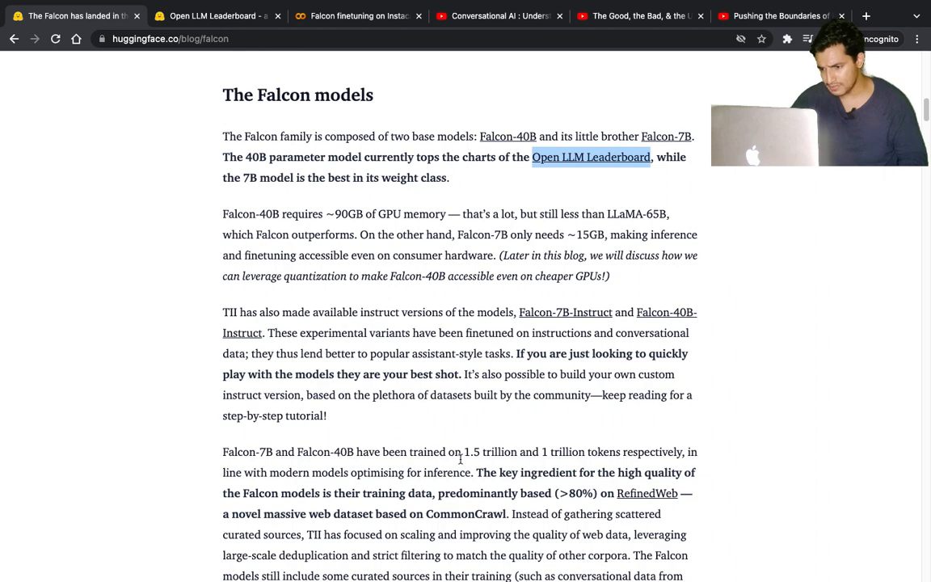
mouse_move(540, 451)
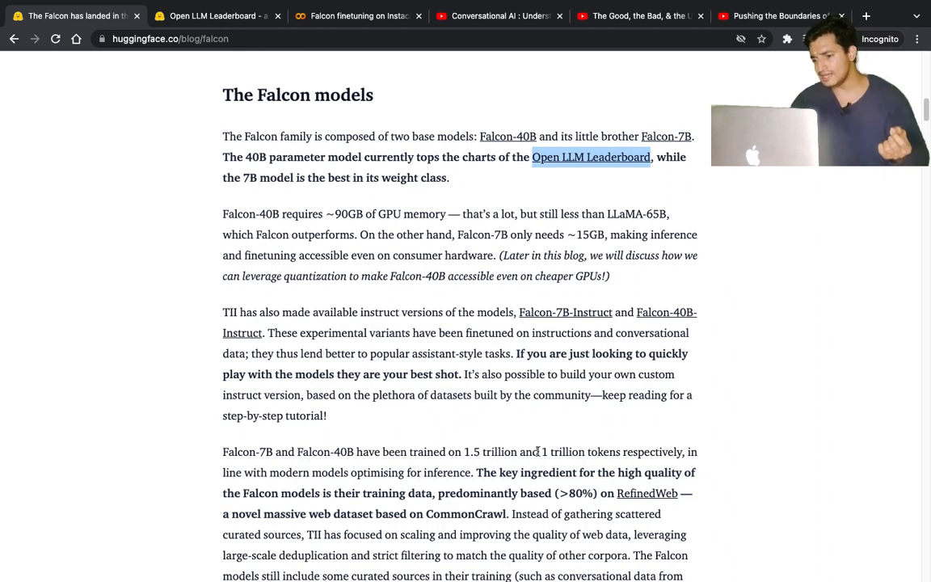
mouse_move(694, 465)
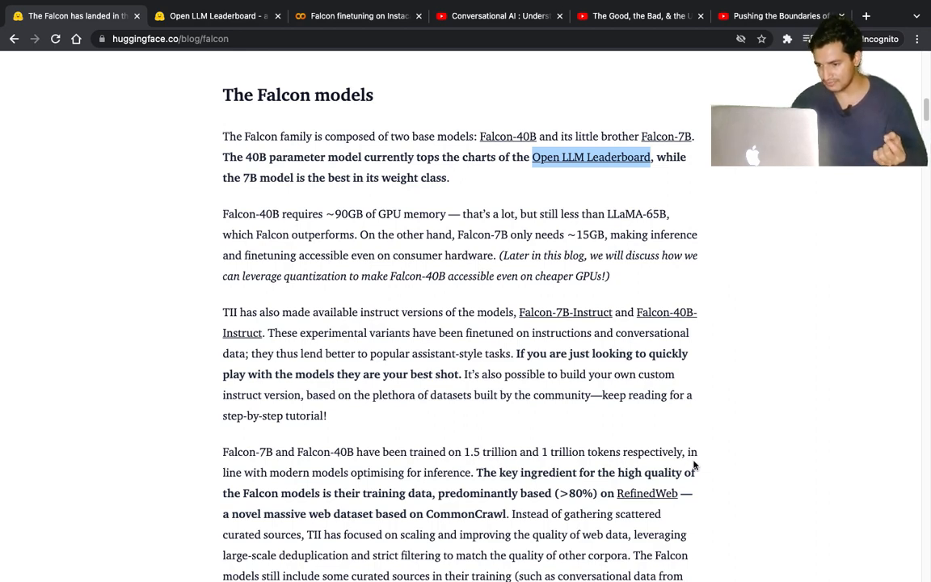
scroll(down, 3)
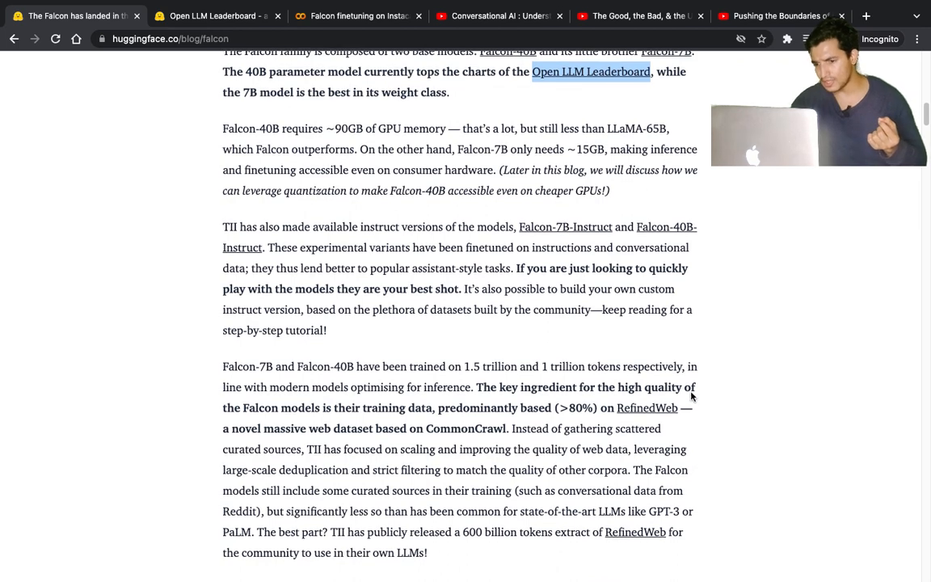
mouse_move(349, 410)
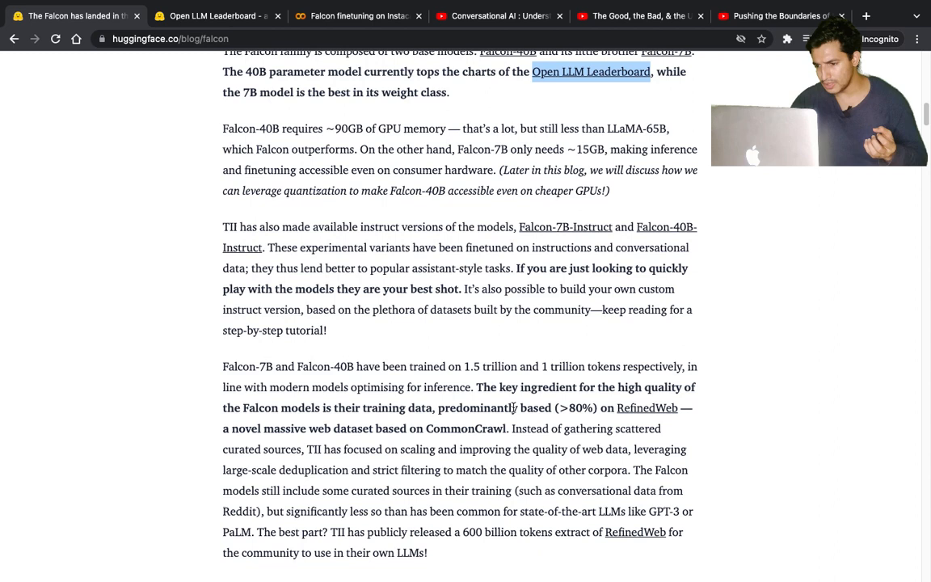
mouse_move(622, 402)
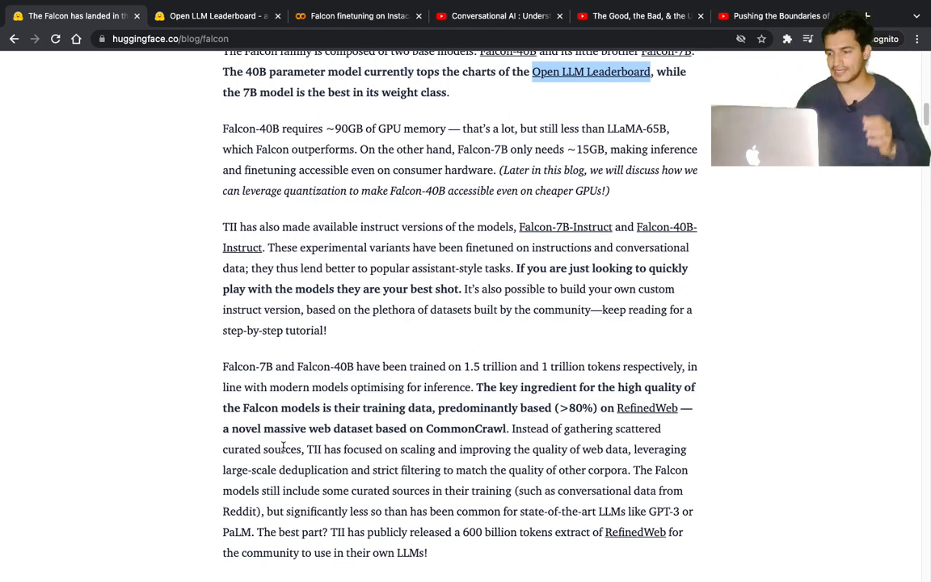
mouse_move(634, 414)
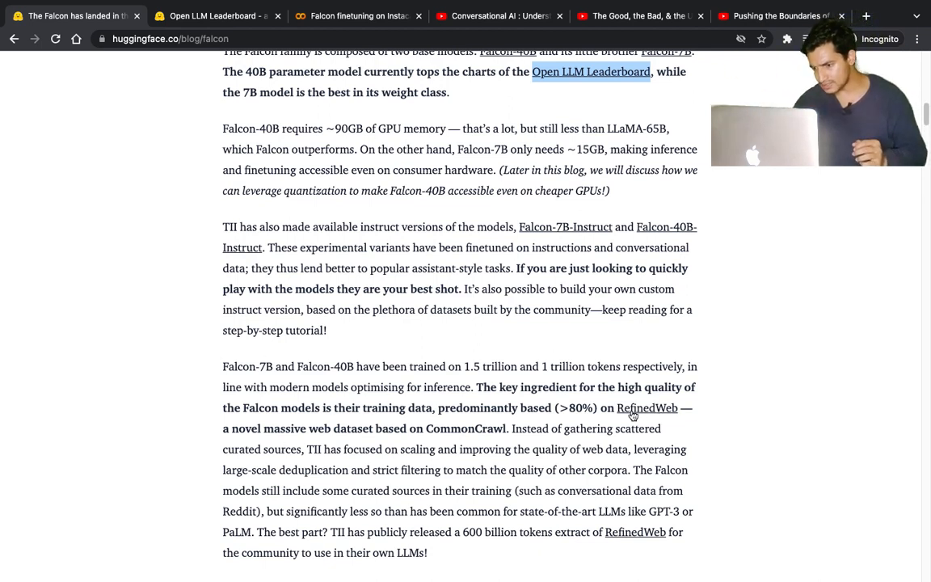
mouse_move(646, 407)
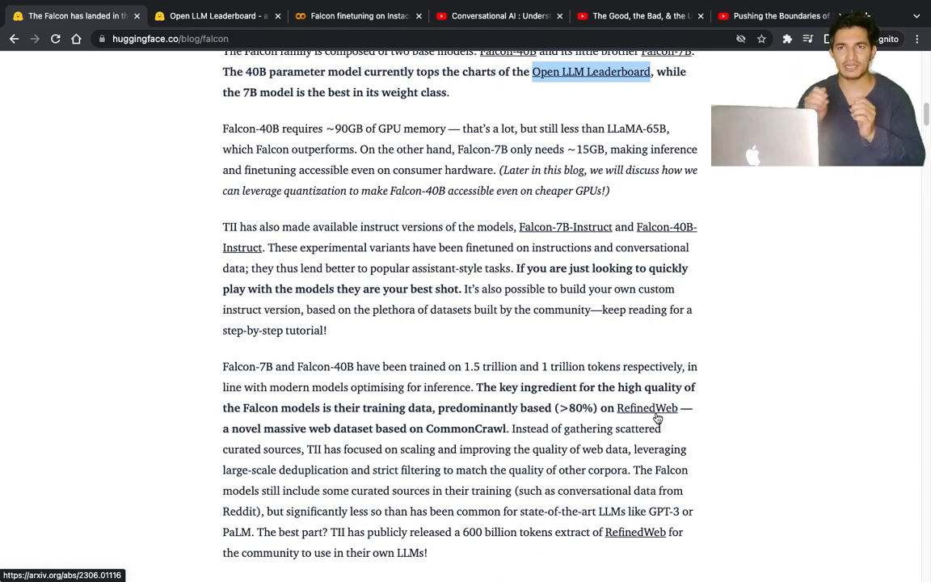
scroll(down, 3)
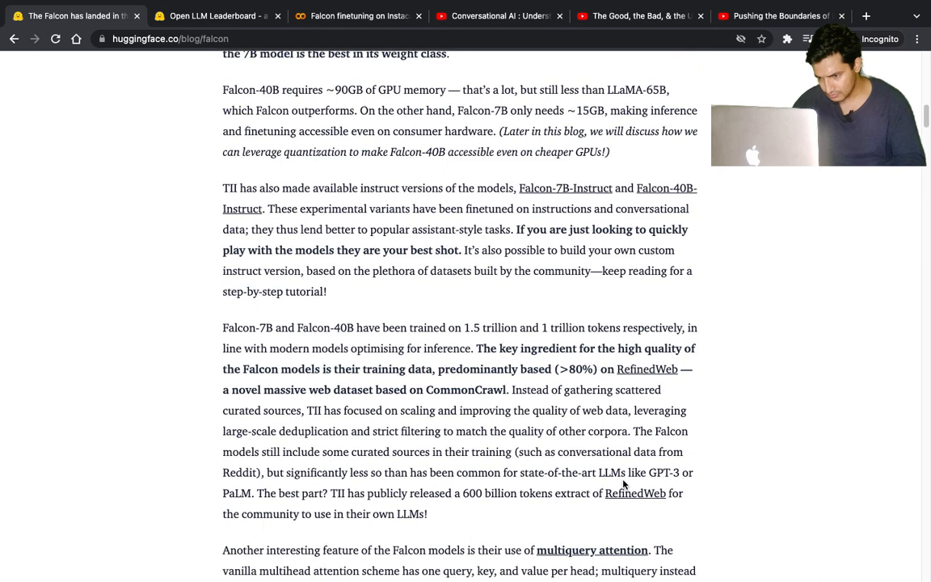
scroll(down, 3)
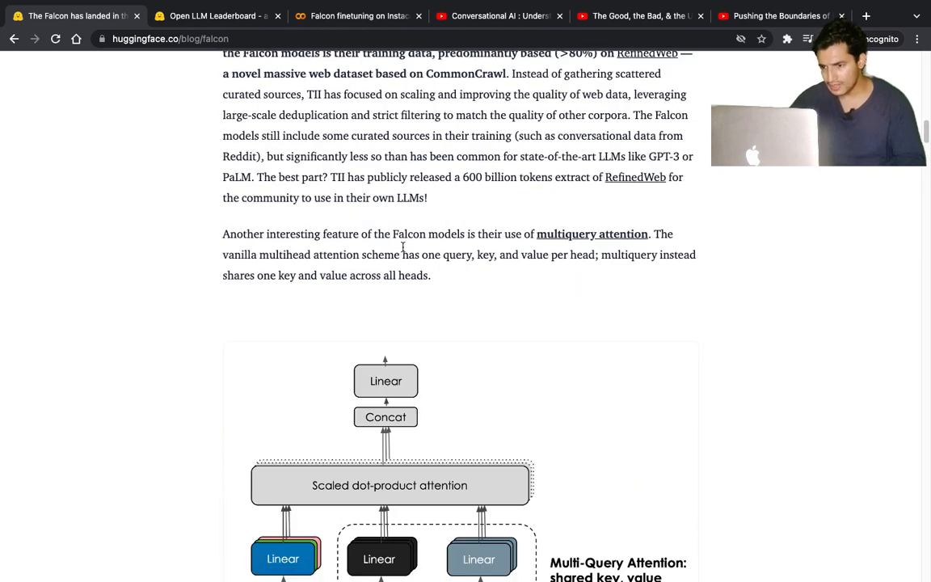
mouse_move(592, 244)
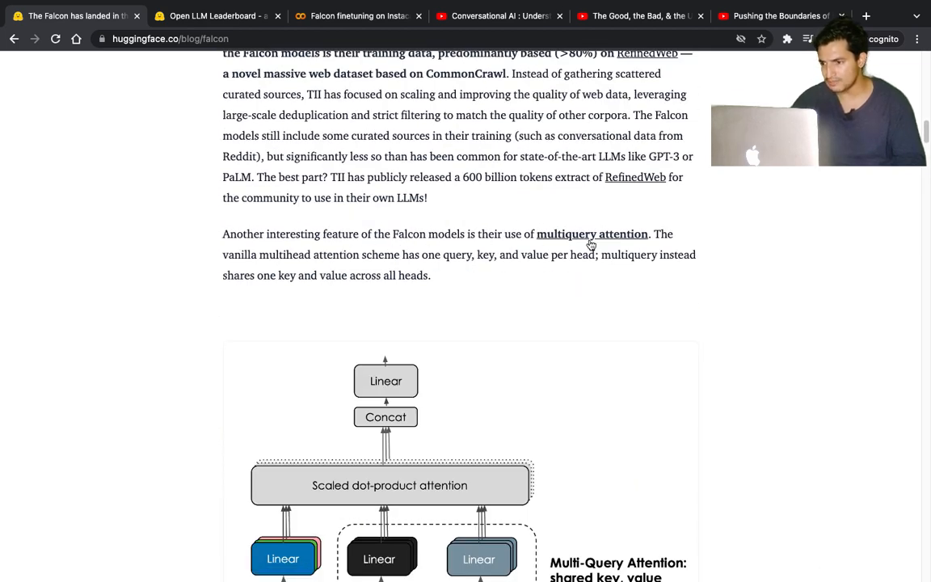
scroll(down, 3)
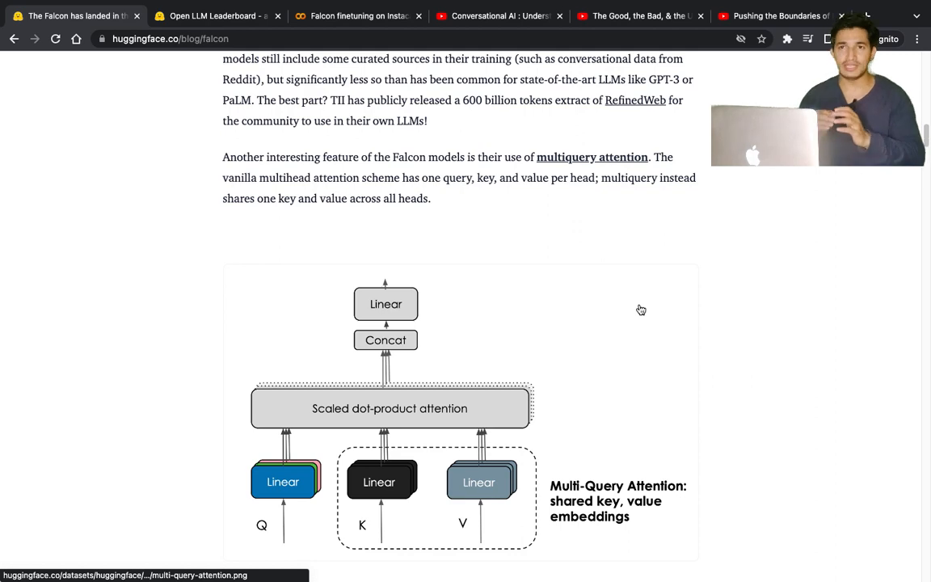
click(776, 16)
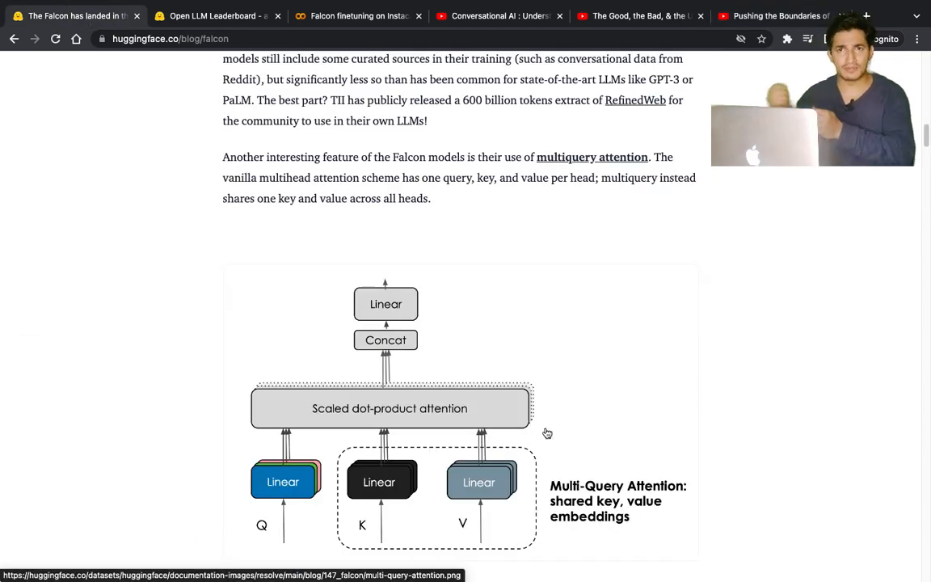
scroll(down, 3)
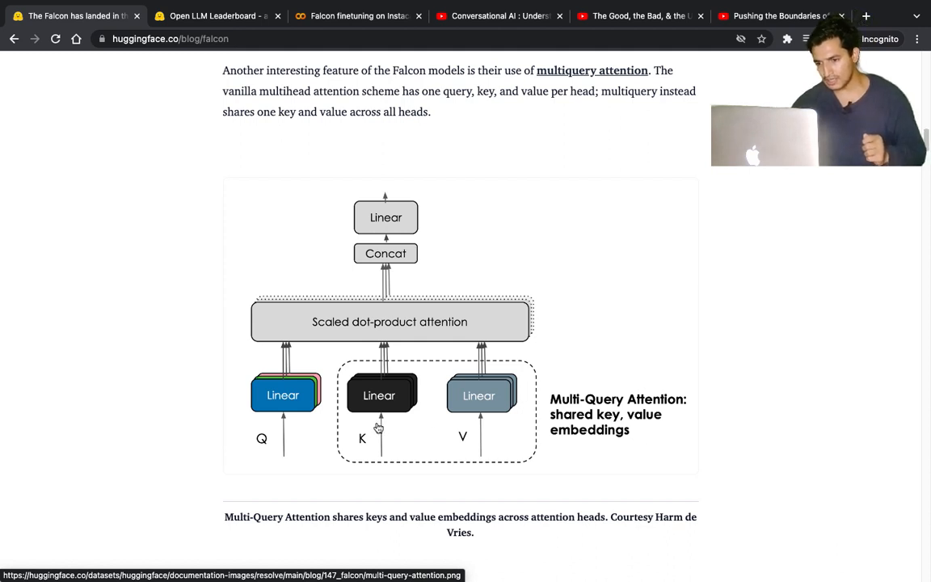
mouse_move(276, 424)
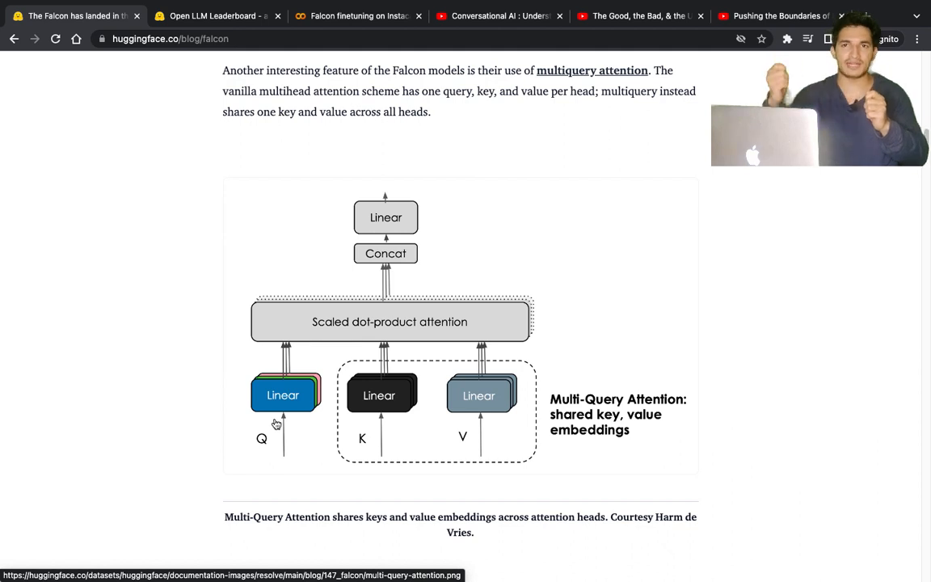
mouse_move(375, 407)
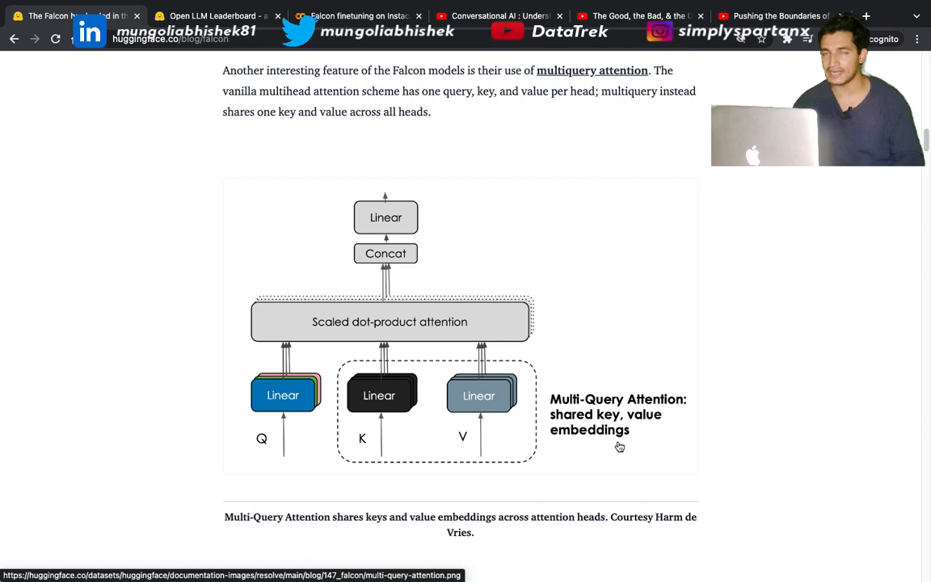
Step: Read past the attention figure caption to the Falcon-7B model comparison table with K,V-cache sizes
scroll(down, 3)
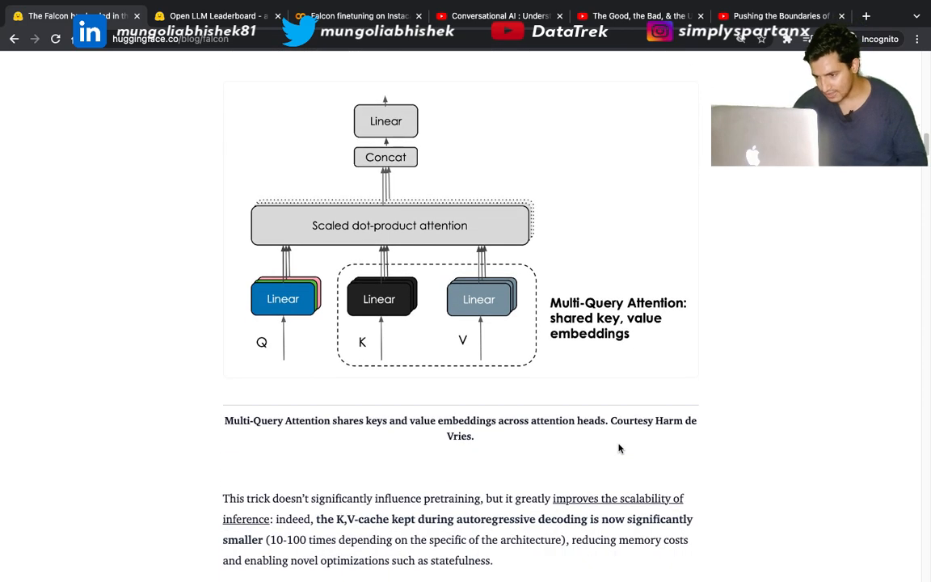
scroll(down, 3)
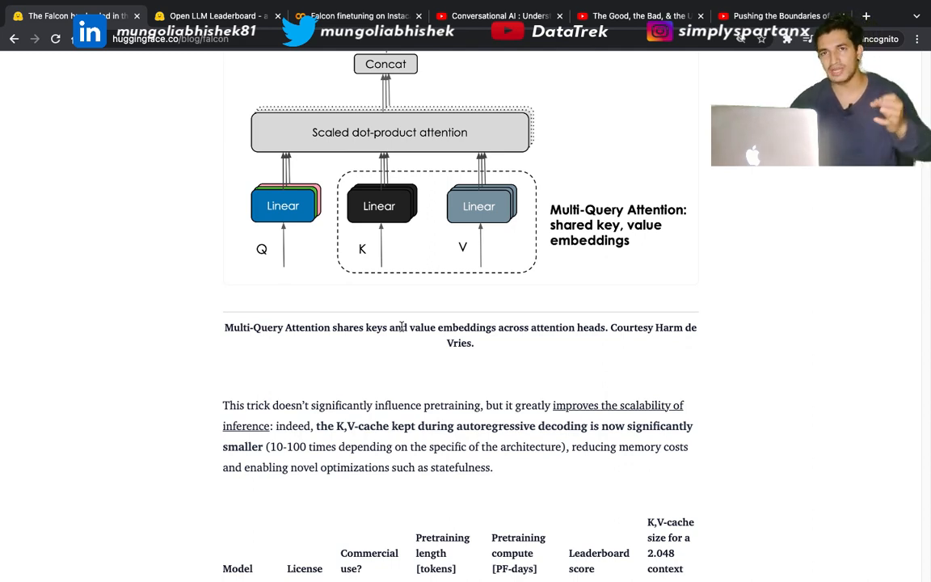
mouse_move(273, 426)
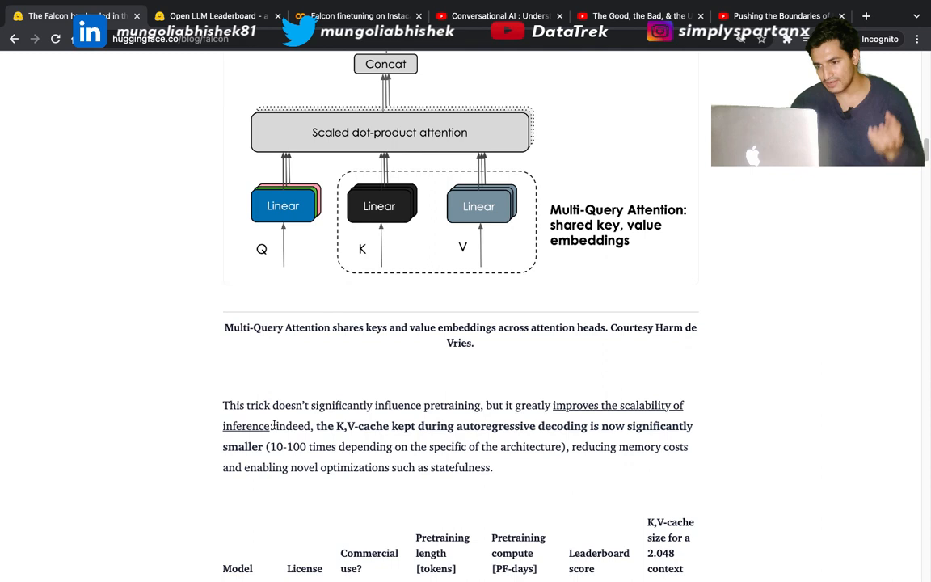
scroll(down, 3)
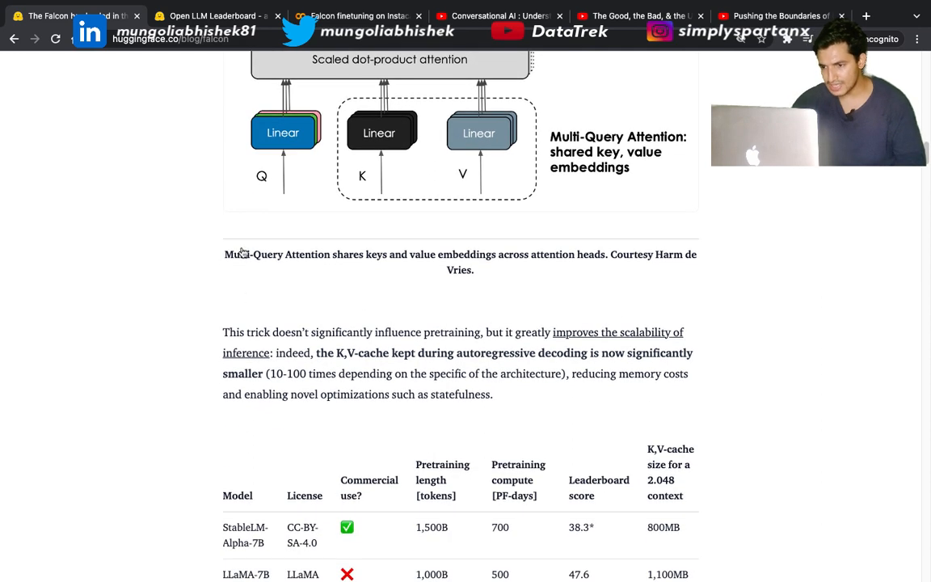
mouse_move(426, 268)
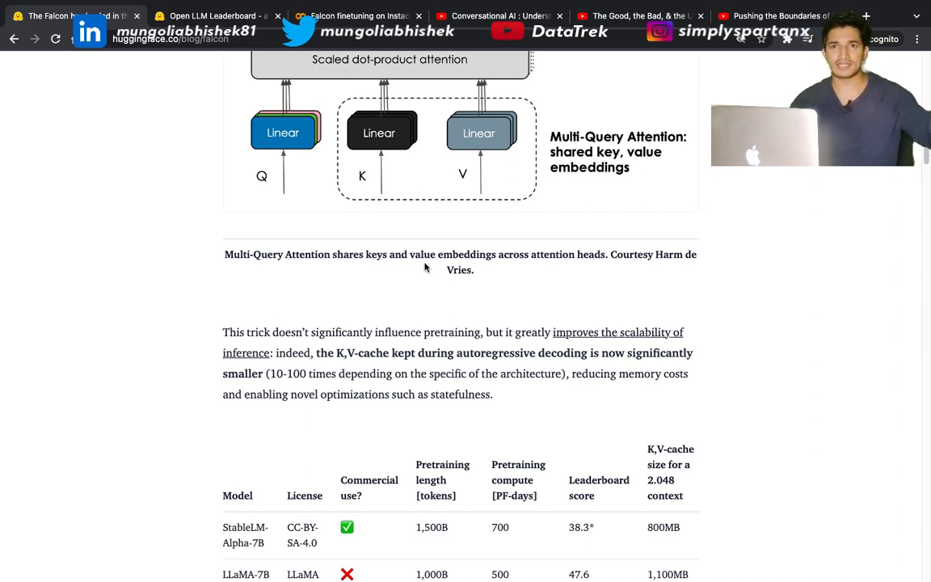
mouse_move(398, 304)
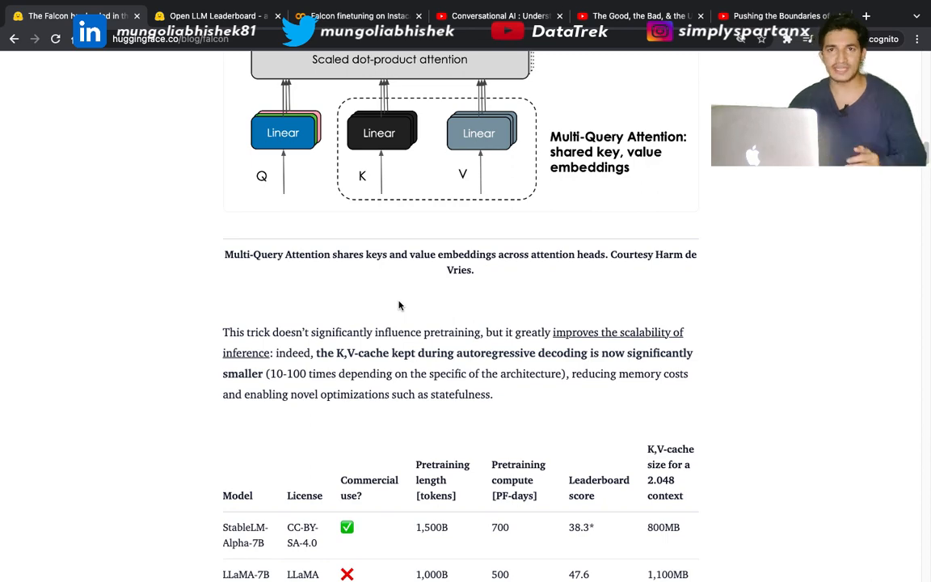
scroll(down, 3)
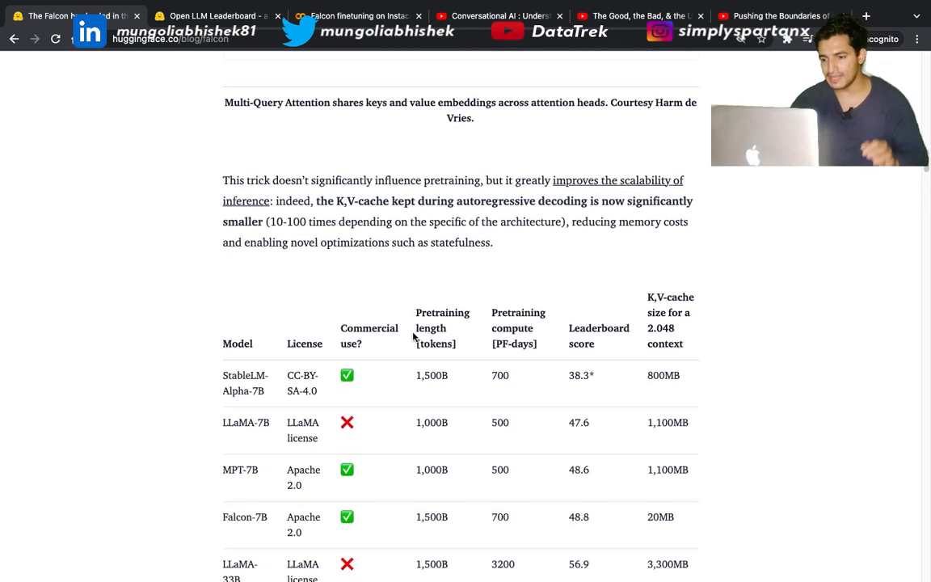
scroll(down, 3)
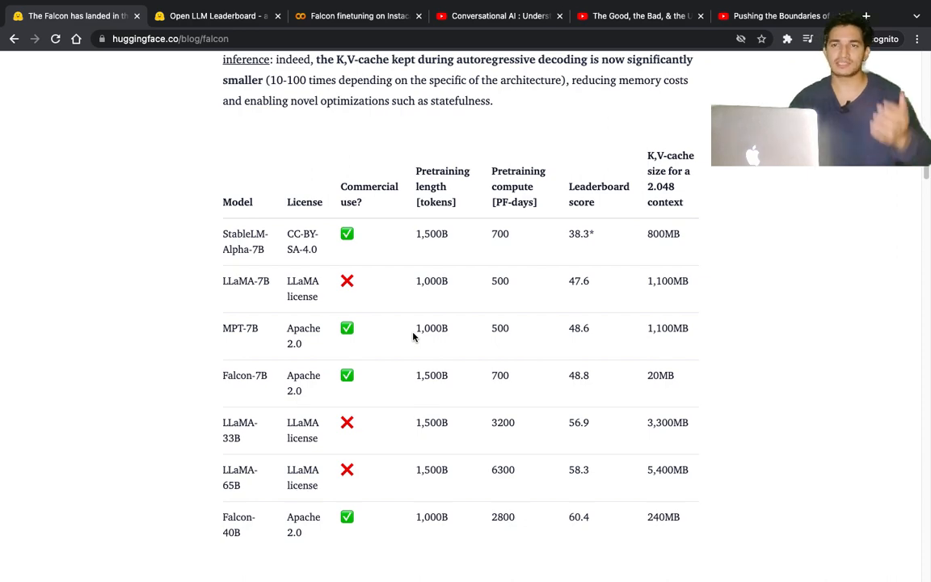
scroll(down, 3)
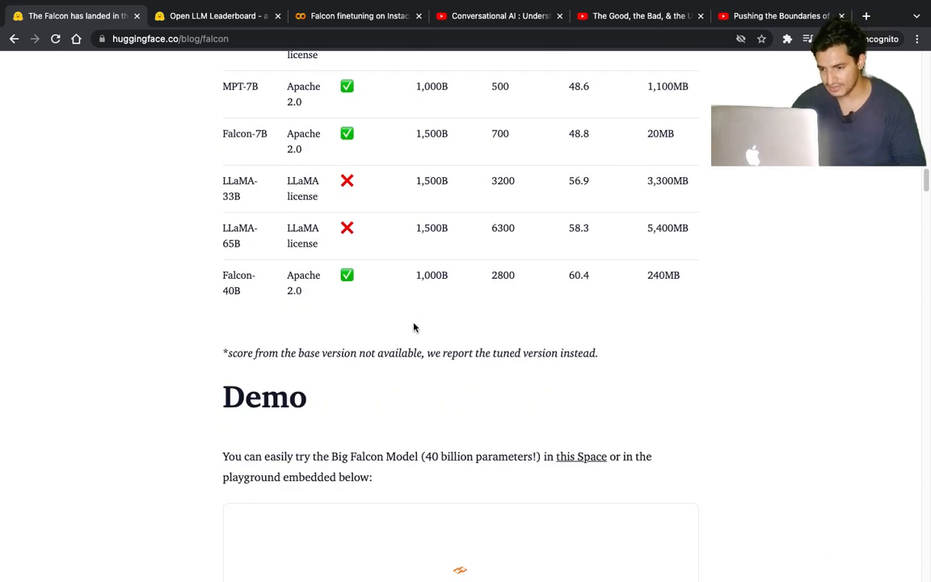
scroll(down, 3)
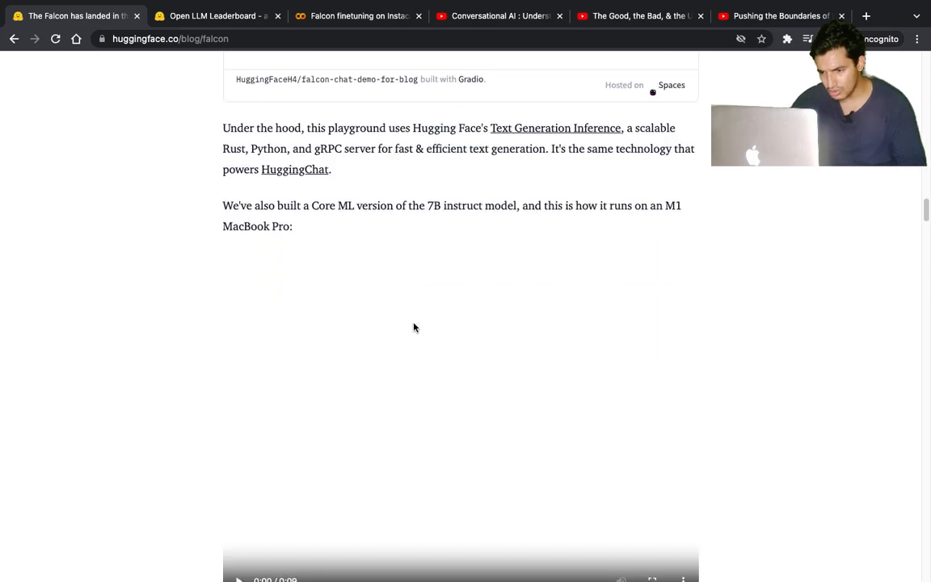
scroll(down, 3)
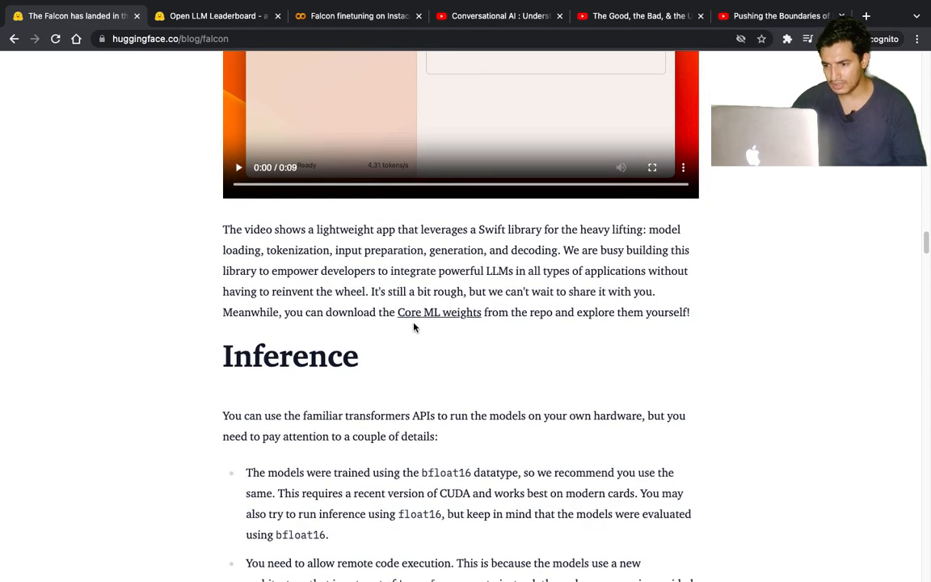
scroll(down, 3)
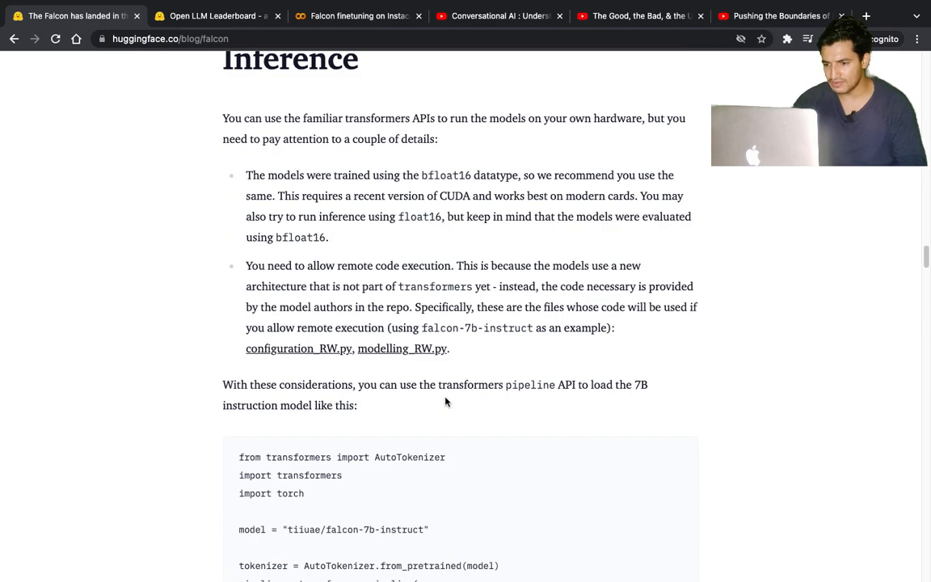
scroll(down, 3)
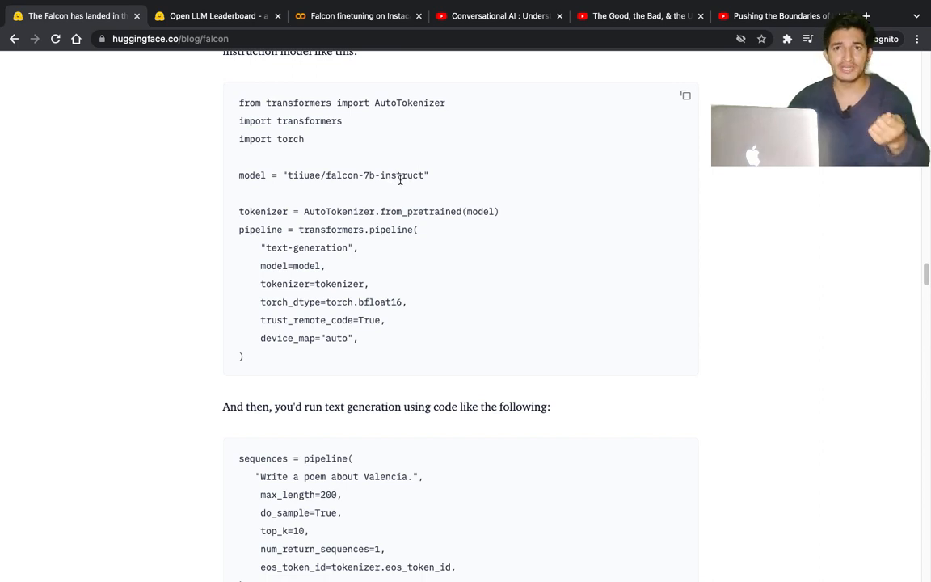
scroll(down, 3)
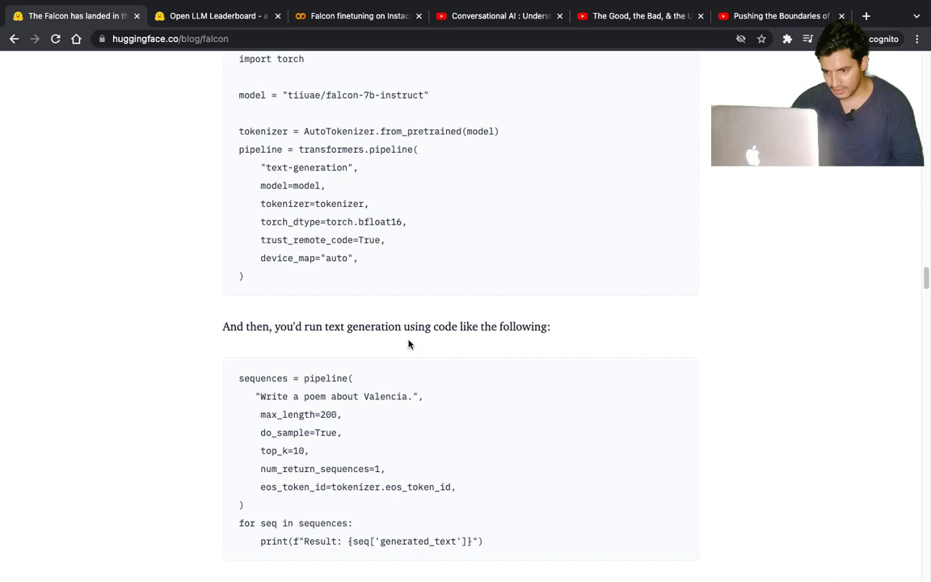
scroll(down, 3)
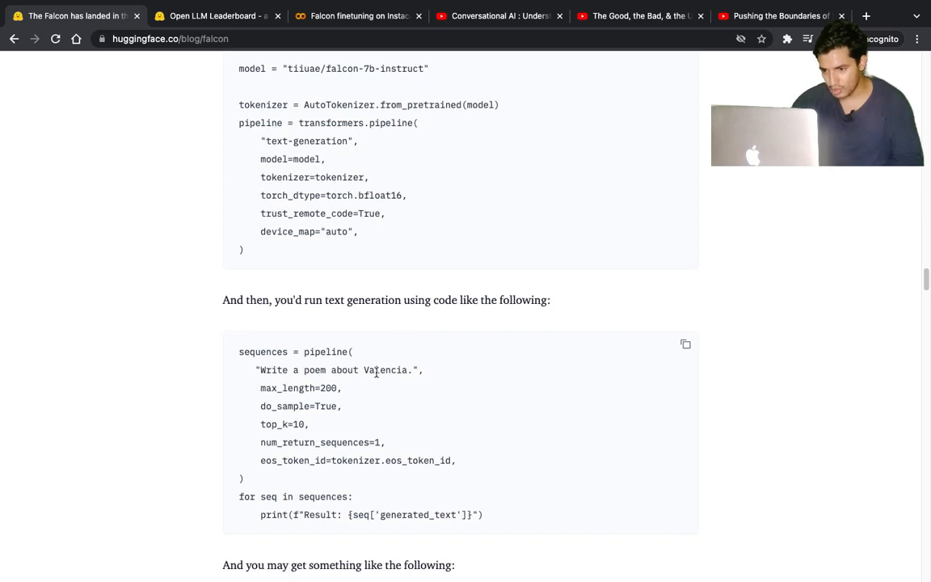
scroll(down, 3)
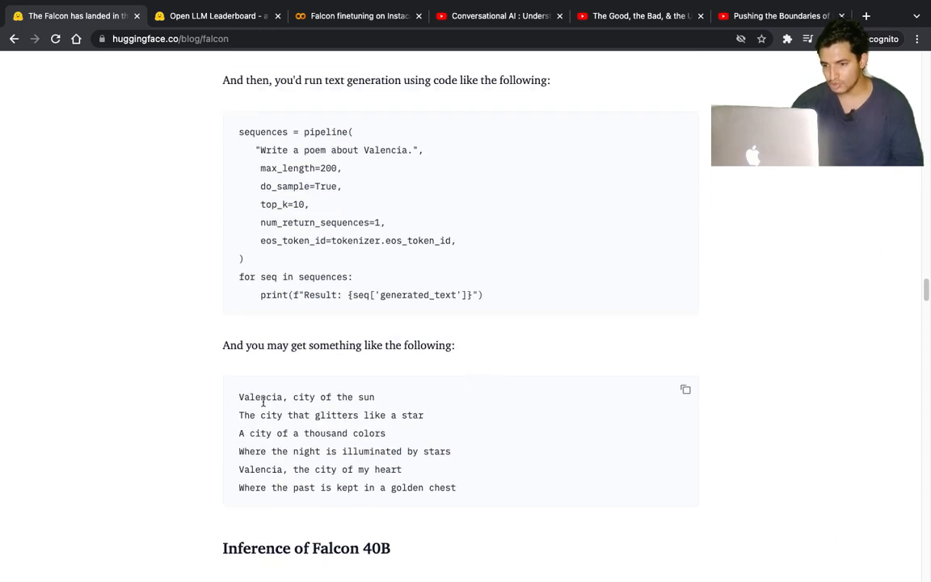
mouse_move(387, 404)
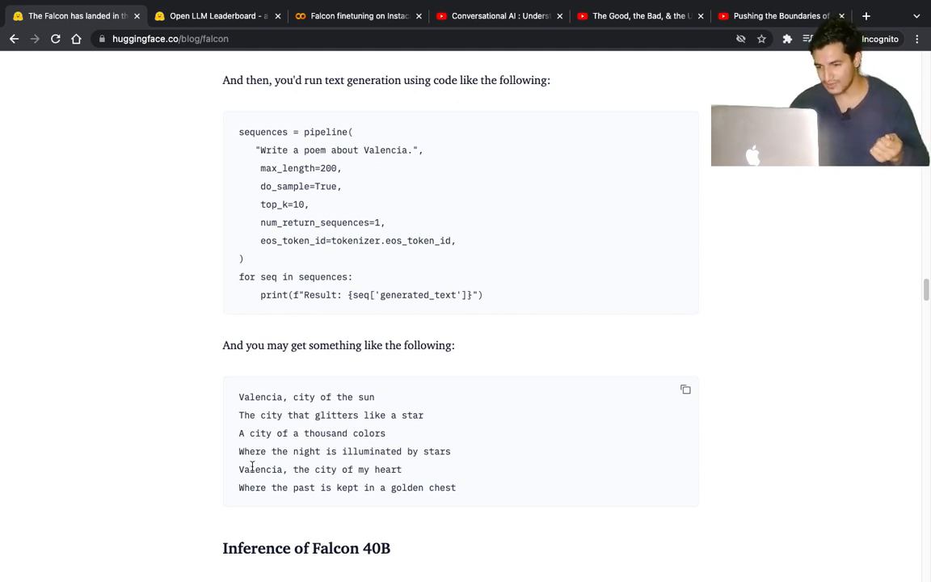
mouse_move(446, 456)
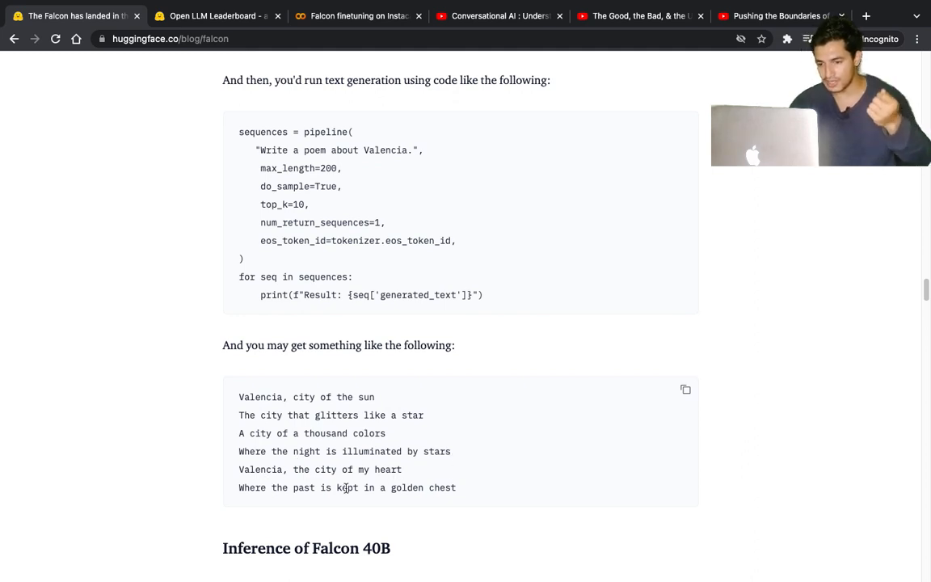
mouse_move(407, 502)
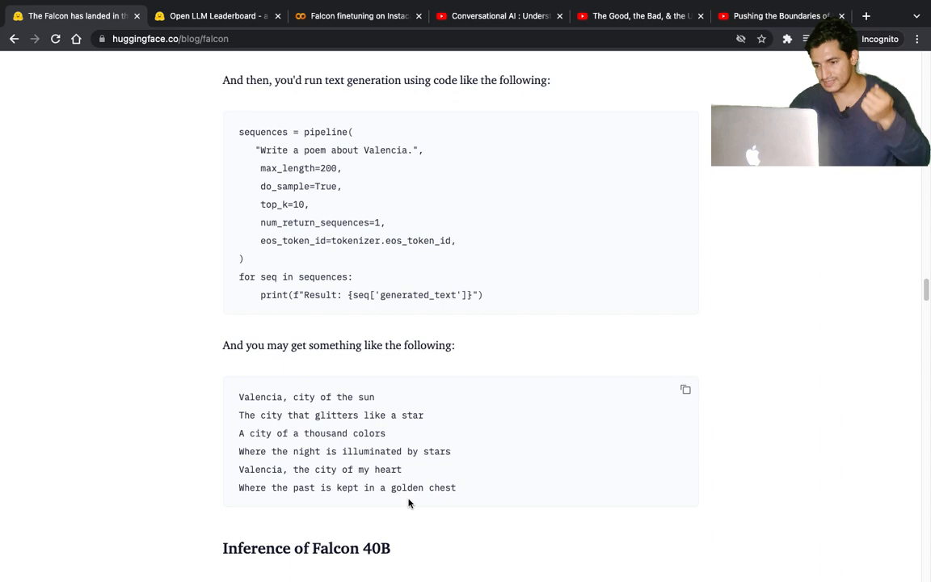
mouse_move(476, 469)
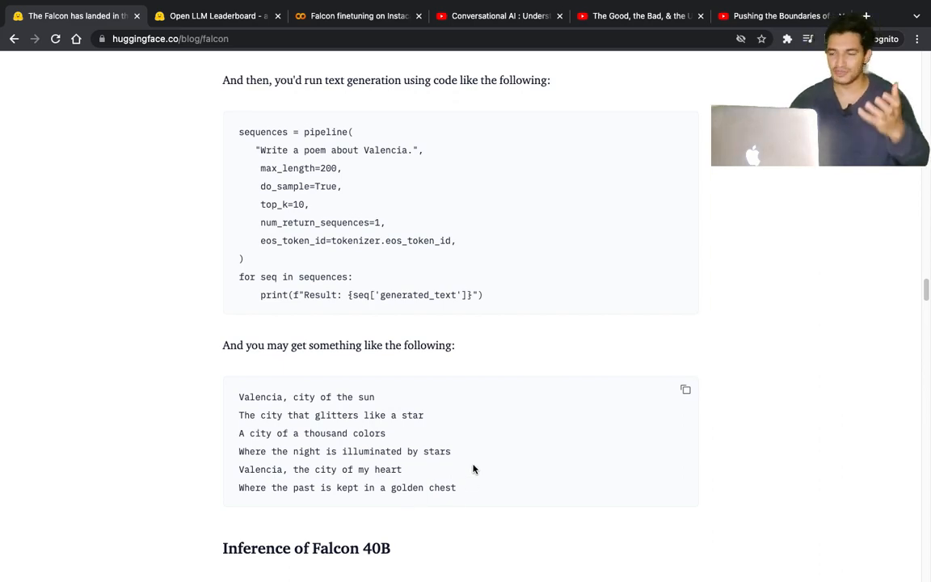
scroll(up, 3)
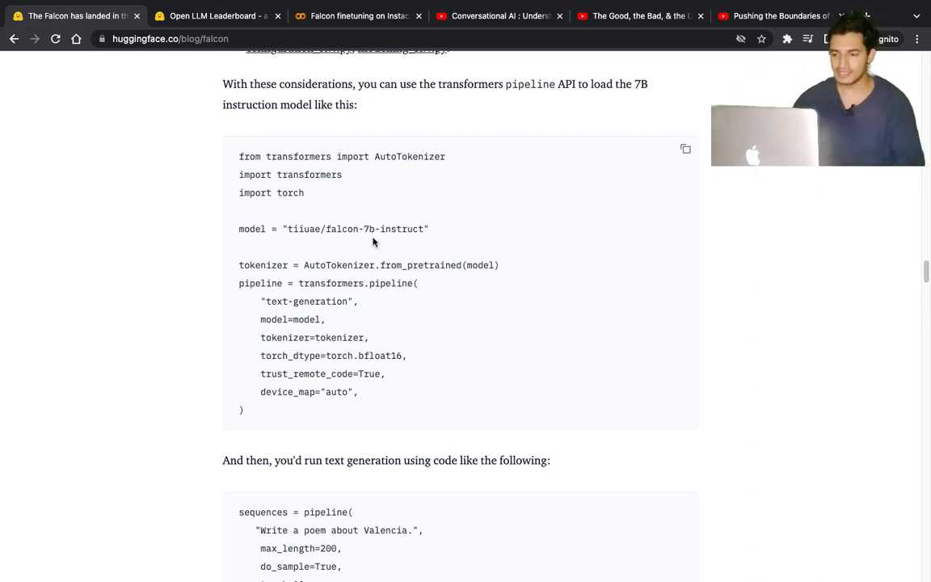
scroll(down, 3)
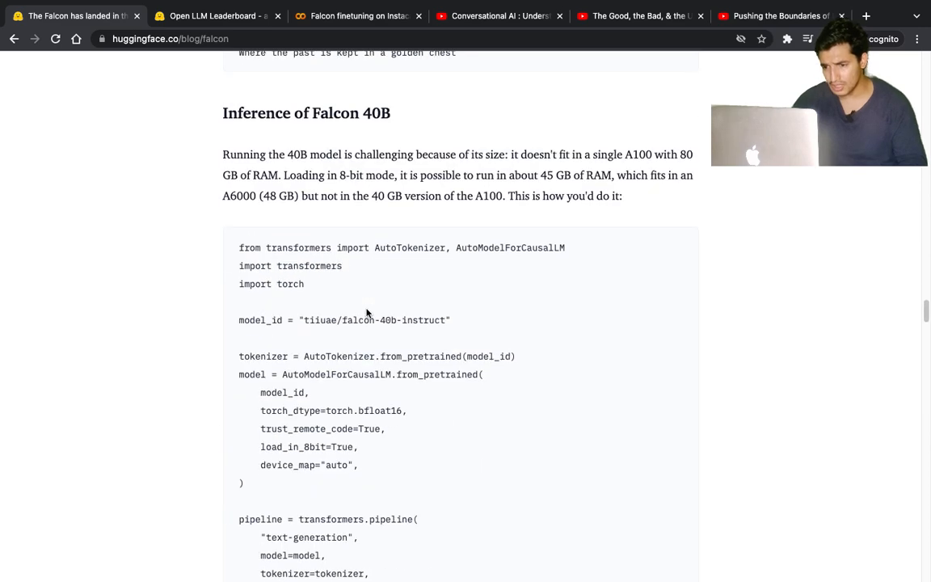
mouse_move(344, 229)
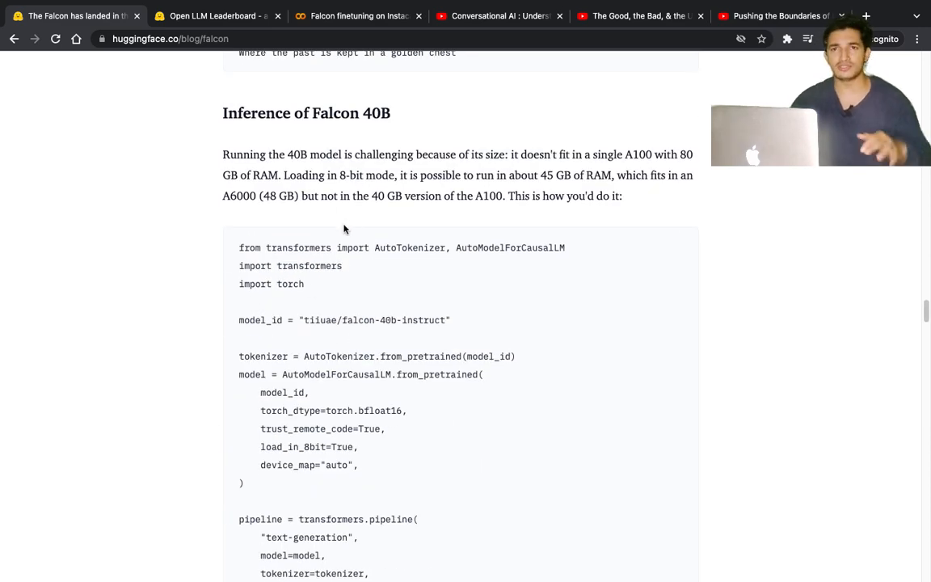
mouse_move(346, 318)
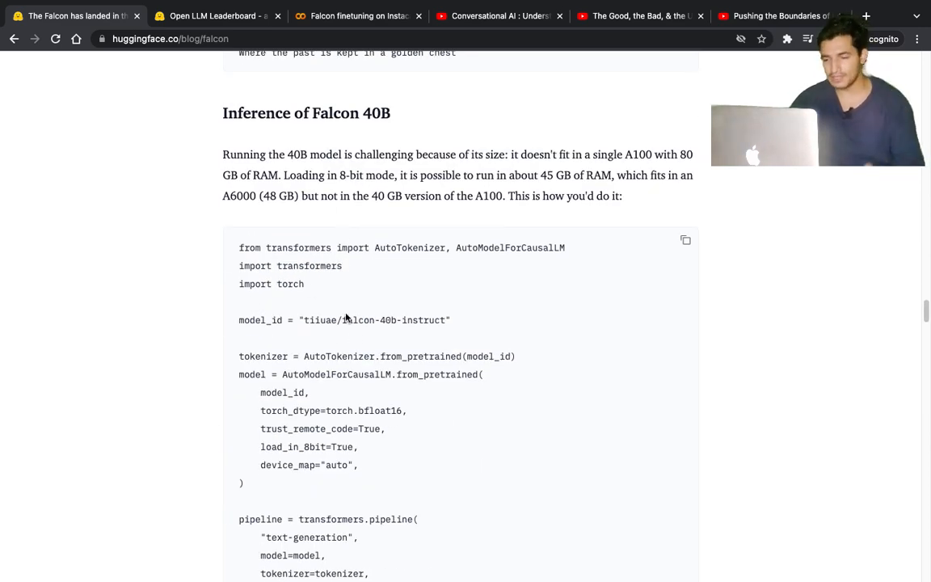
scroll(down, 3)
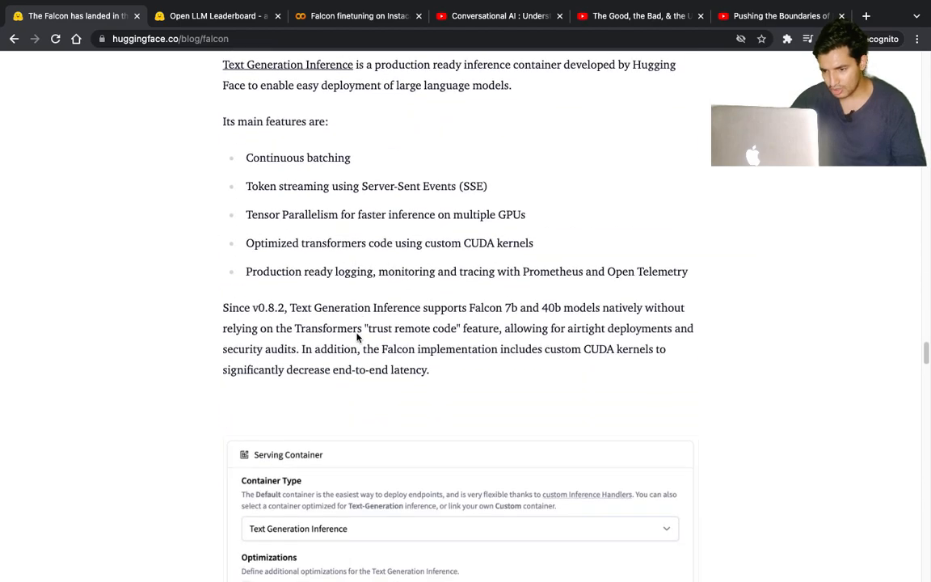
scroll(down, 3)
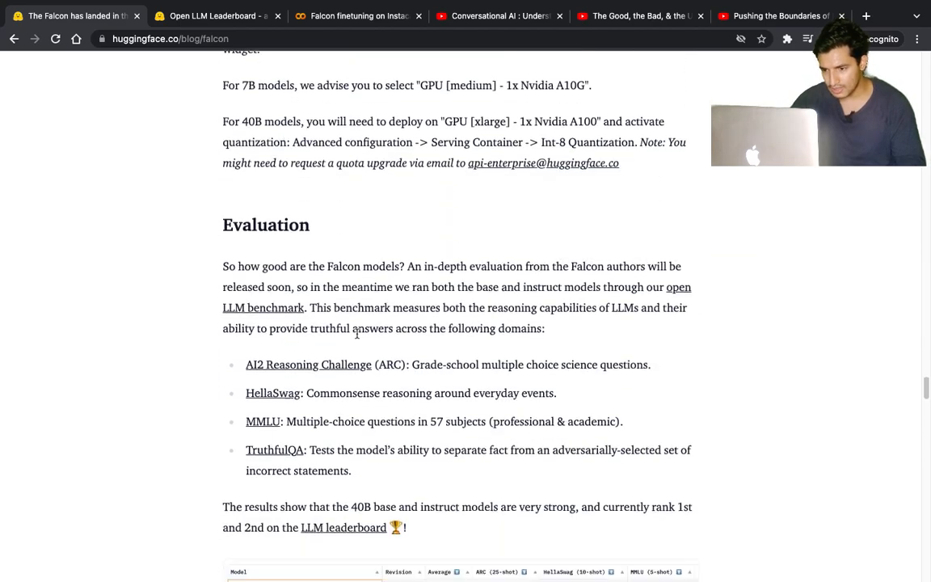
scroll(down, 3)
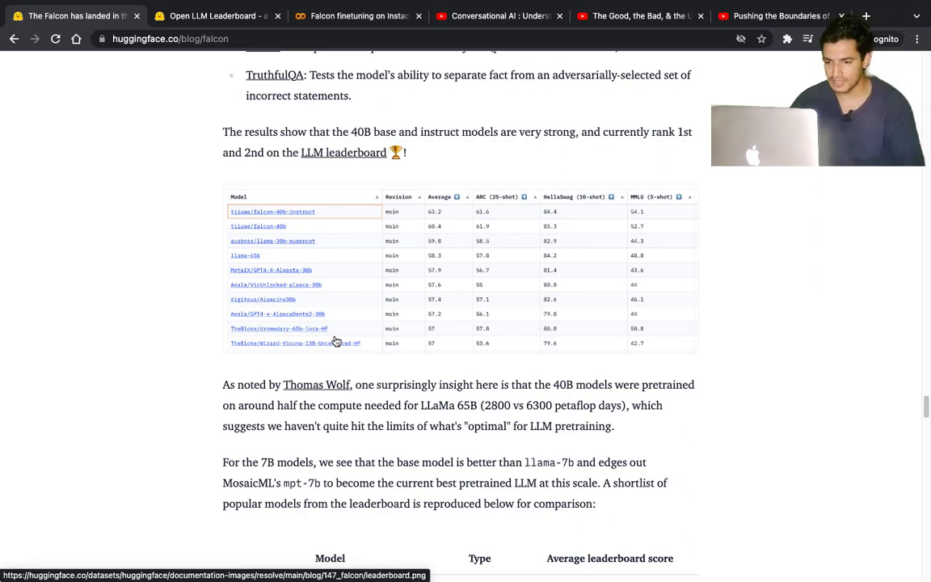
scroll(down, 3)
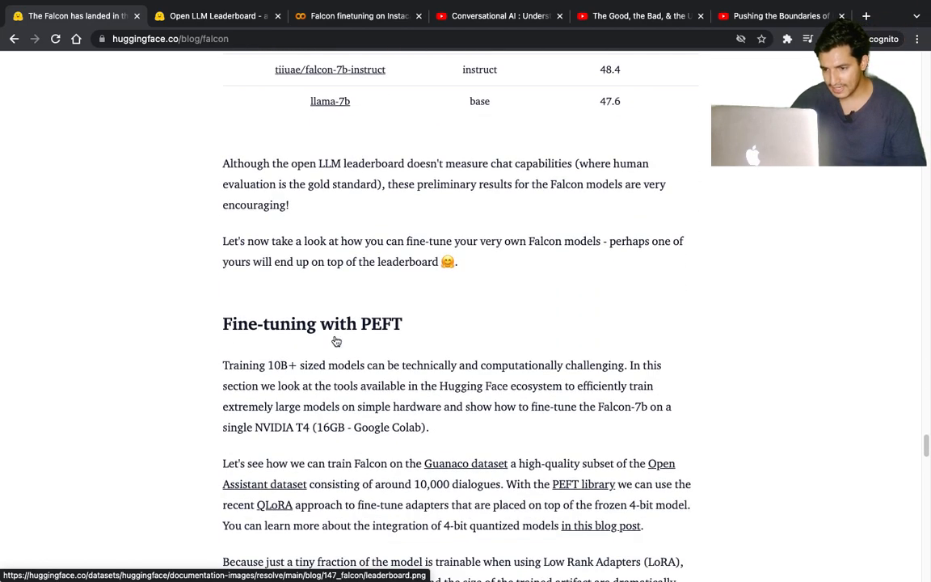
scroll(down, 3)
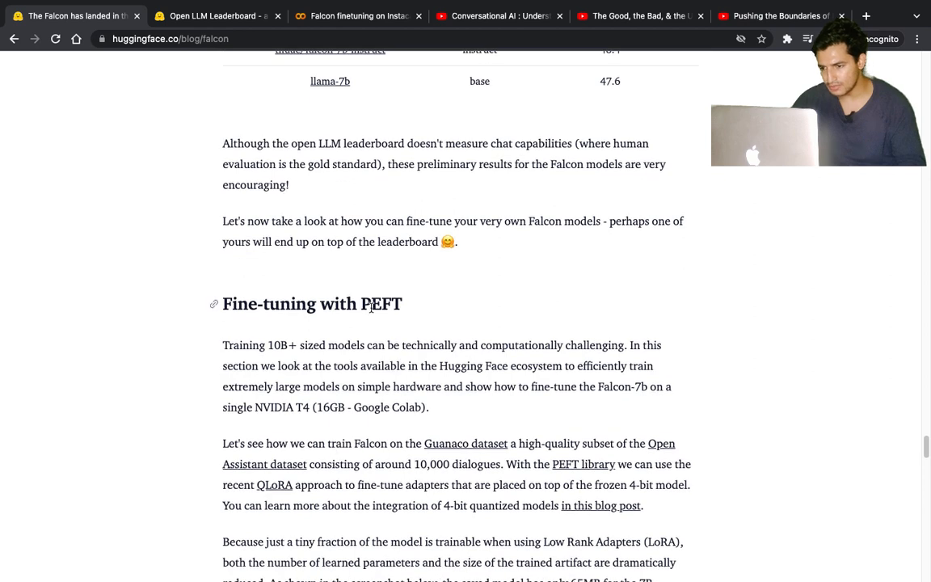
mouse_move(451, 430)
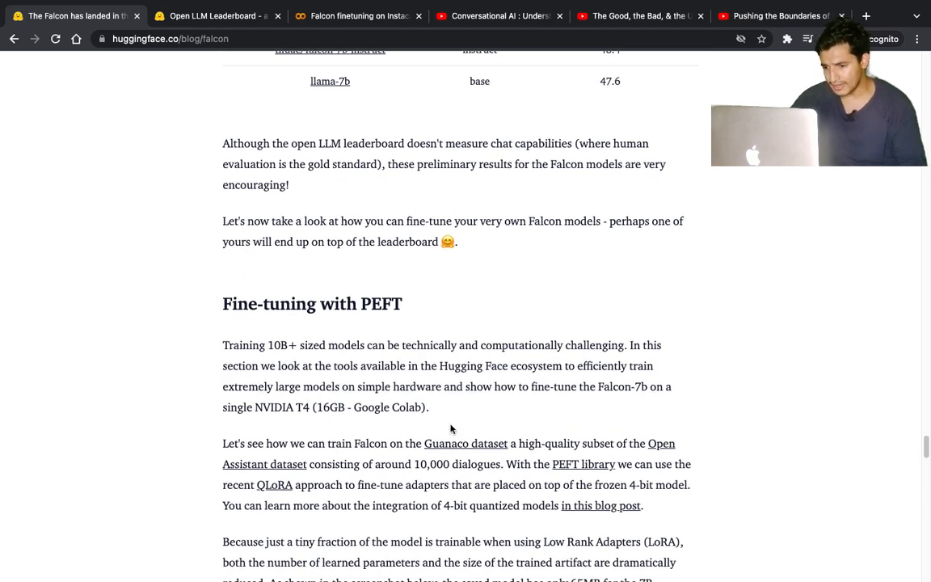
scroll(down, 3)
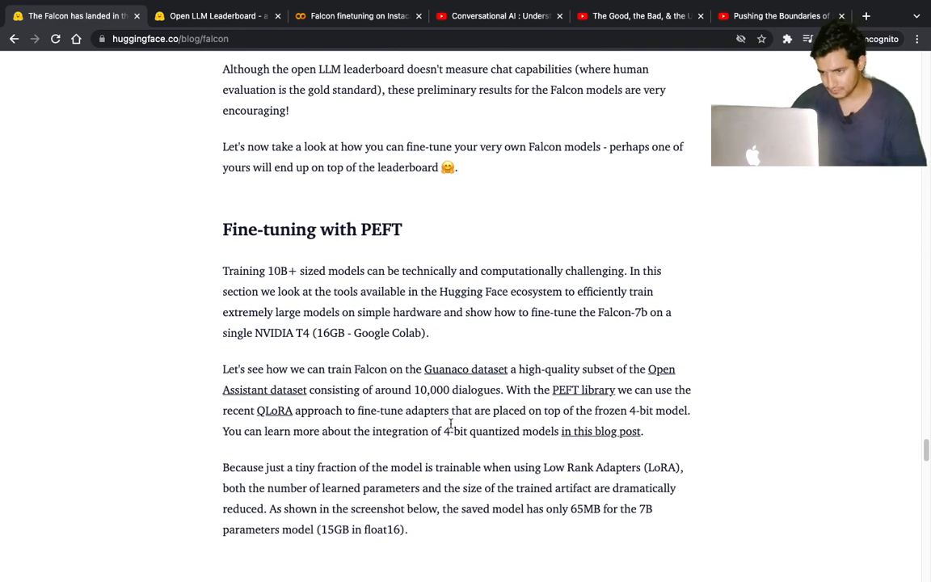
Step: Bring up the Google results for 'peft llm', led by Hugging Face's PEFT post
click(864, 16)
text(peft llm)
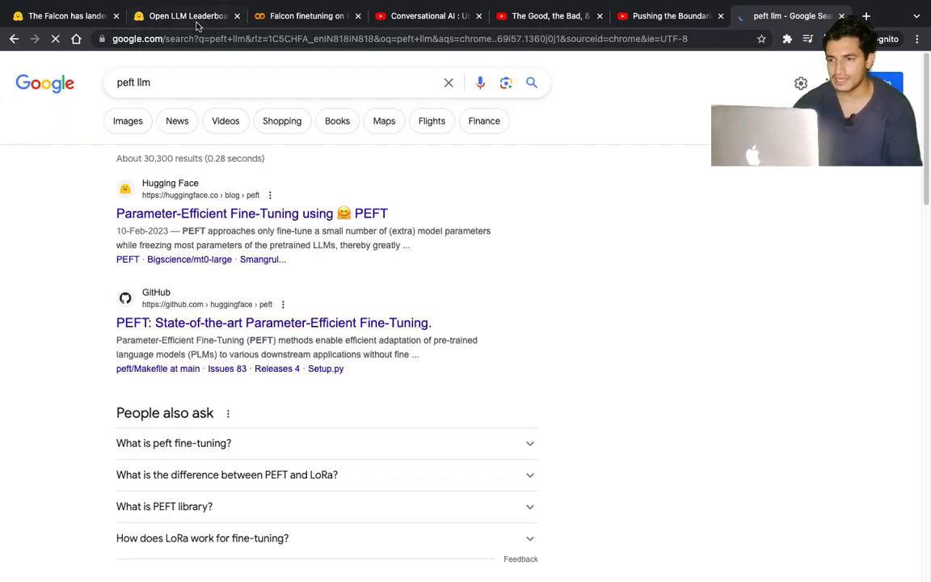
mouse_move(65, 16)
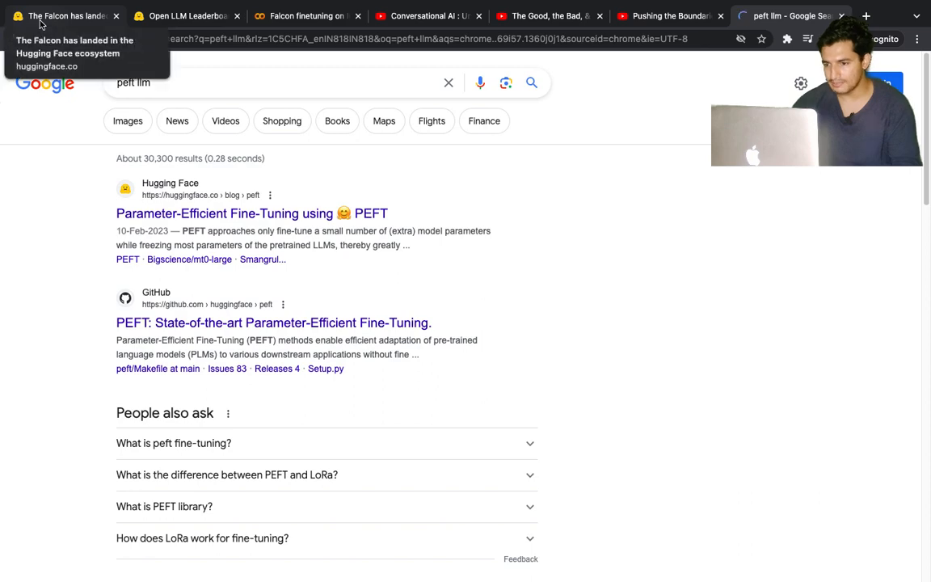
mouse_move(13, 100)
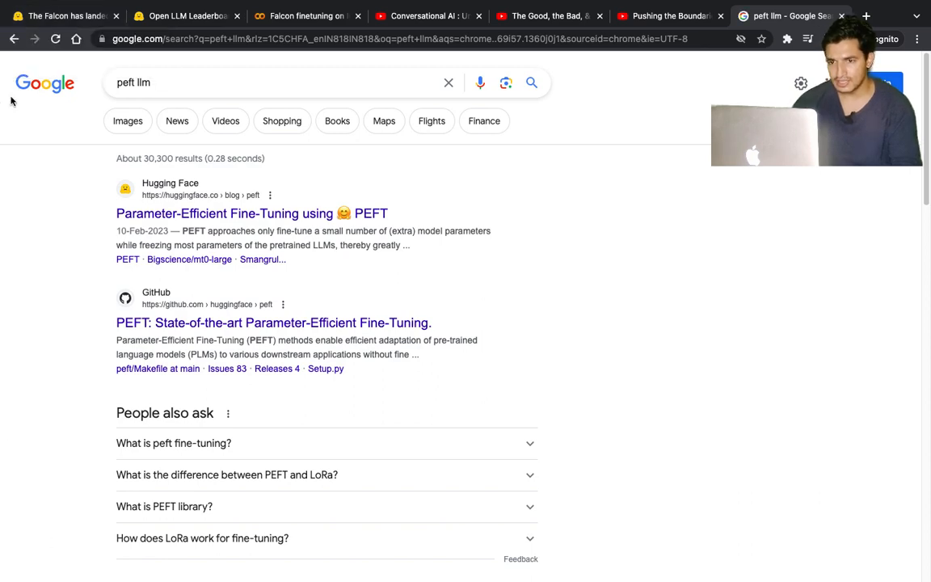
Step: Return to the Falcon post and read past the PEFT intro to the LoRA adapter diagram
click(242, 213)
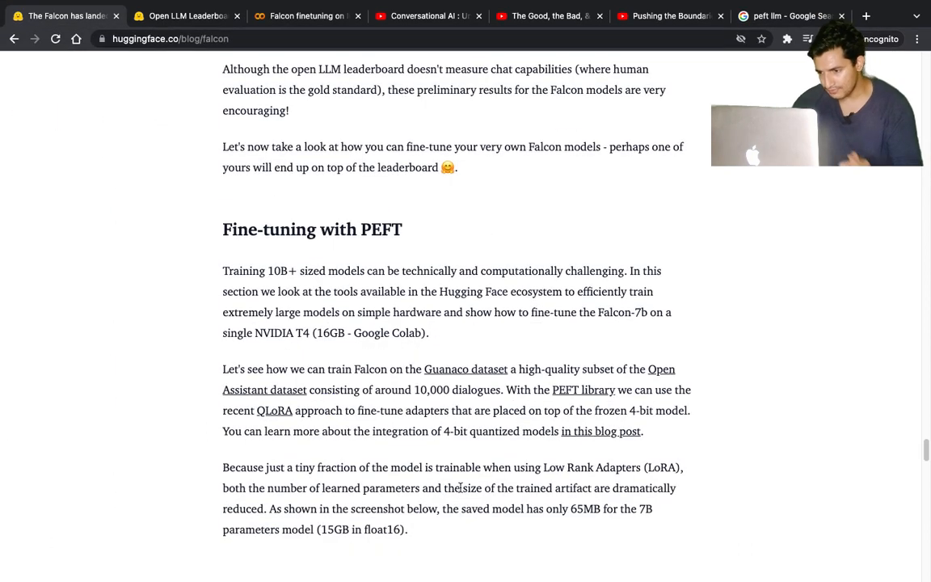
mouse_move(484, 449)
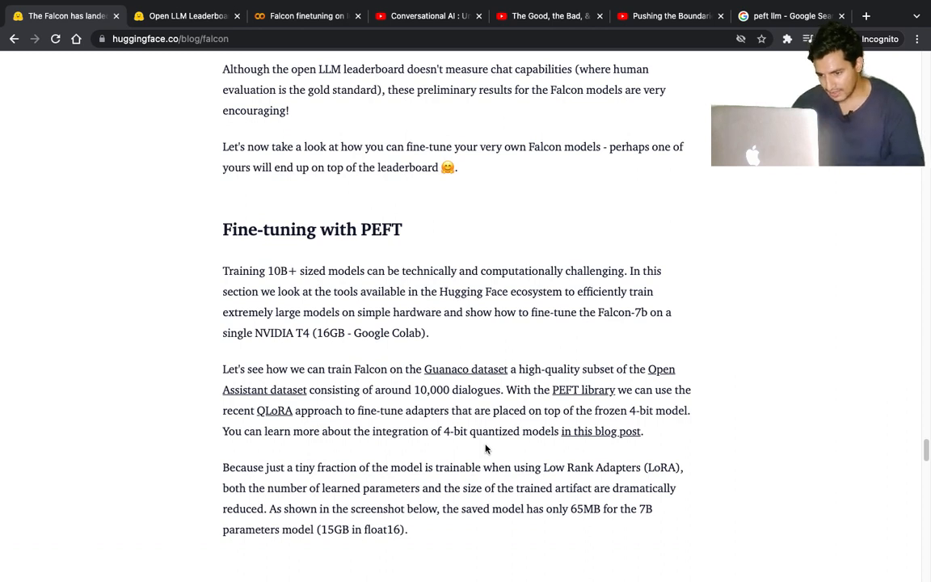
mouse_move(411, 414)
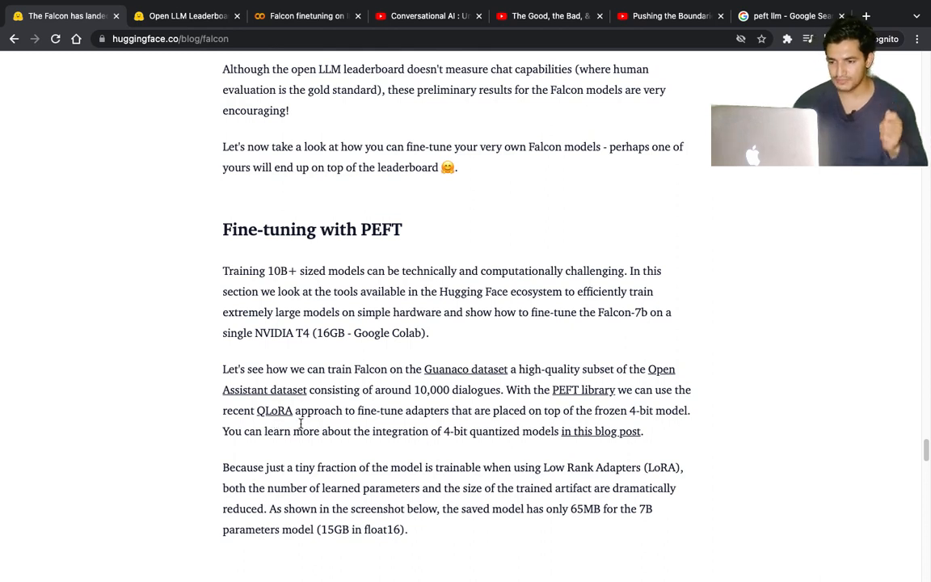
mouse_move(275, 417)
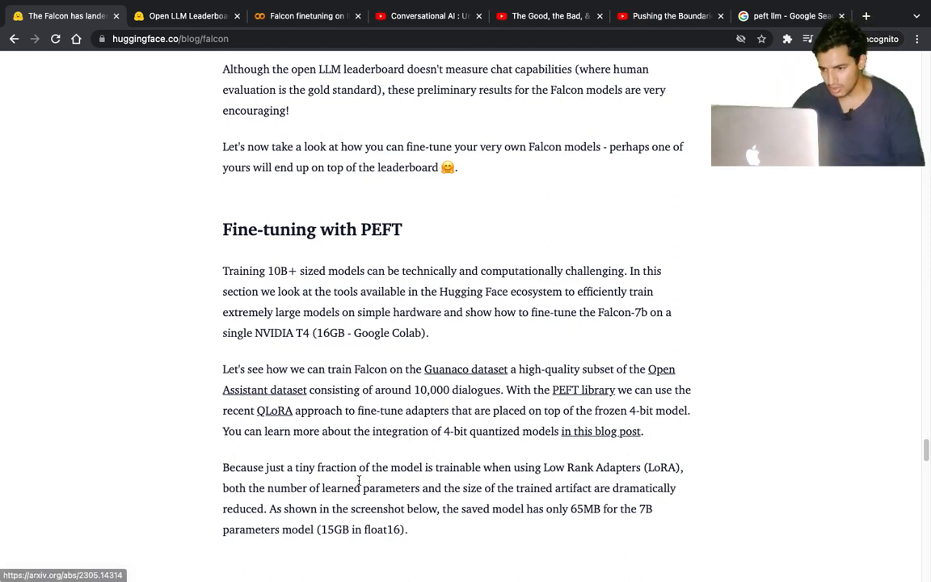
scroll(down, 3)
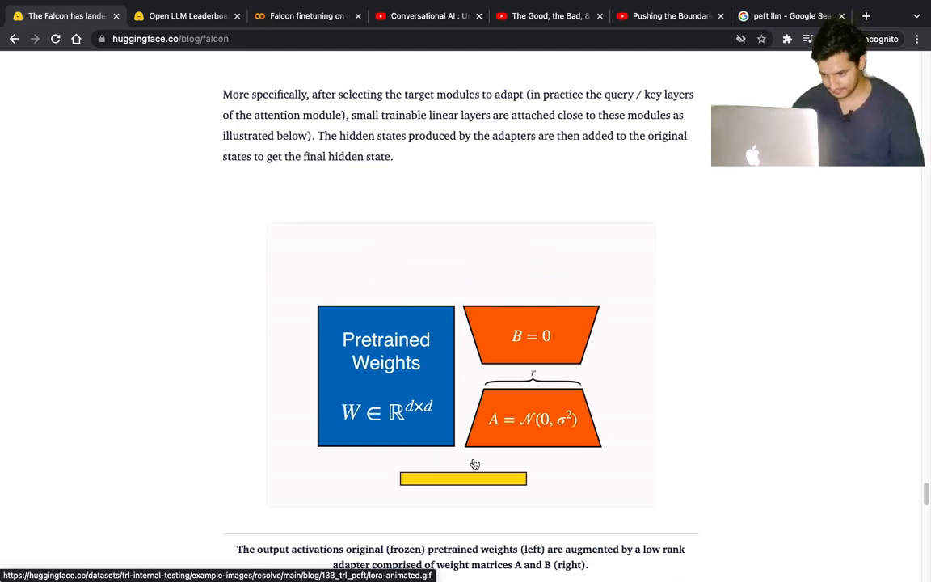
scroll(down, 3)
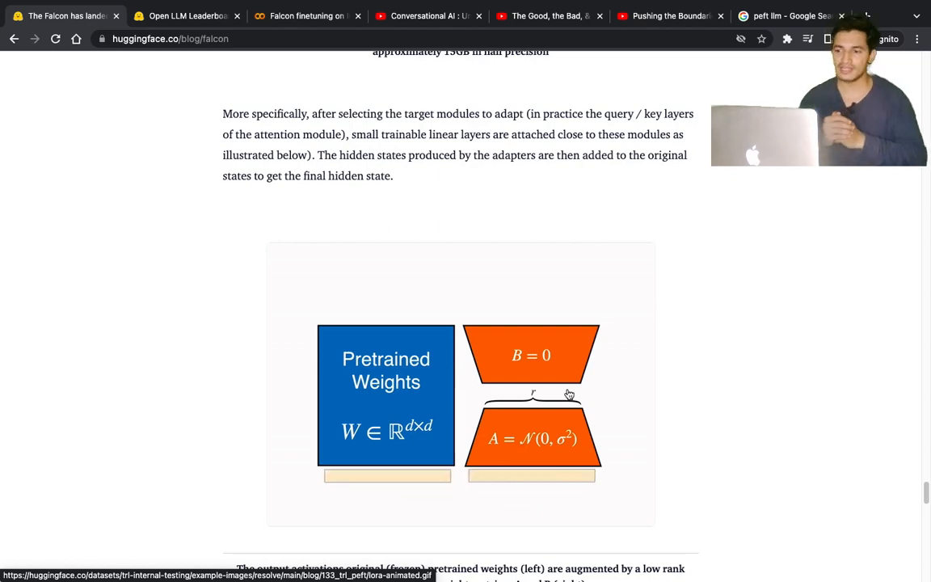
scroll(down, 3)
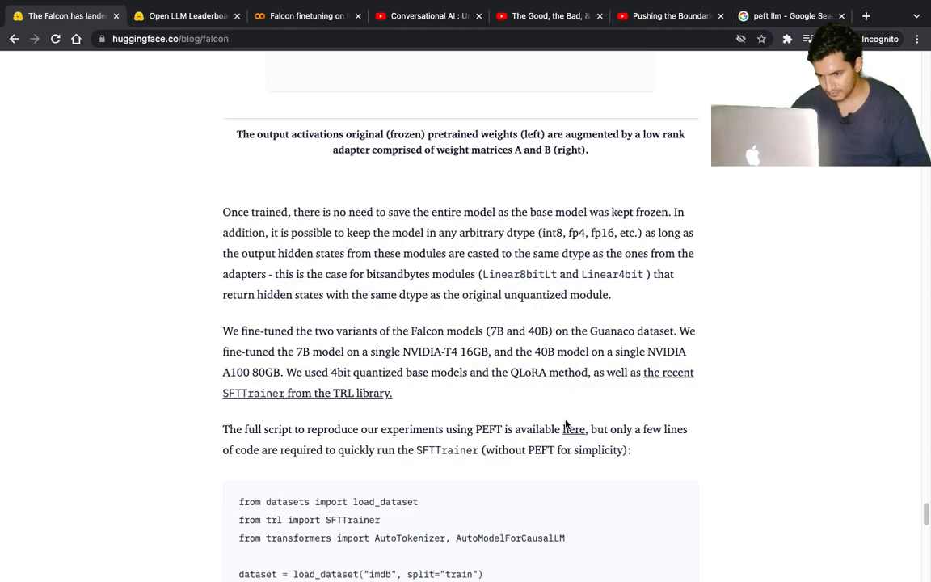
scroll(down, 3)
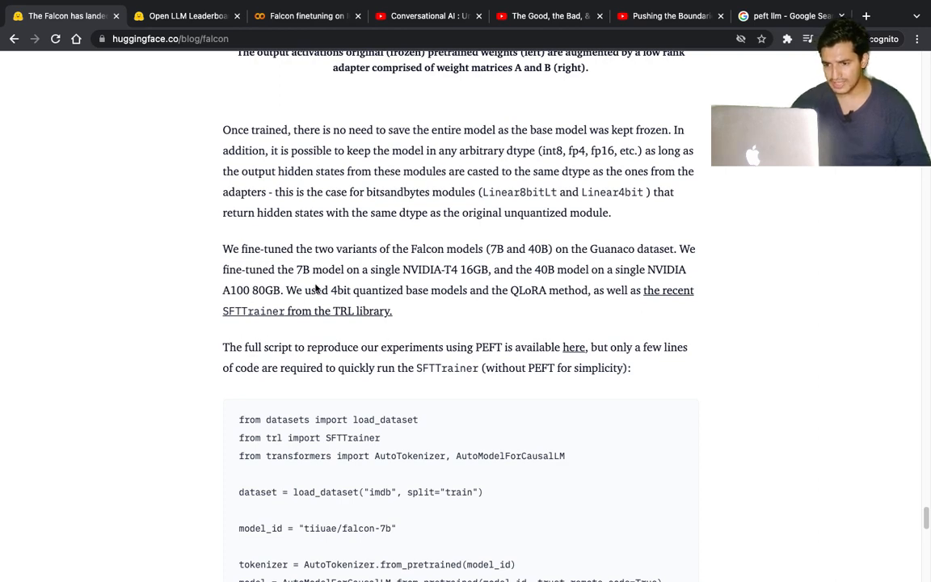
scroll(down, 3)
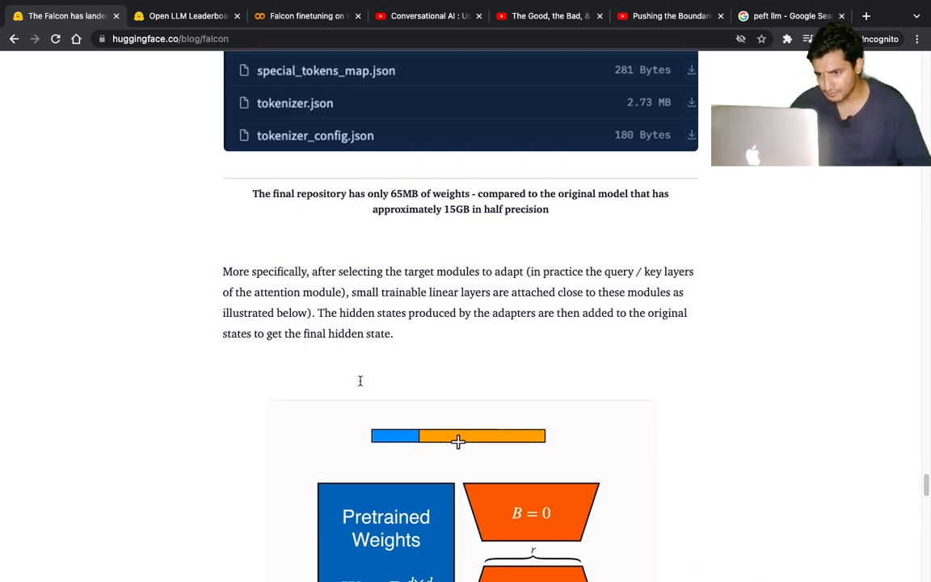
scroll(down, 3)
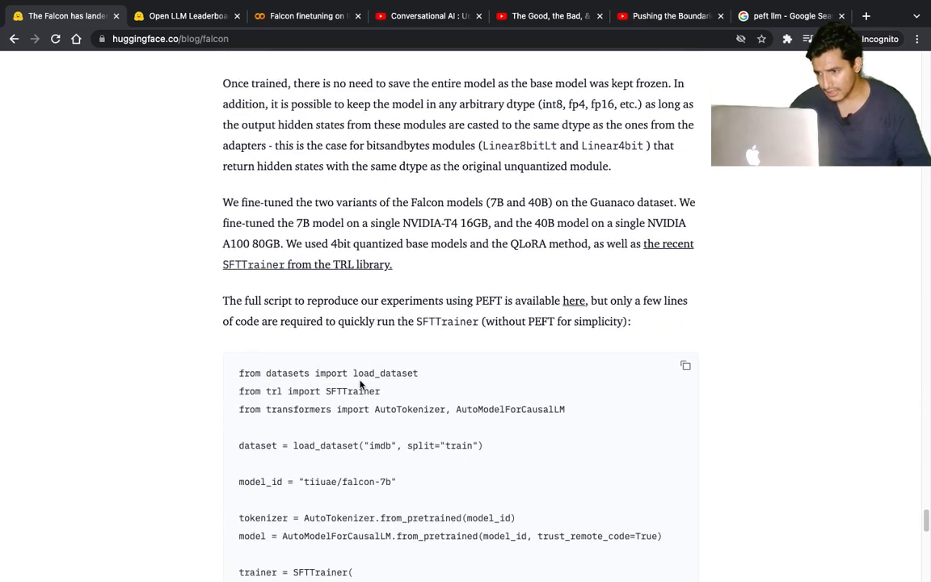
scroll(down, 3)
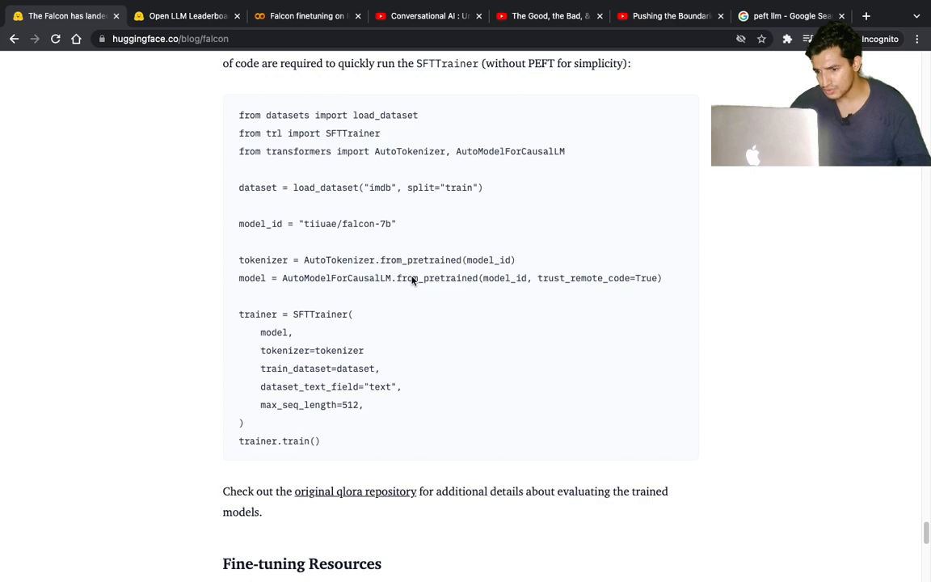
scroll(up, 3)
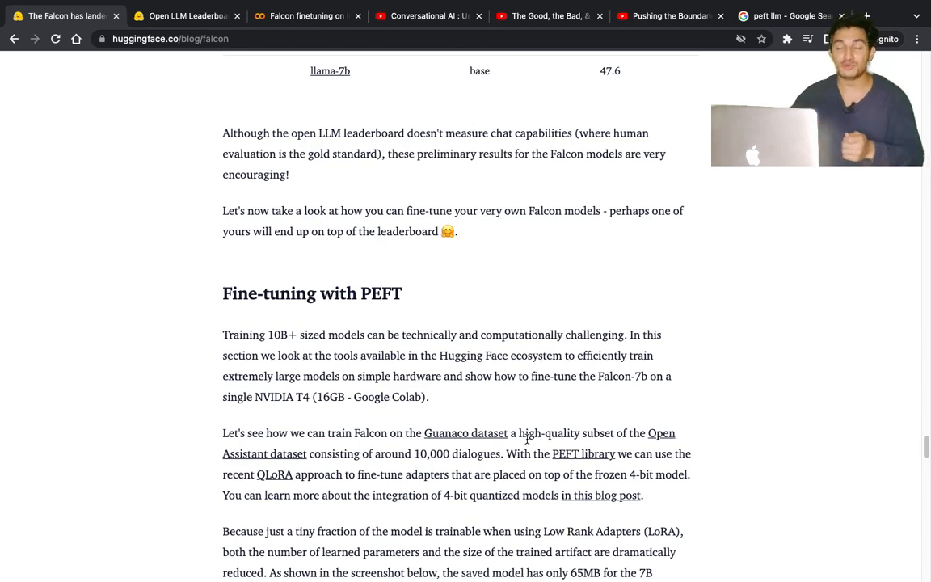
mouse_move(294, 317)
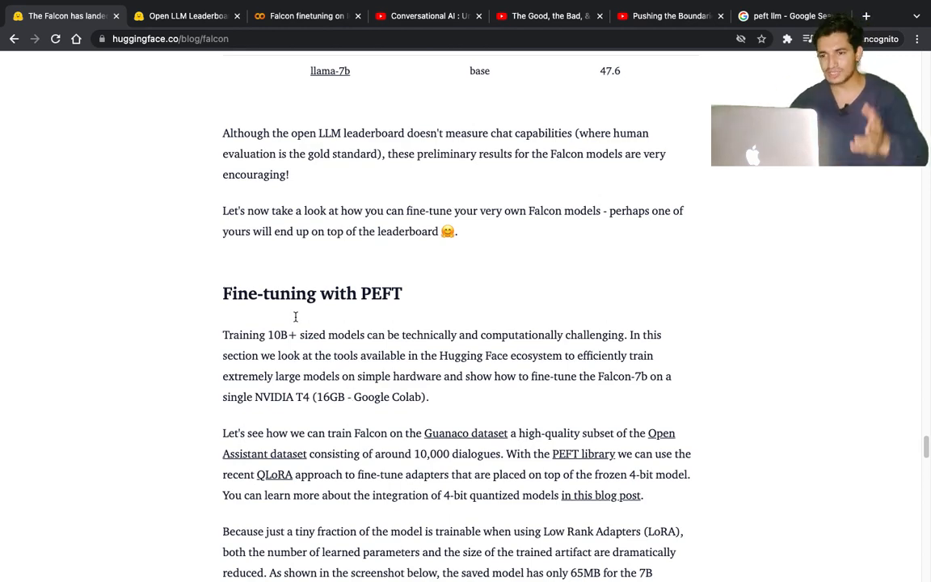
Step: Review the Falcon Instacart notebook down to Dataset details and follow its Kaggle 'here' link
click(308, 16)
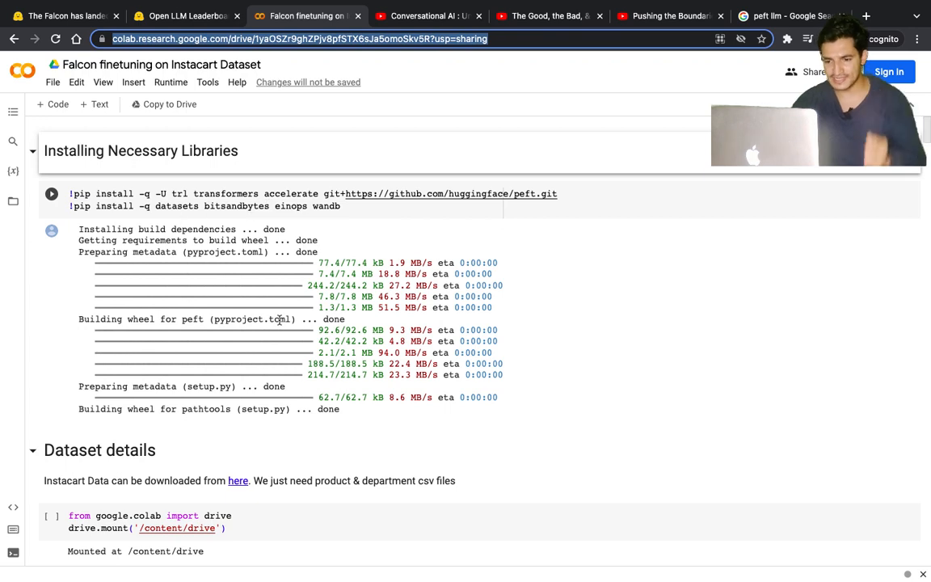
scroll(down, 3)
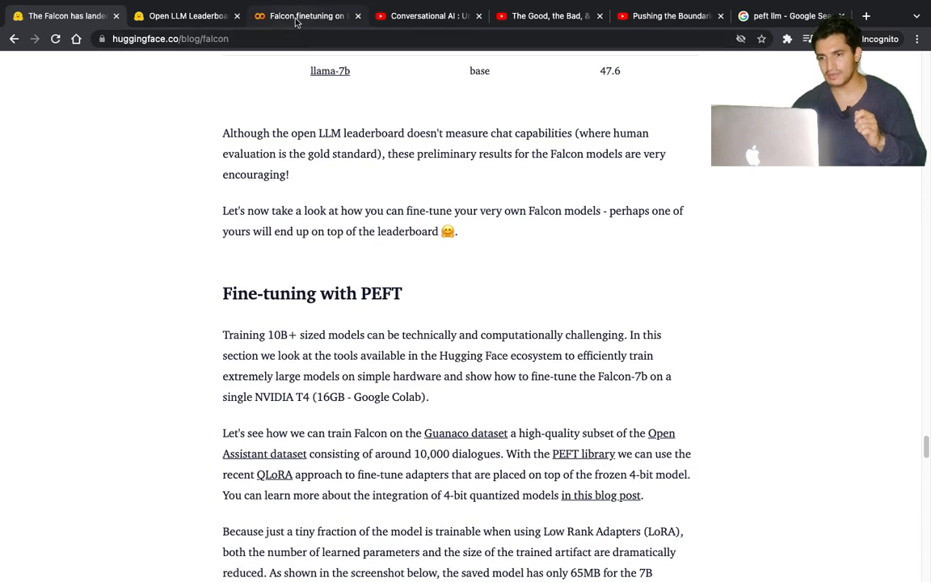
click(307, 16)
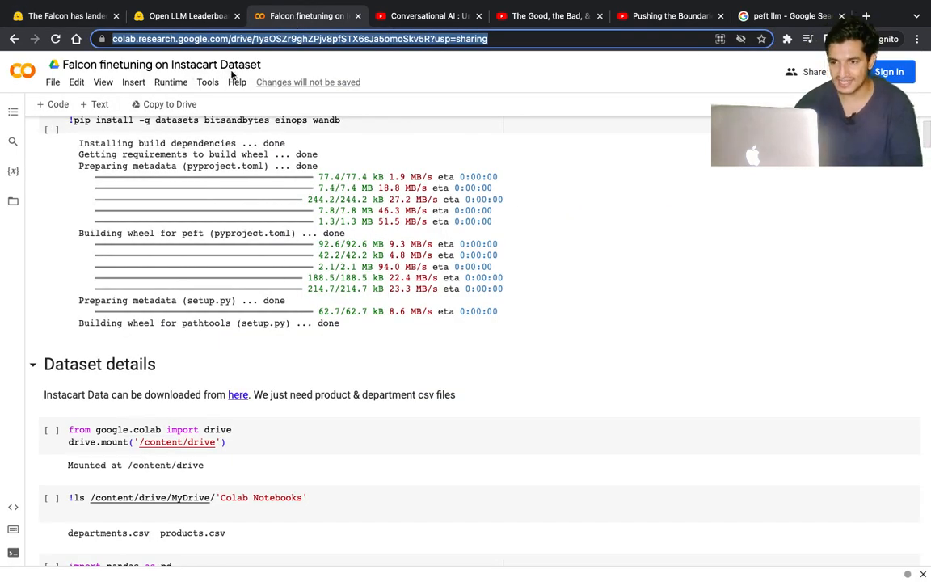
scroll(down, 3)
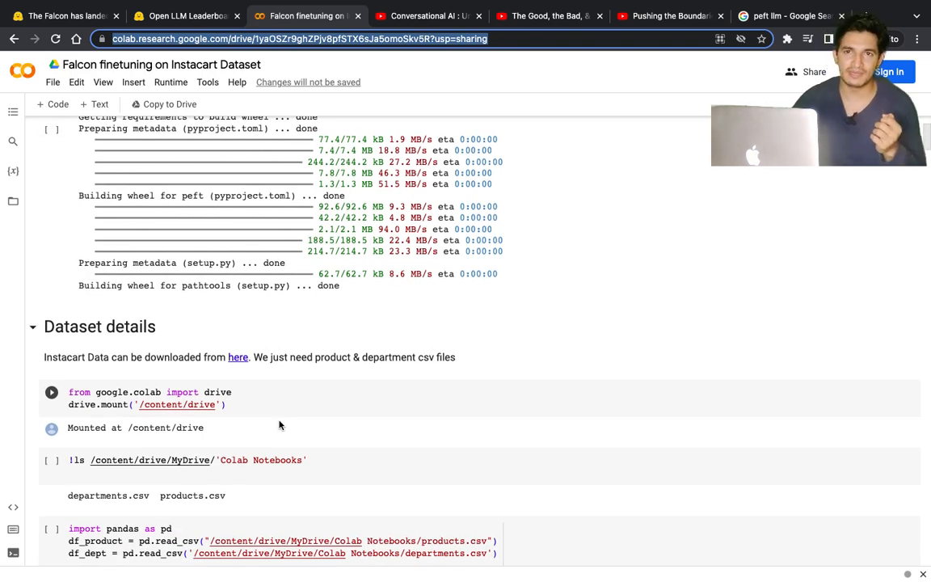
scroll(down, 3)
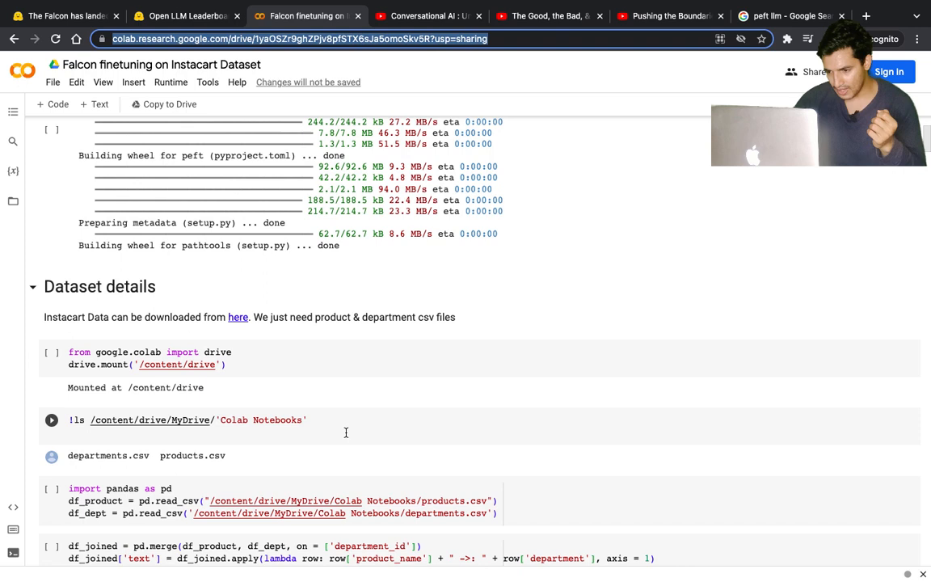
scroll(down, 3)
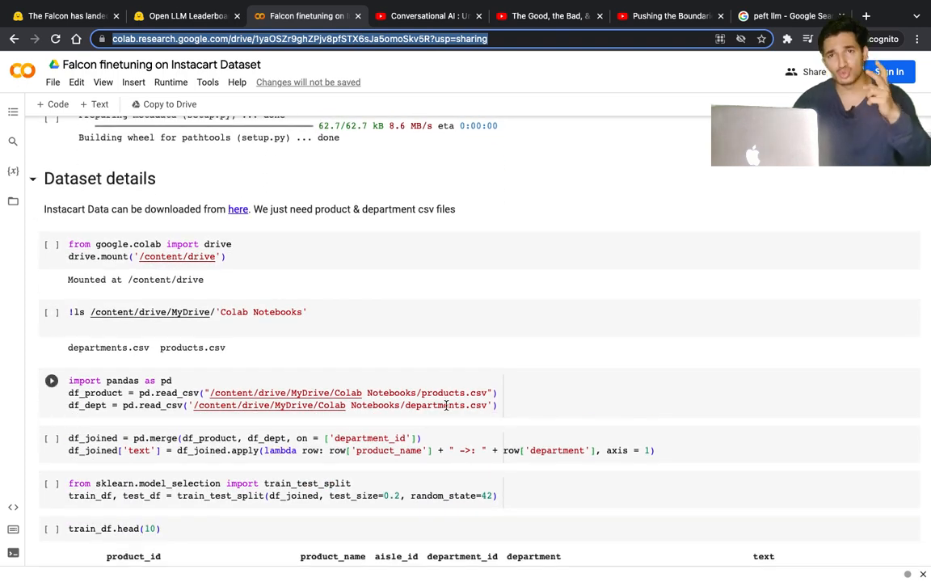
mouse_move(459, 430)
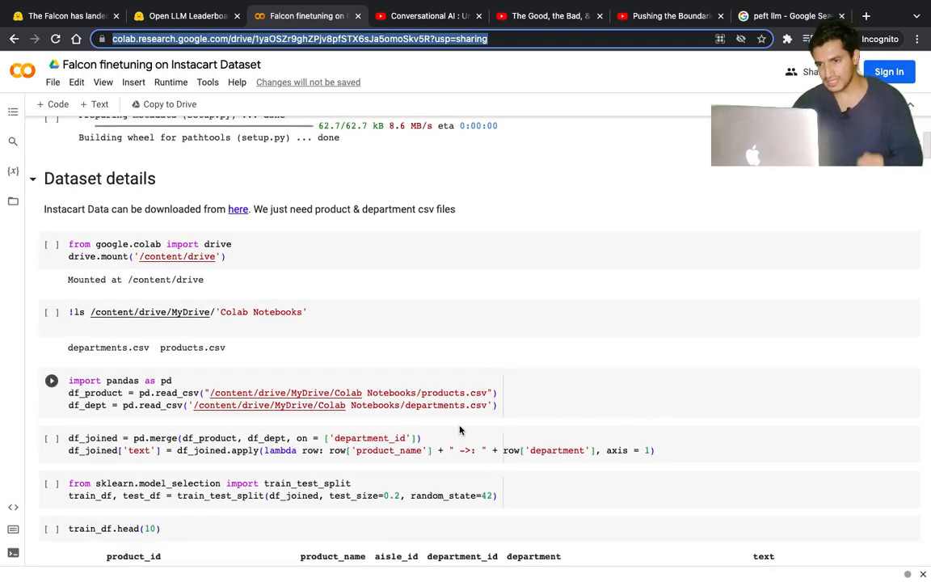
mouse_move(237, 209)
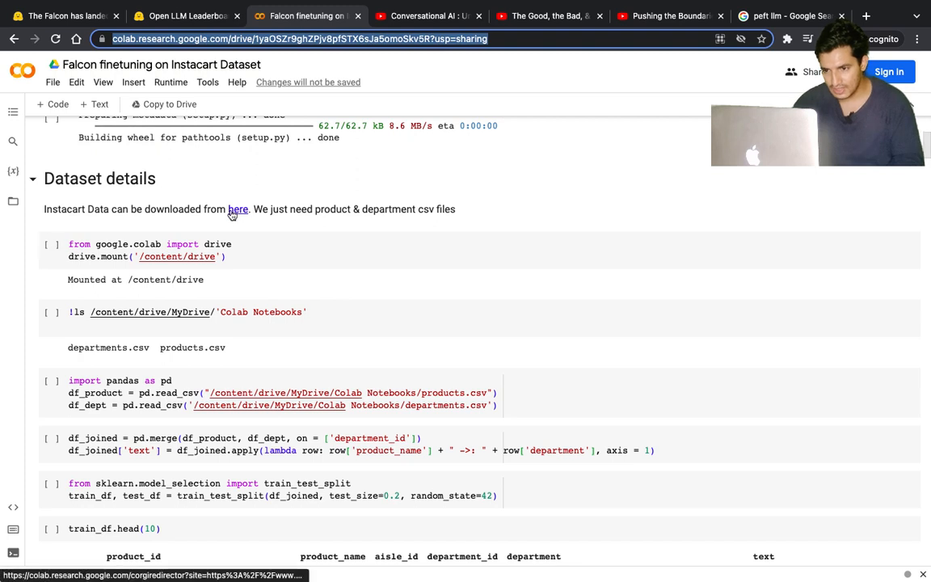
click(237, 208)
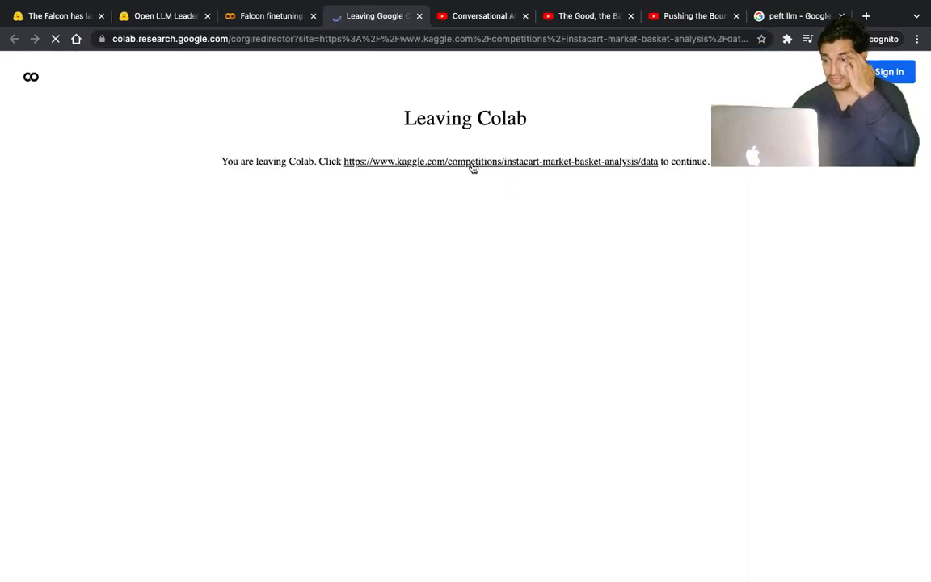
Step: Continue to Kaggle's Instacart Market Basket Analysis files, then return to the Colab notebook
click(501, 162)
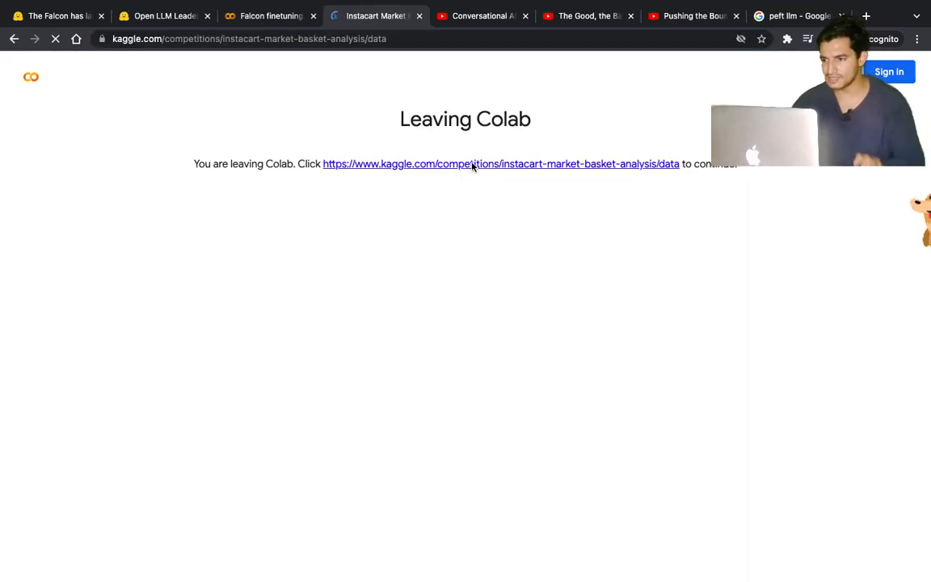
click(500, 165)
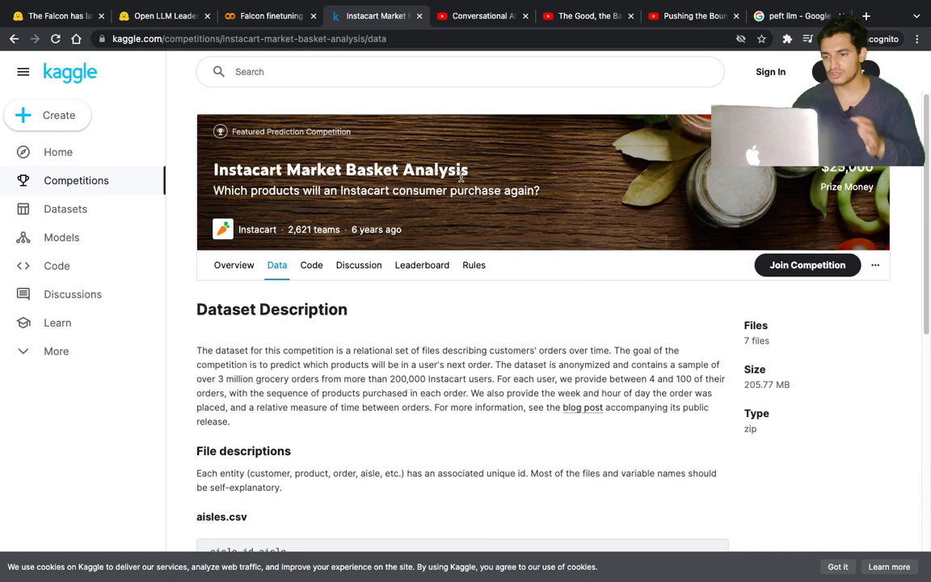
mouse_move(456, 230)
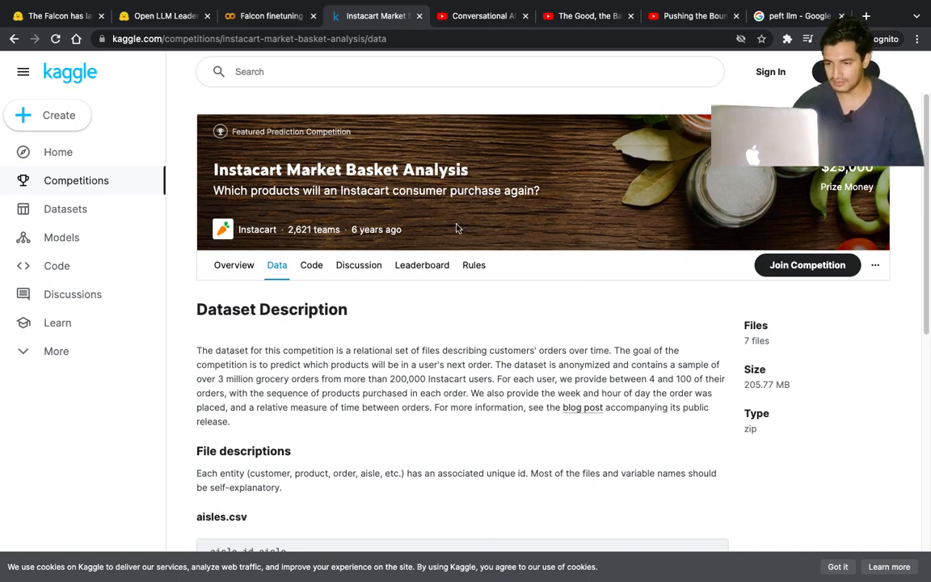
mouse_move(384, 304)
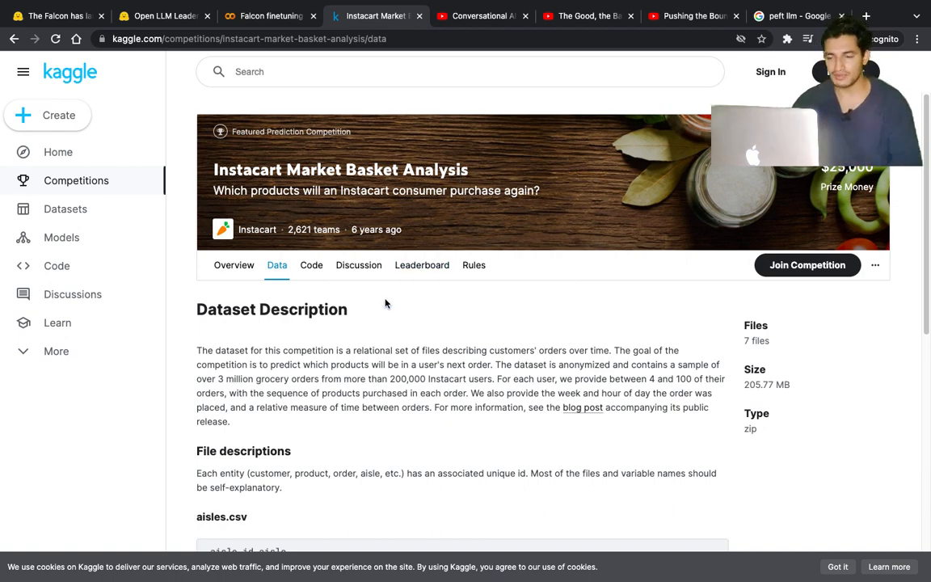
mouse_move(277, 271)
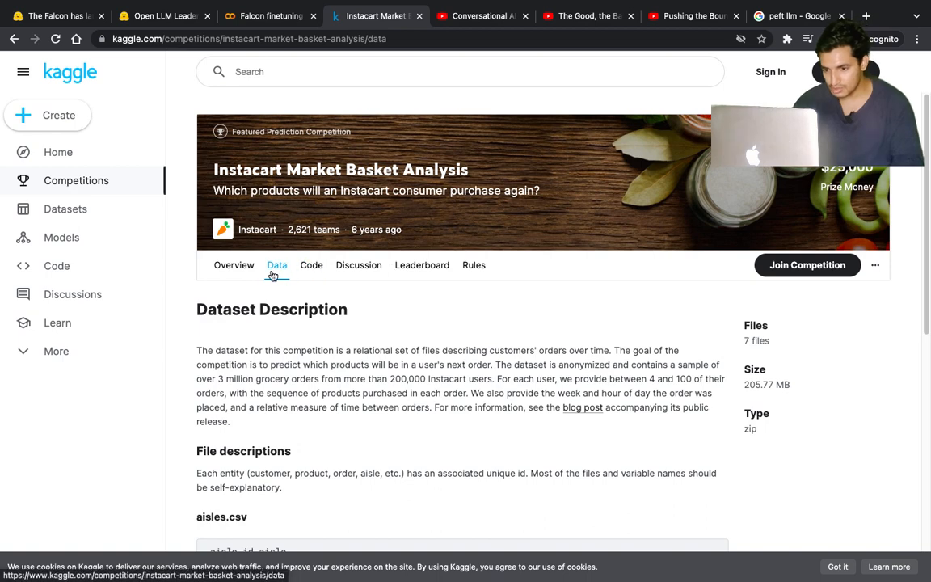
scroll(down, 3)
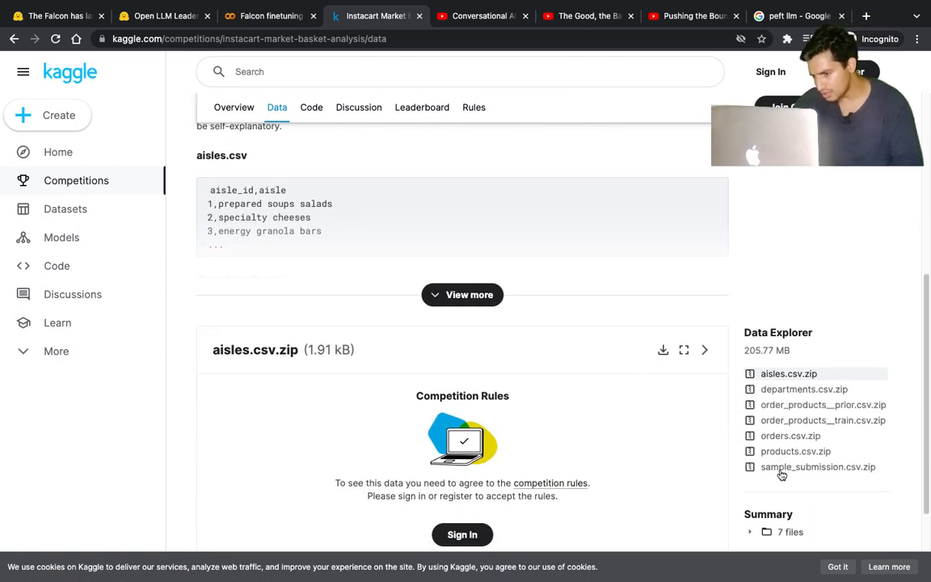
click(270, 16)
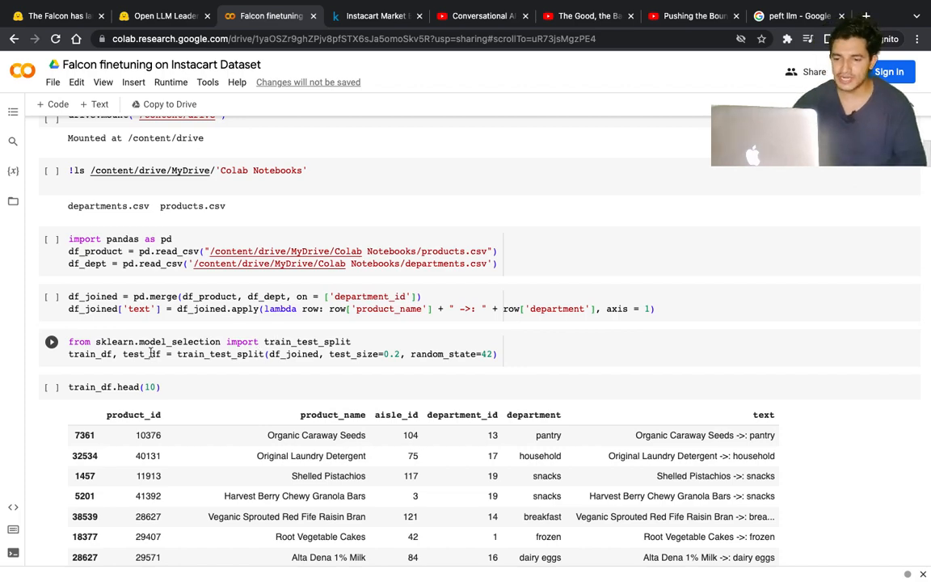
scroll(down, 3)
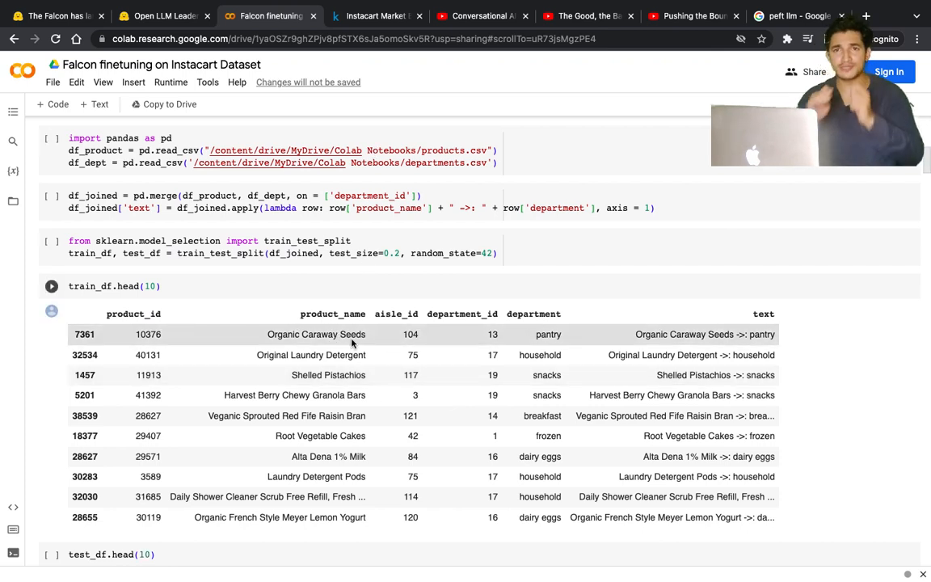
mouse_move(352, 355)
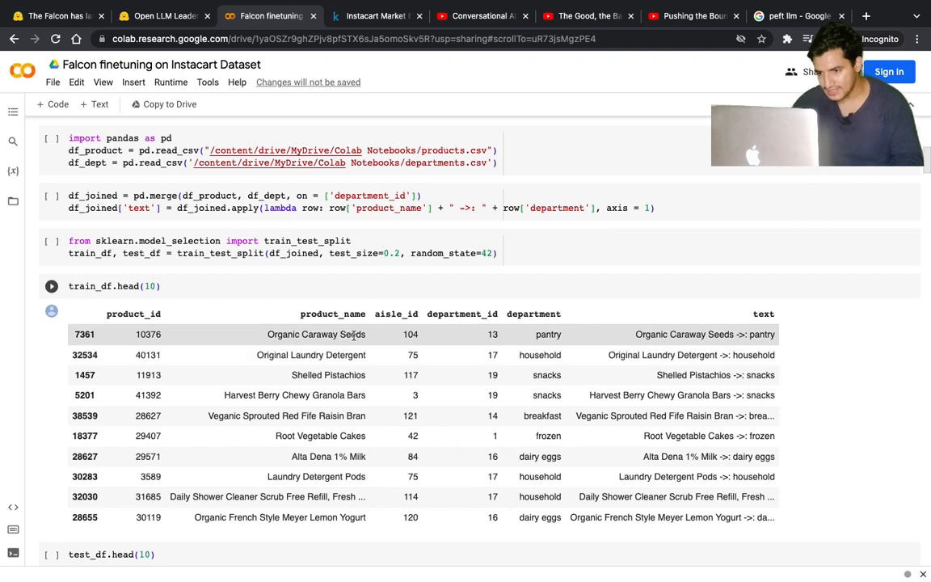
mouse_move(320, 437)
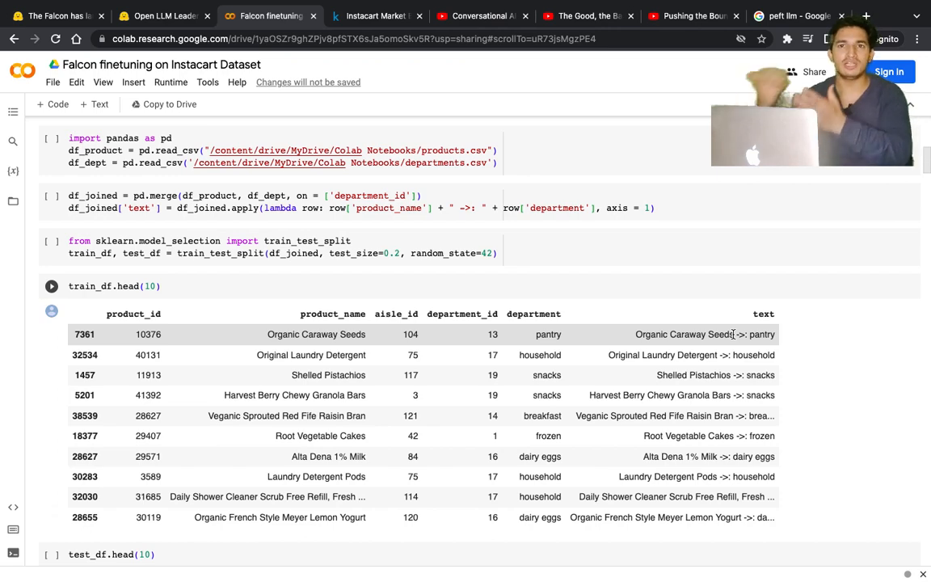
scroll(down, 3)
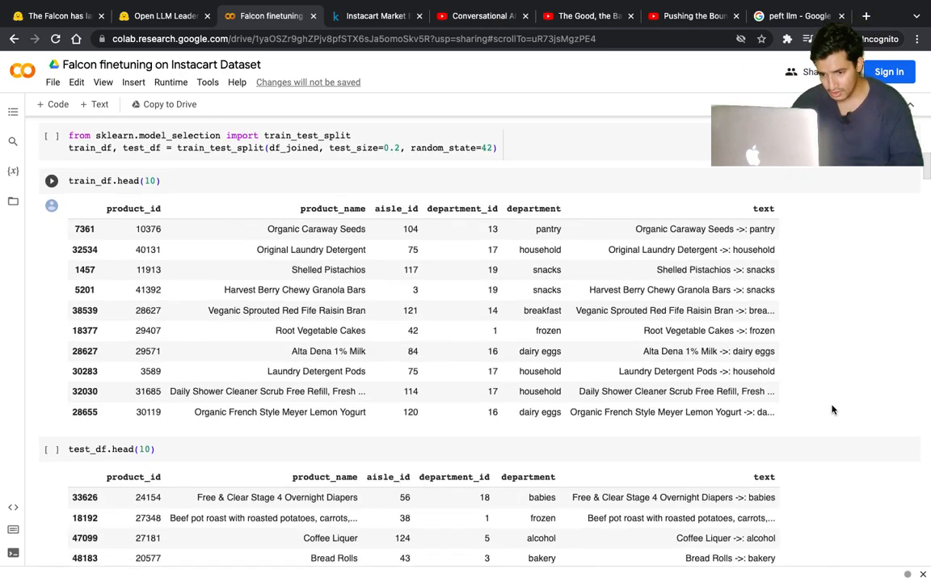
scroll(down, 3)
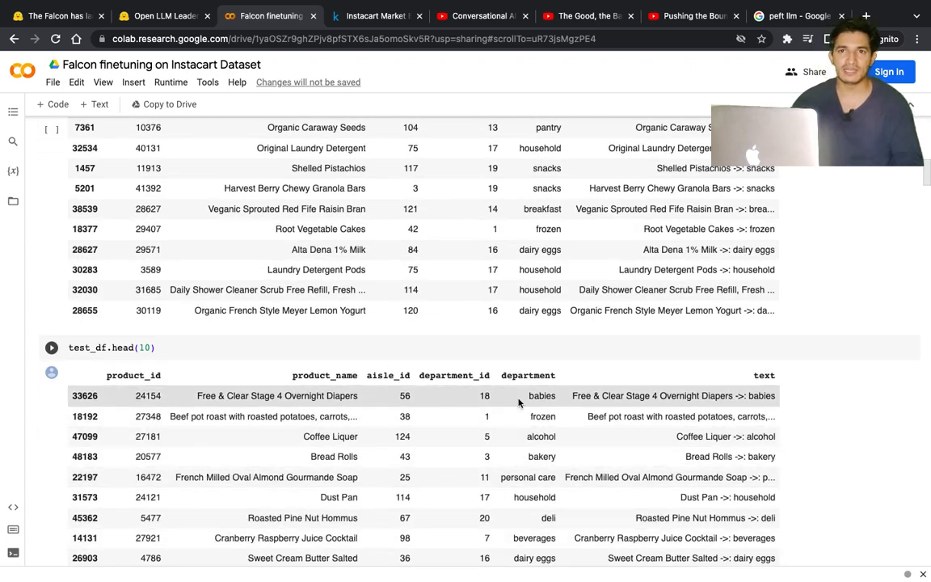
mouse_move(598, 407)
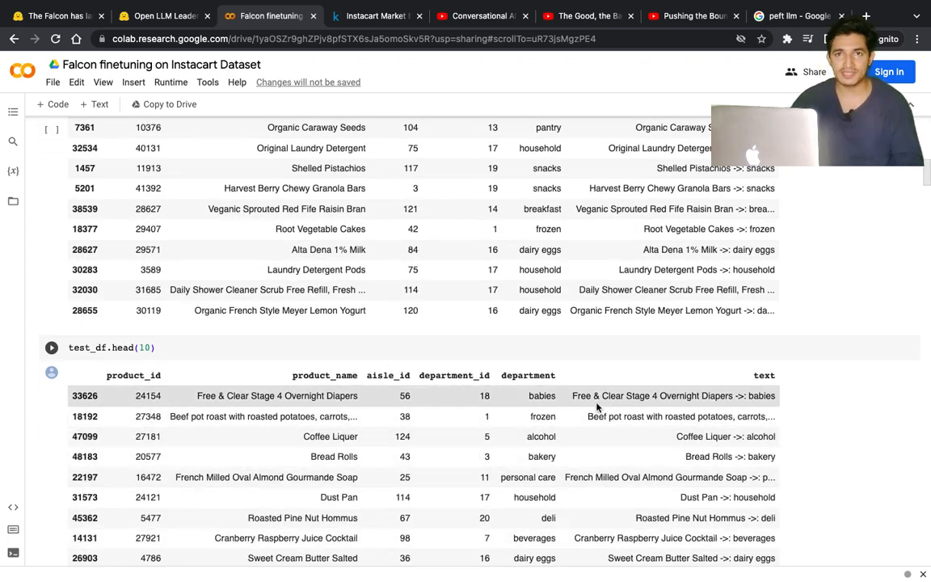
scroll(down, 3)
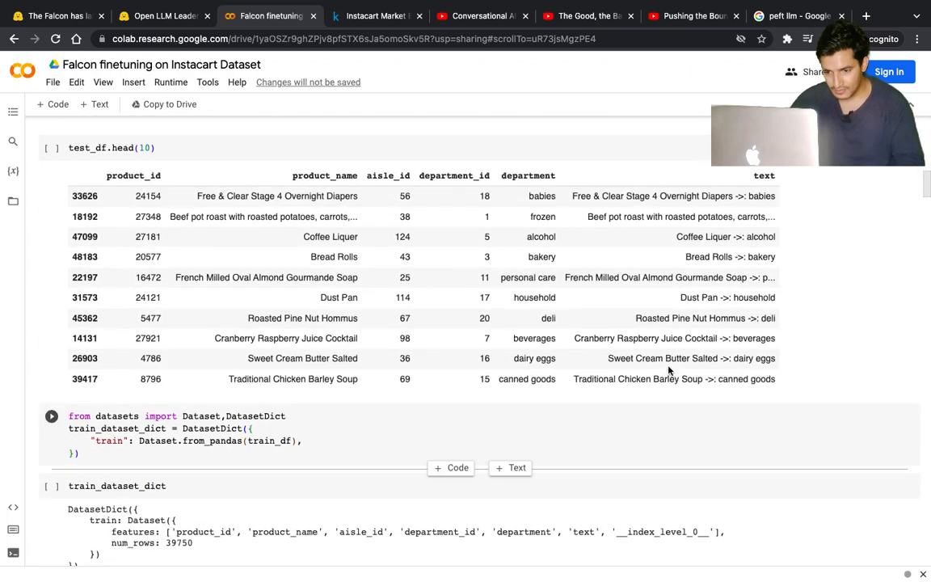
scroll(down, 3)
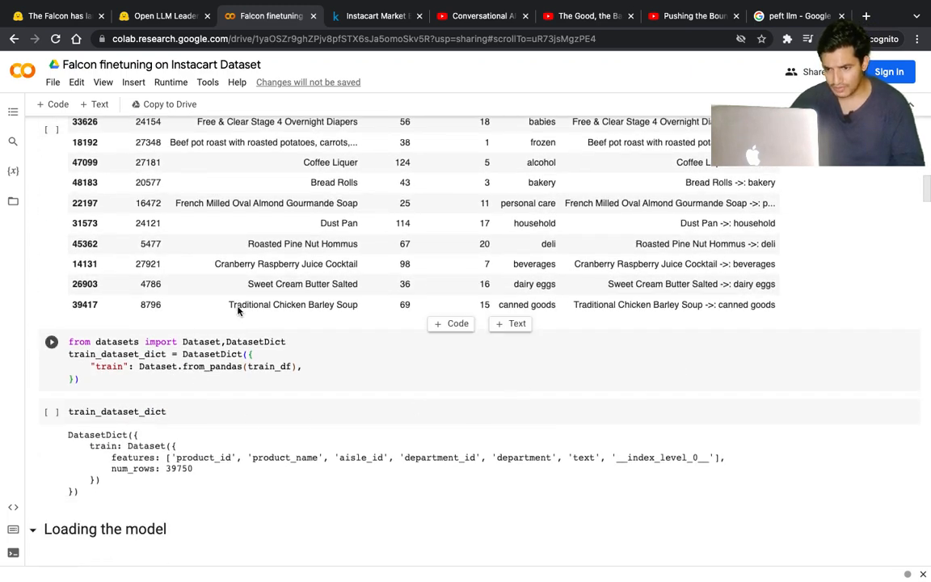
click(52, 412)
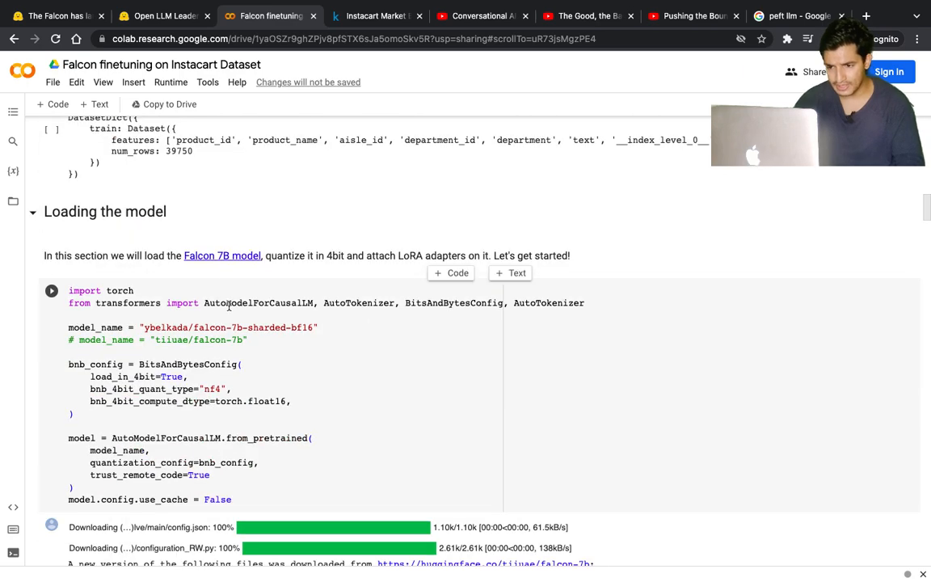
mouse_move(194, 342)
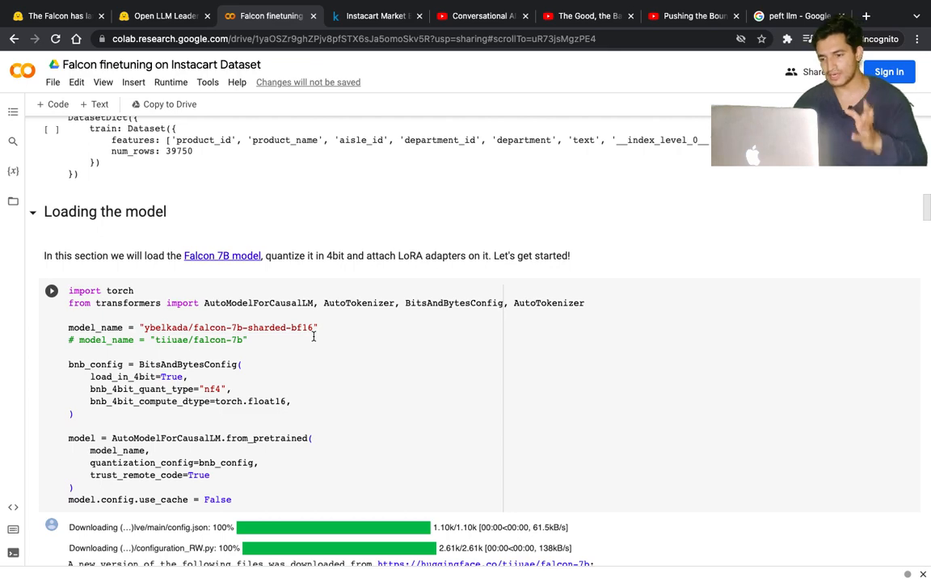
scroll(down, 3)
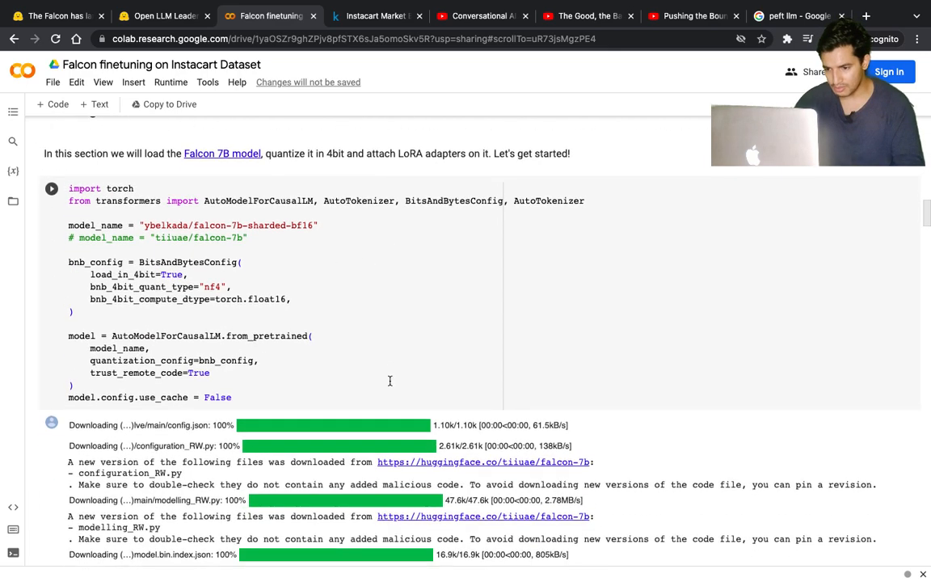
scroll(down, 3)
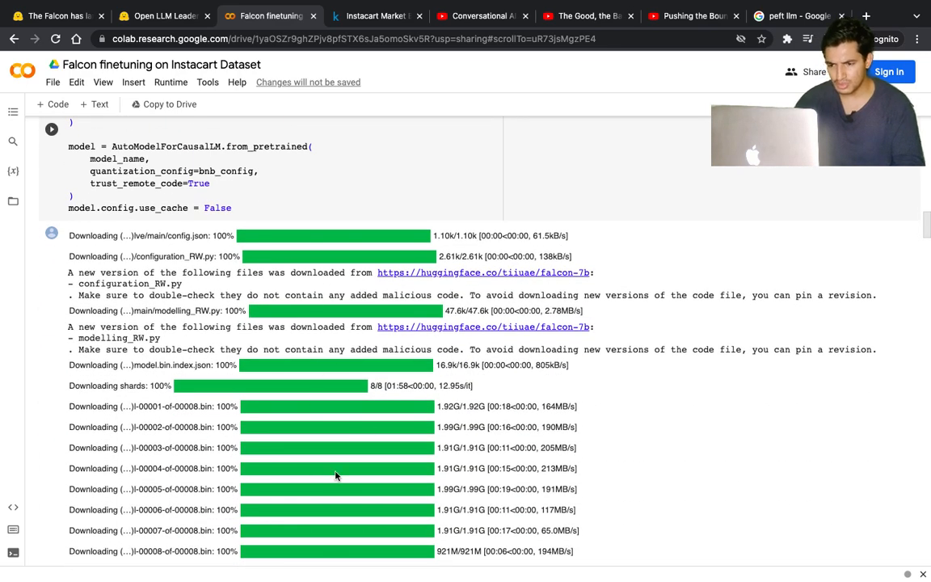
scroll(down, 3)
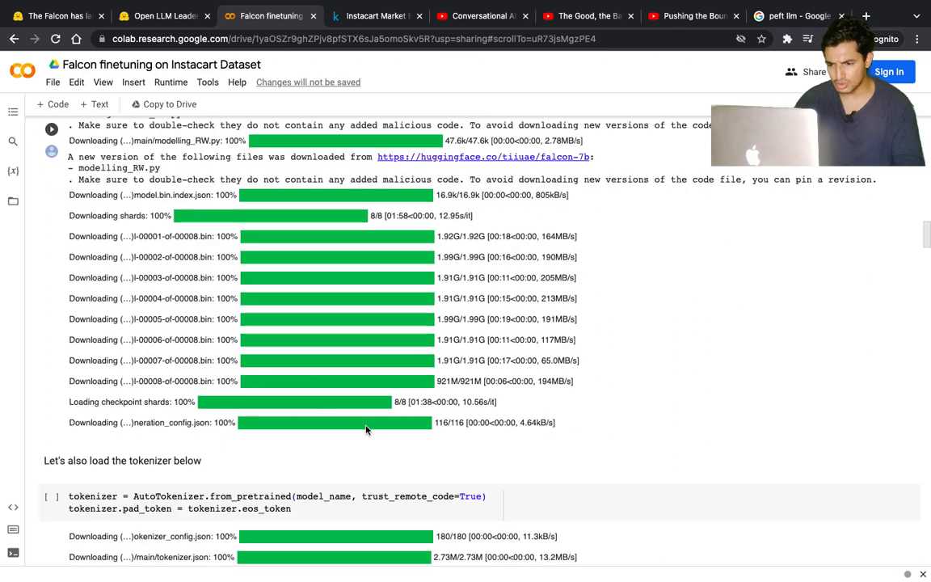
scroll(down, 3)
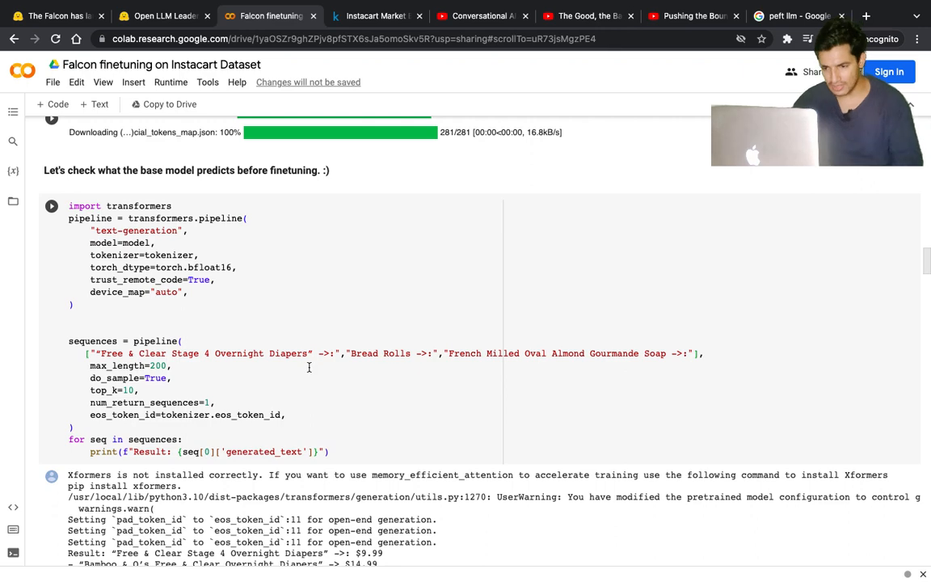
scroll(down, 3)
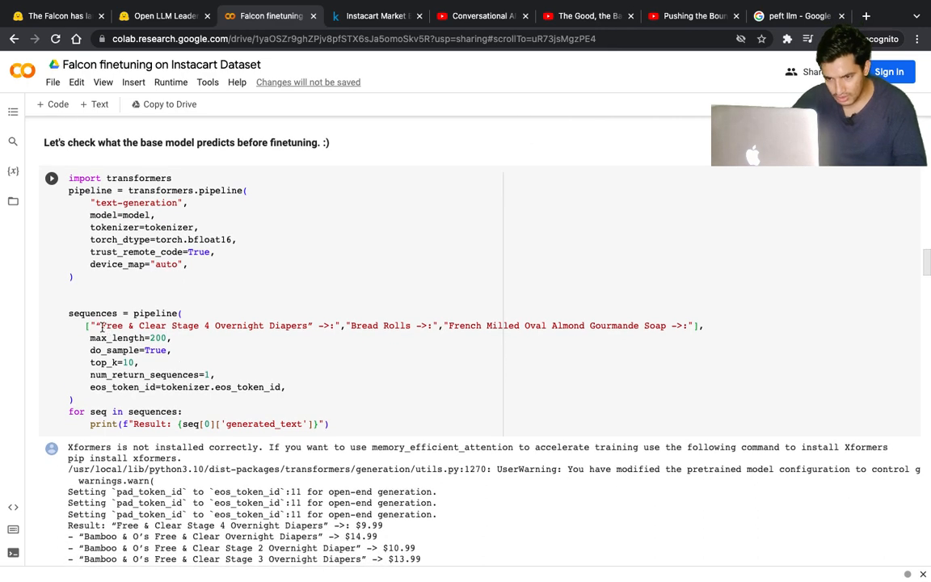
mouse_move(230, 325)
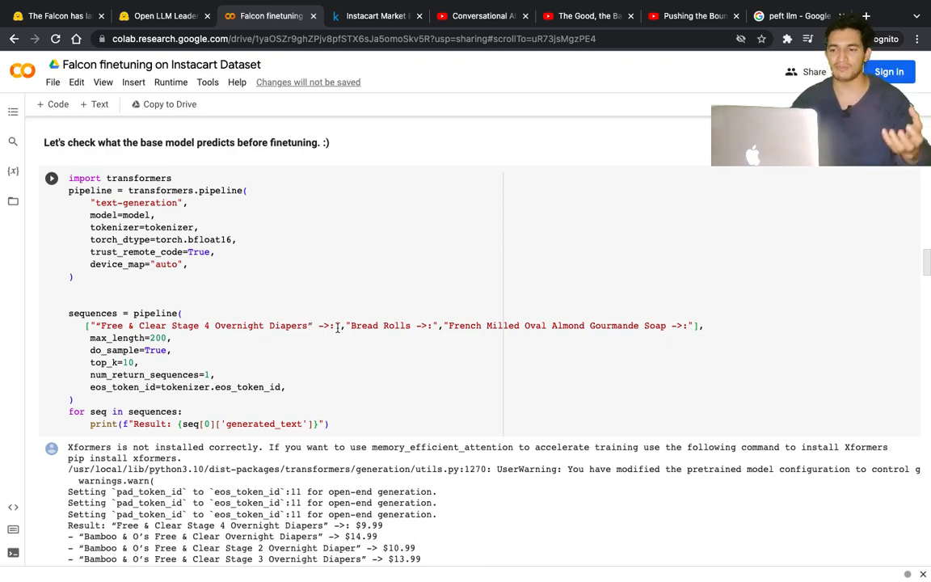
scroll(down, 3)
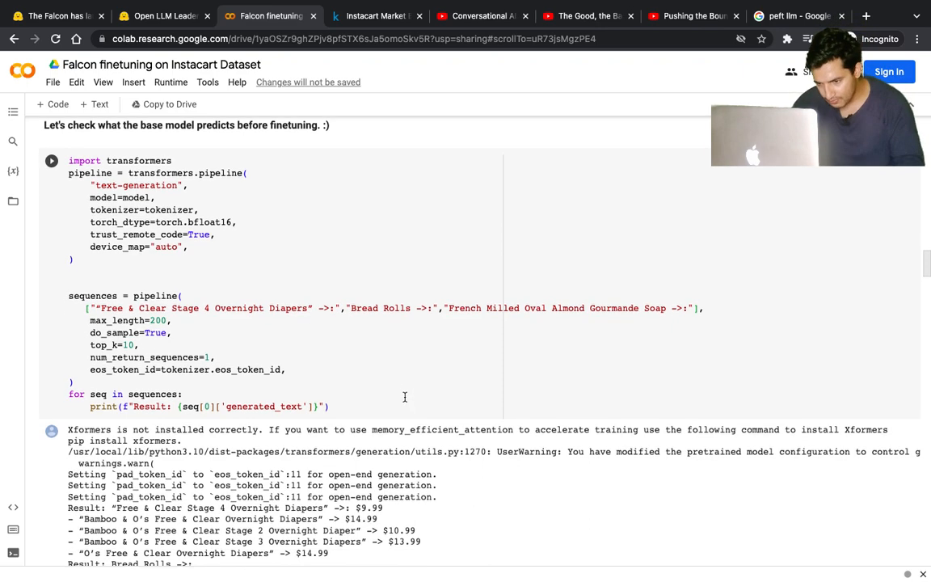
scroll(down, 3)
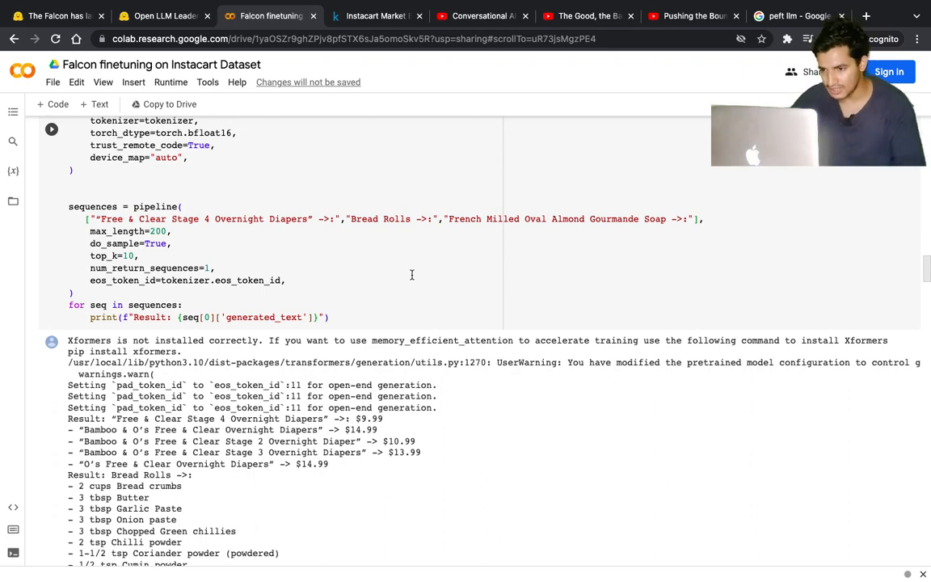
scroll(down, 3)
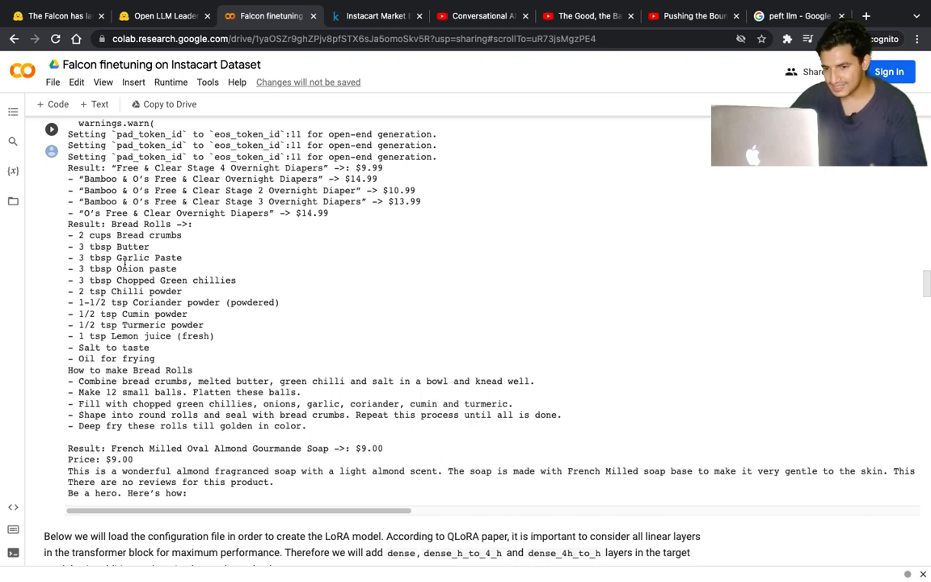
mouse_move(139, 475)
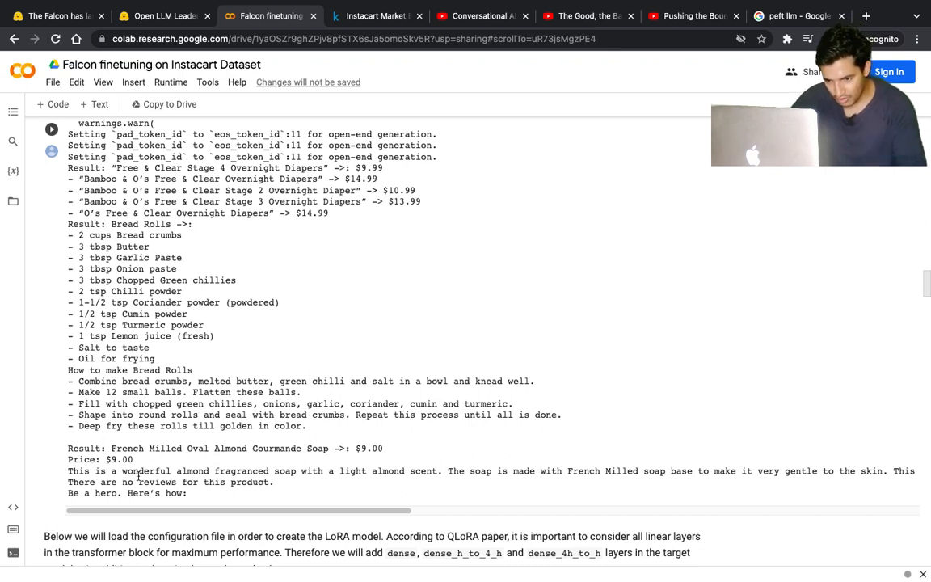
mouse_move(294, 462)
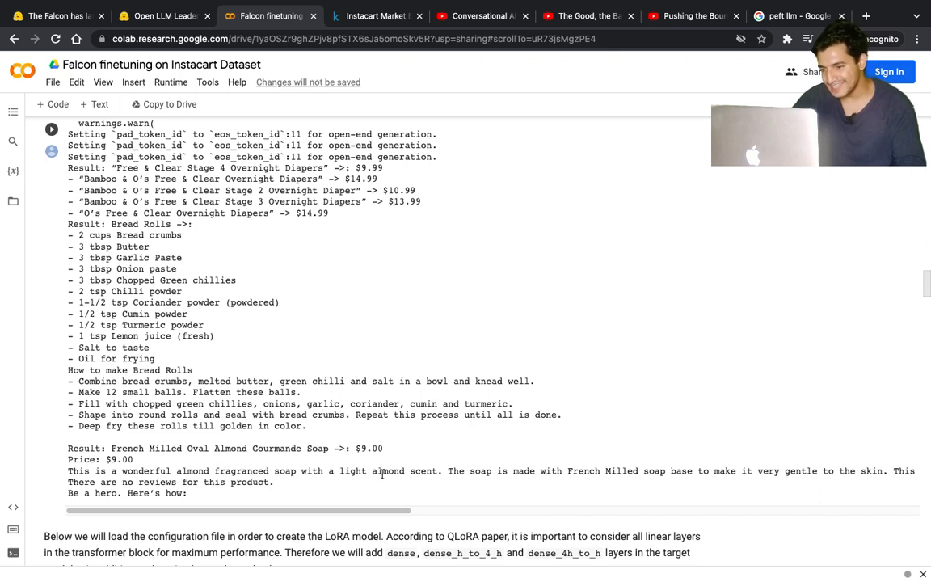
mouse_move(598, 485)
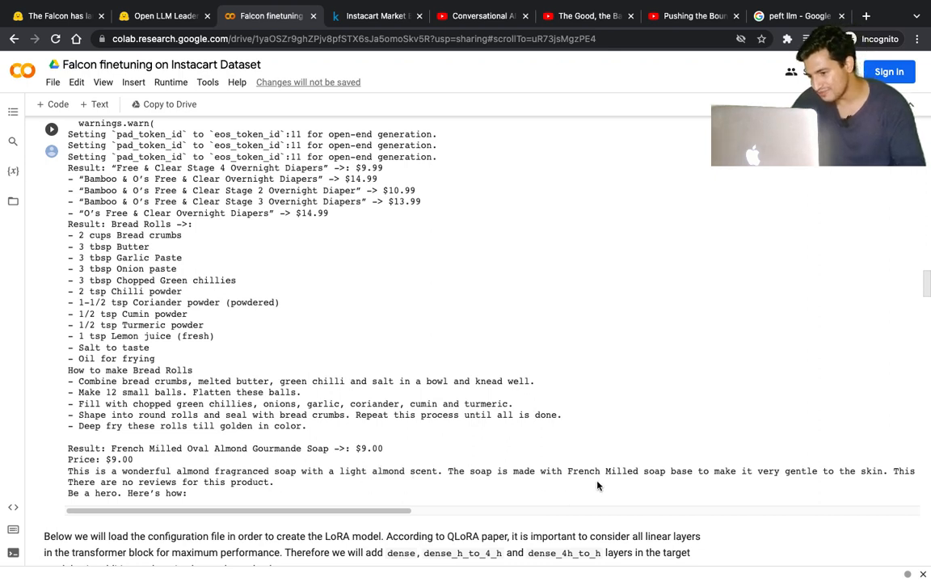
mouse_move(744, 481)
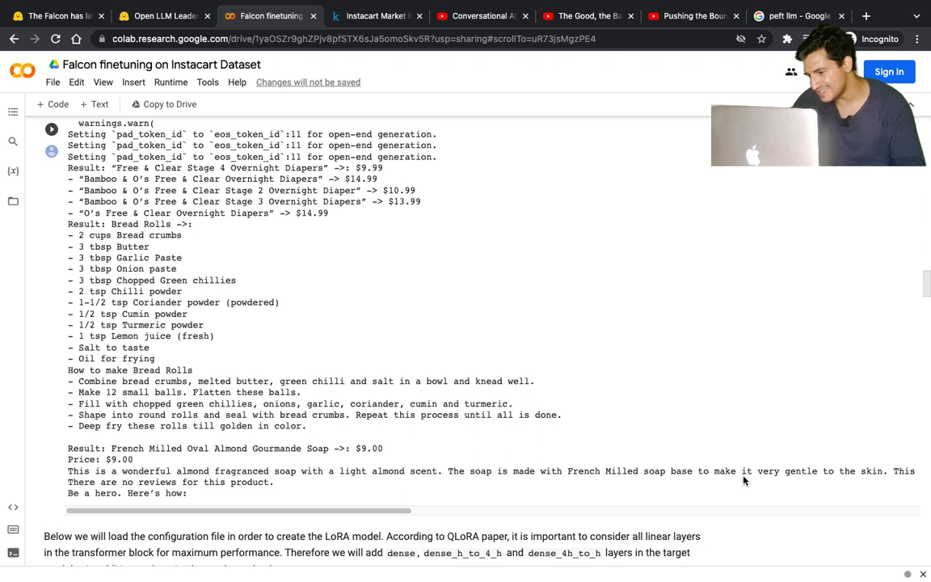
mouse_move(94, 488)
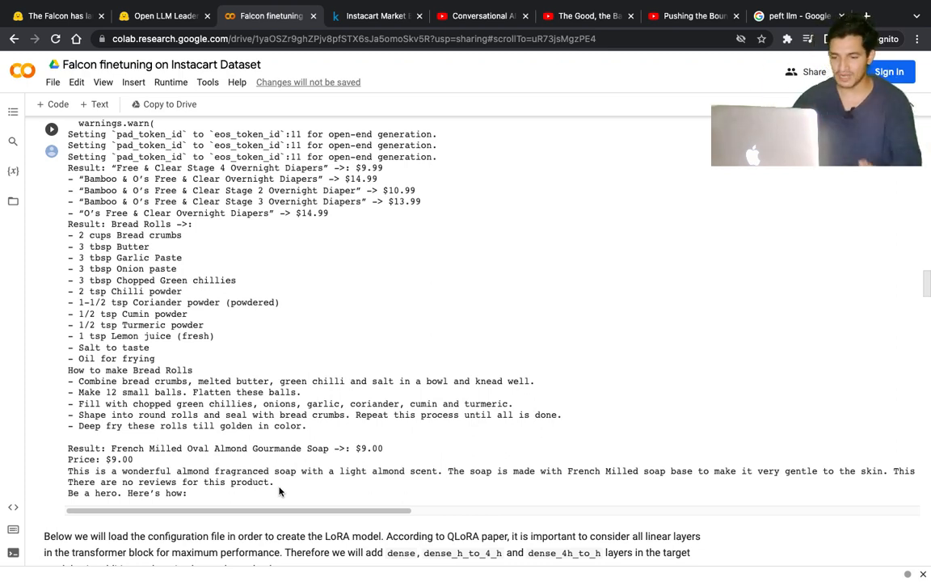
scroll(down, 3)
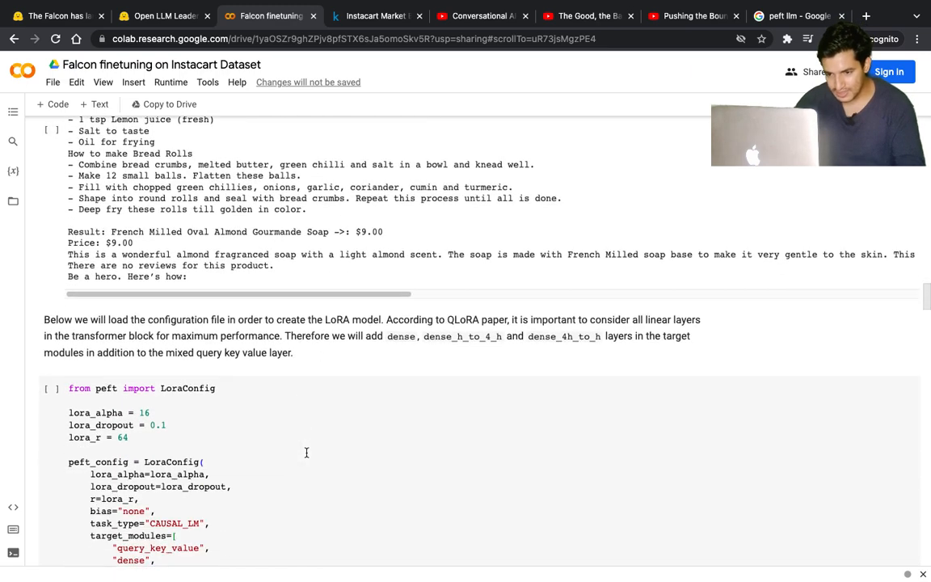
scroll(down, 3)
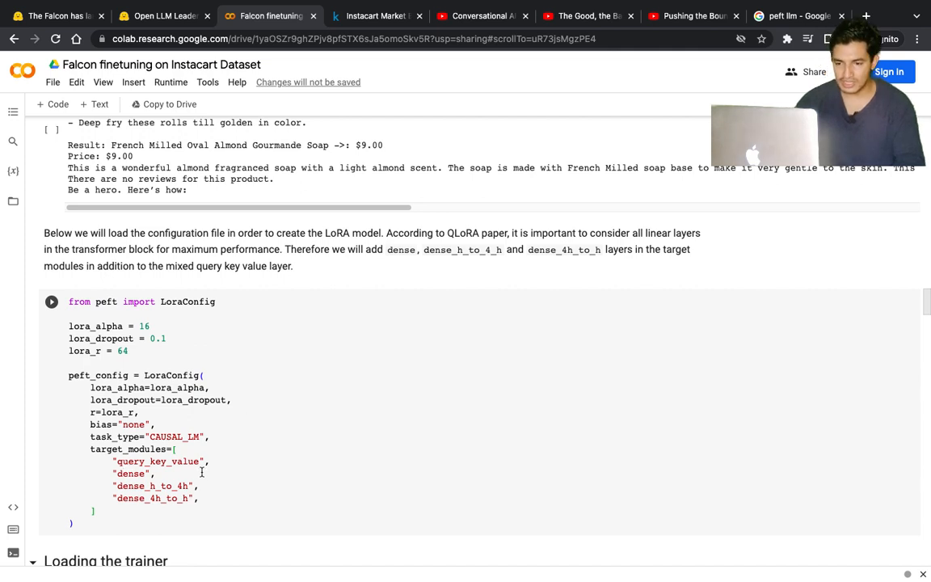
mouse_move(236, 459)
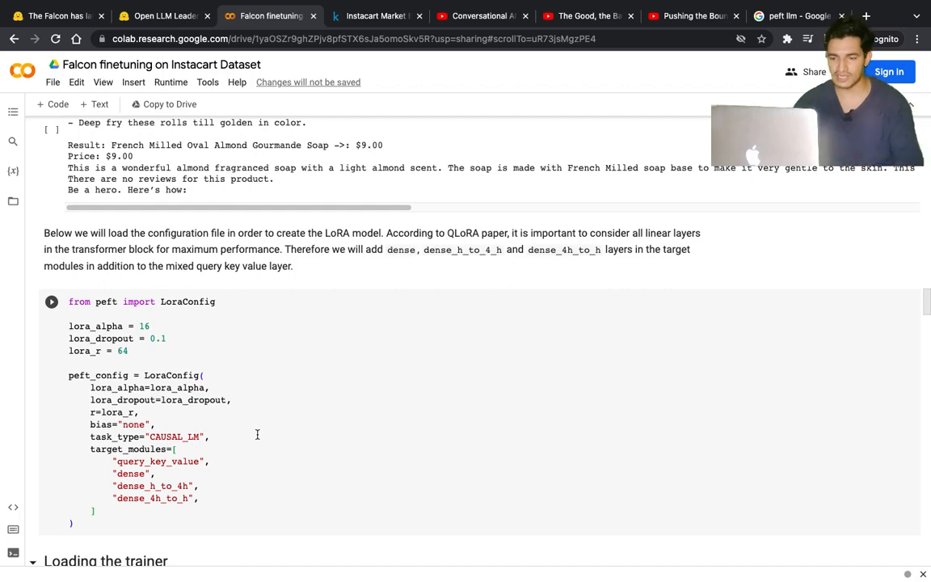
scroll(down, 3)
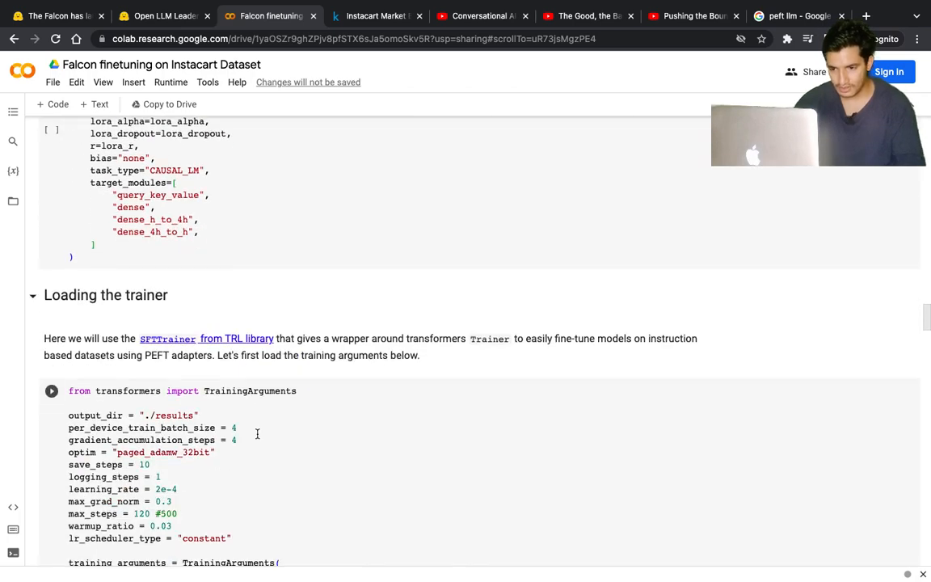
scroll(down, 3)
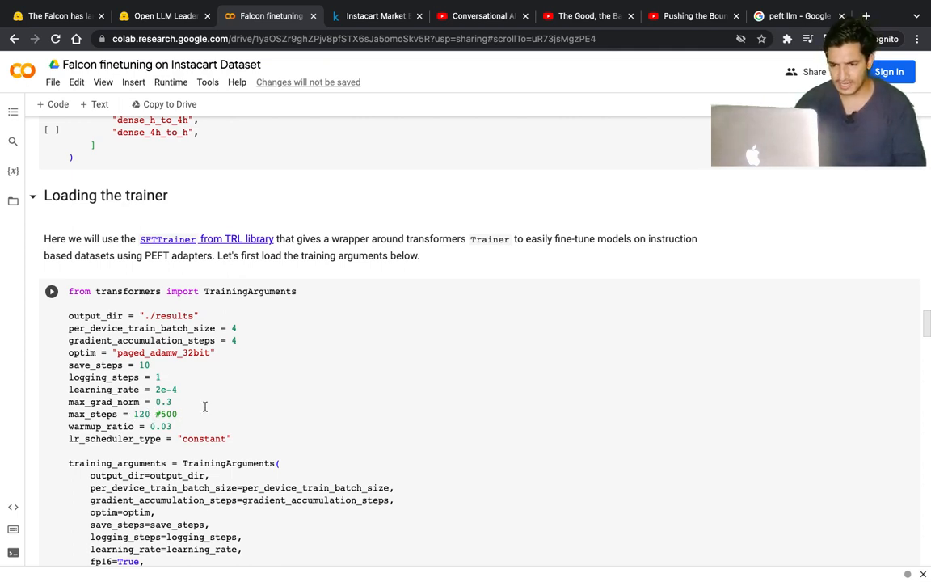
scroll(down, 3)
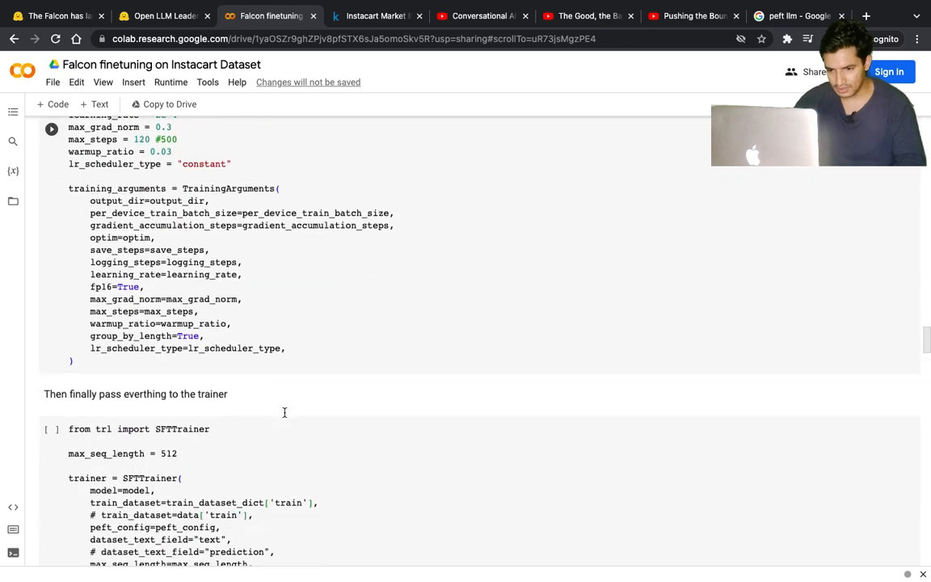
scroll(down, 3)
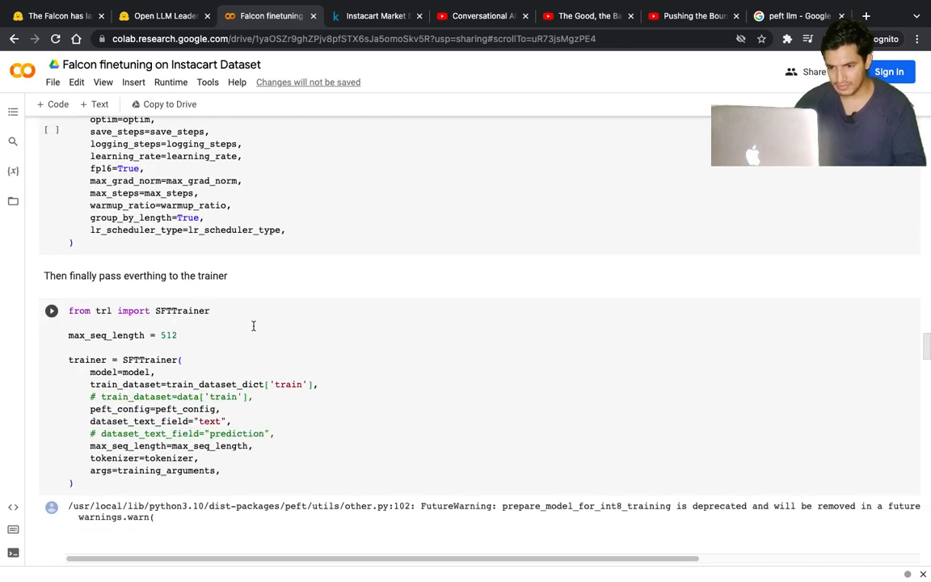
scroll(down, 3)
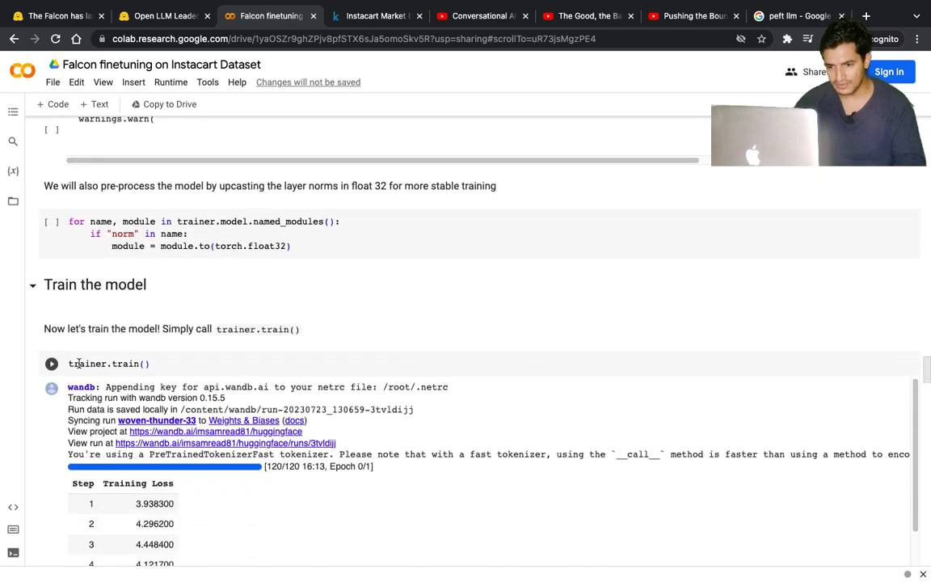
scroll(down, 3)
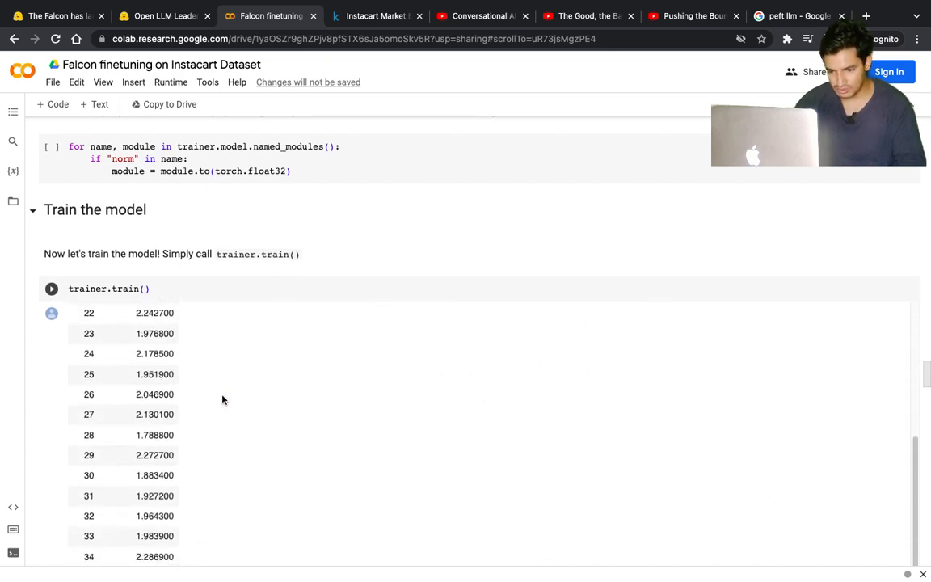
scroll(down, 3)
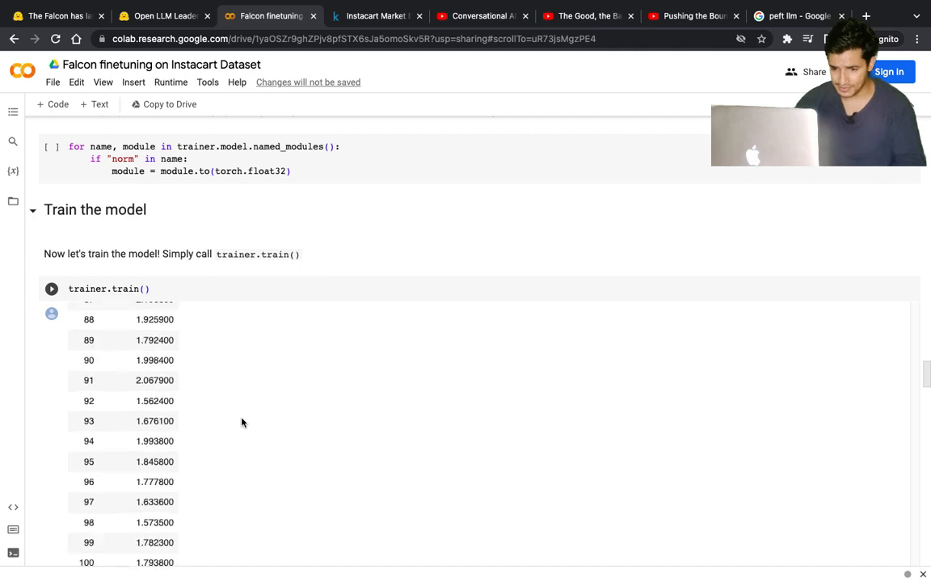
scroll(down, 3)
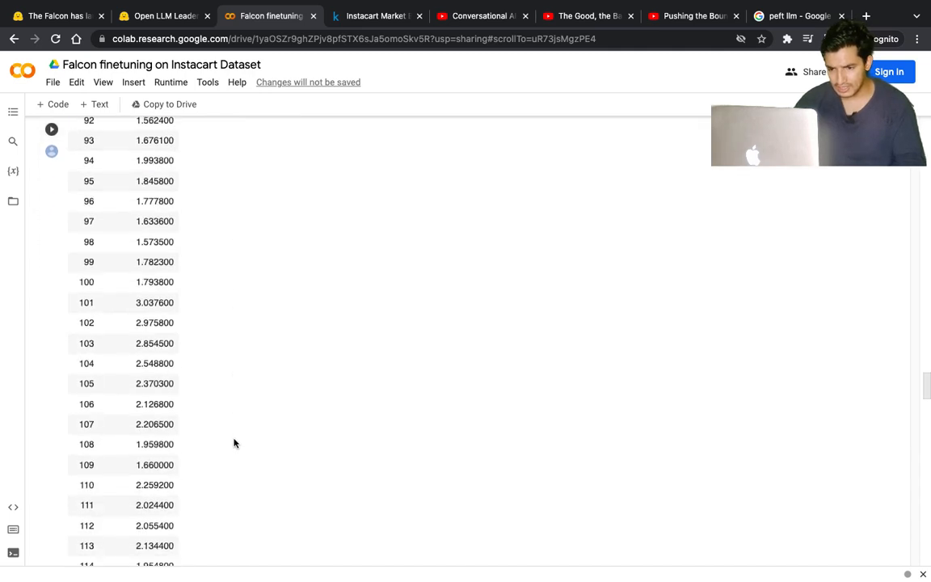
scroll(down, 3)
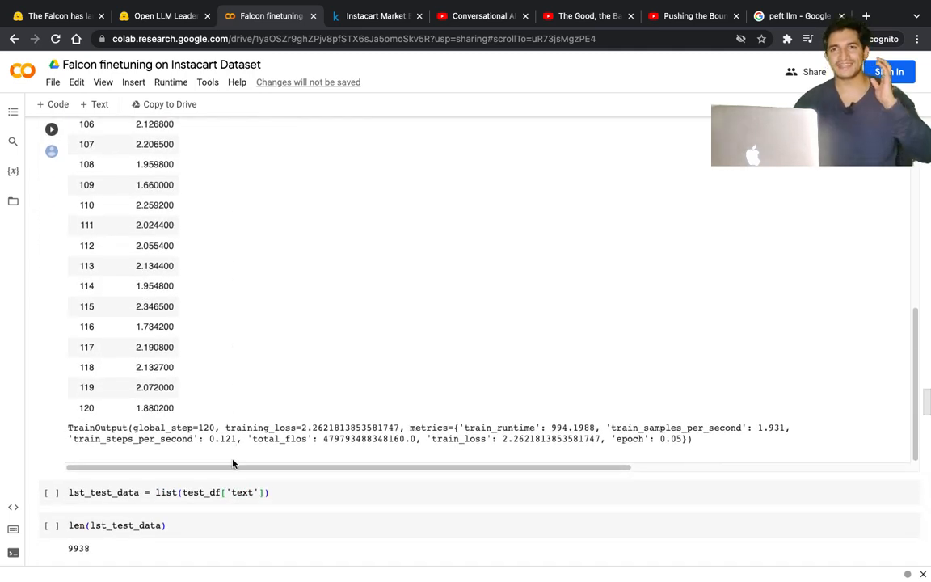
scroll(down, 3)
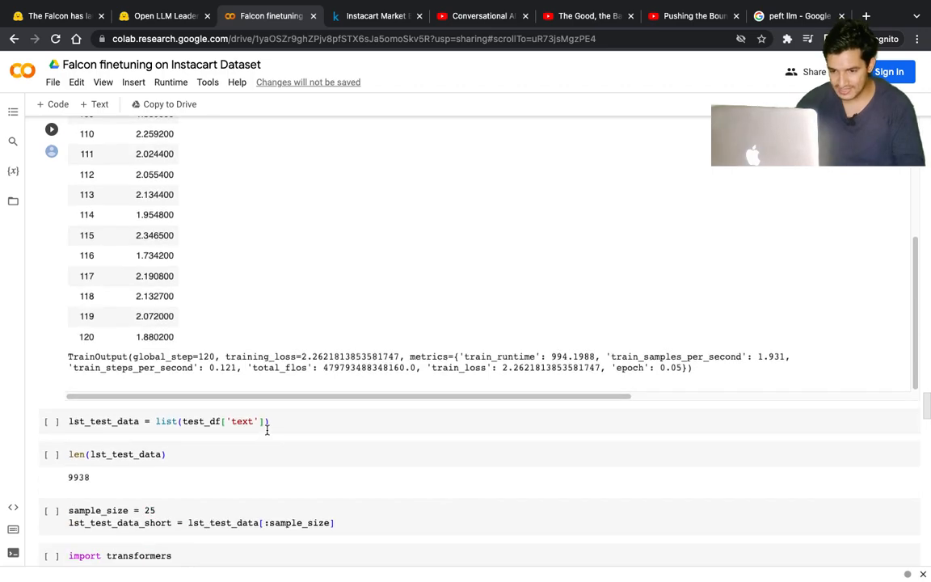
scroll(down, 3)
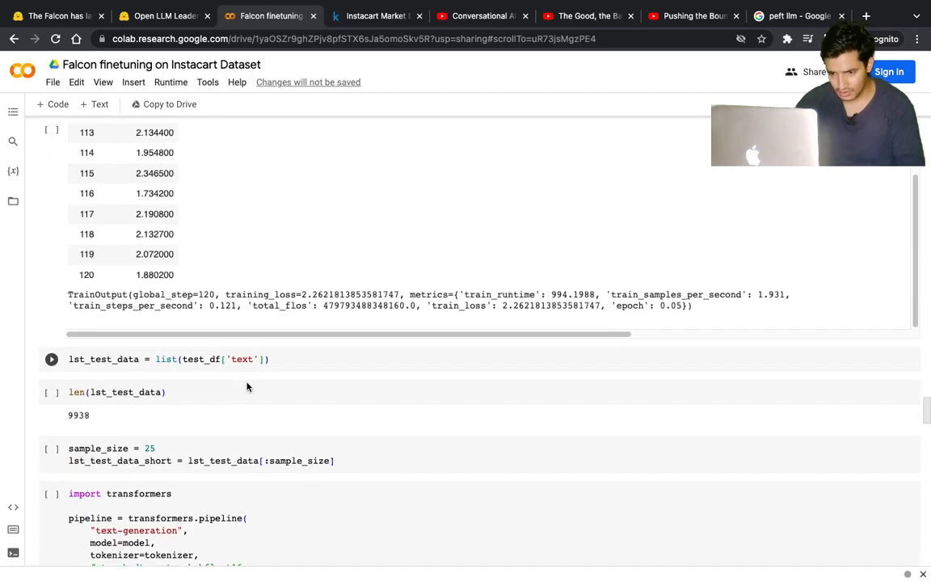
scroll(down, 3)
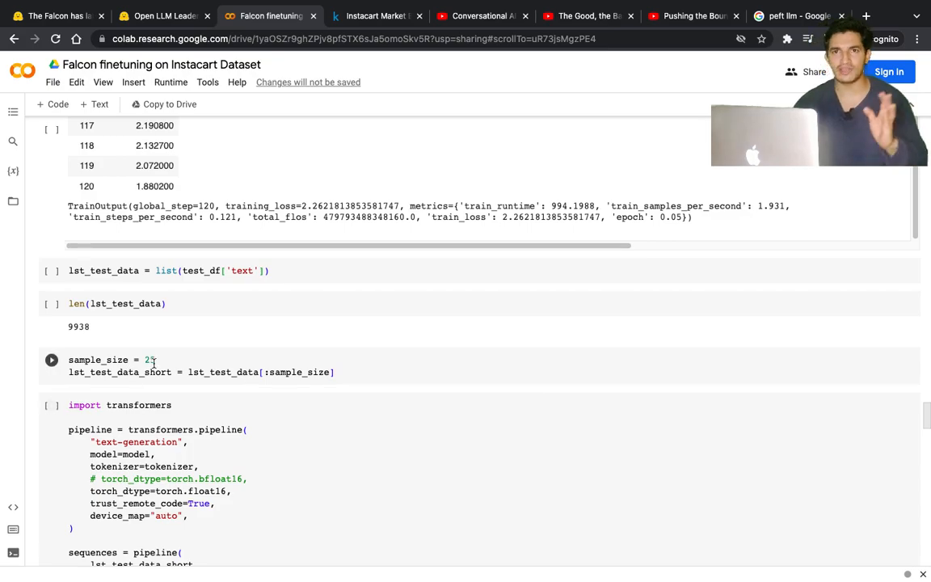
scroll(down, 3)
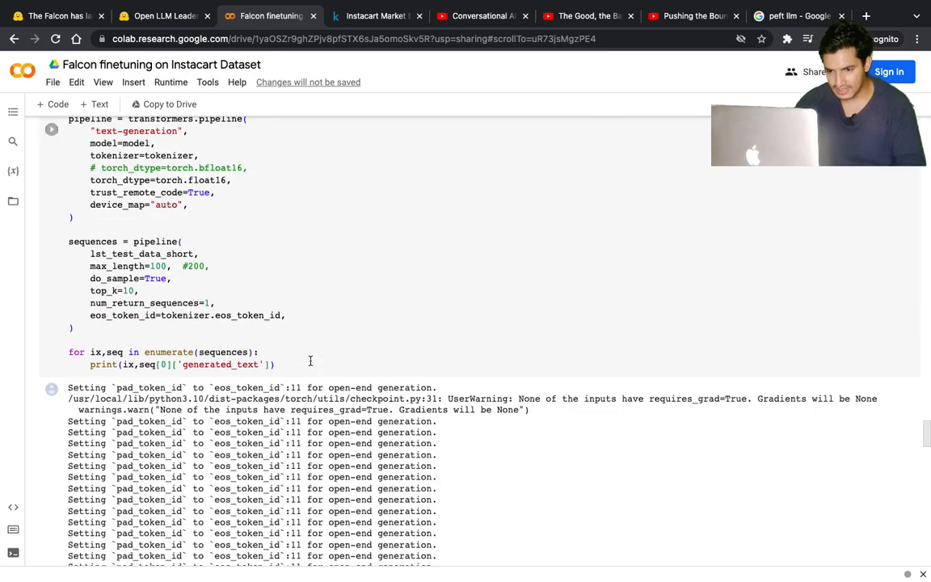
scroll(down, 3)
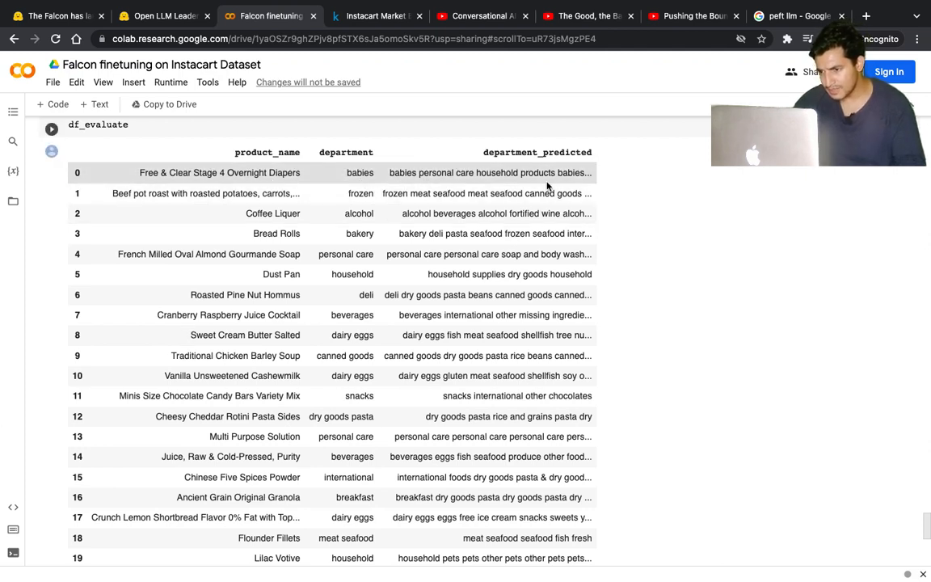
mouse_move(417, 171)
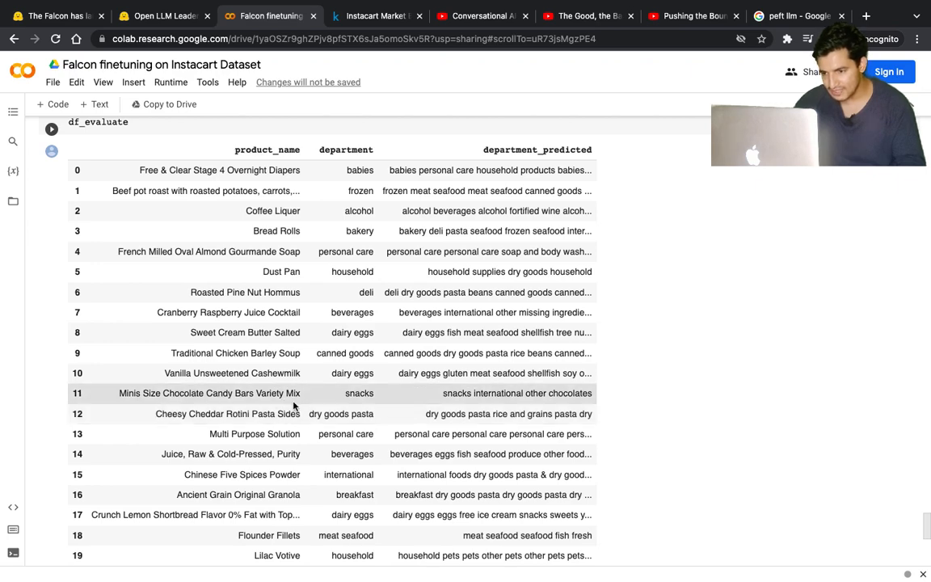
scroll(down, 3)
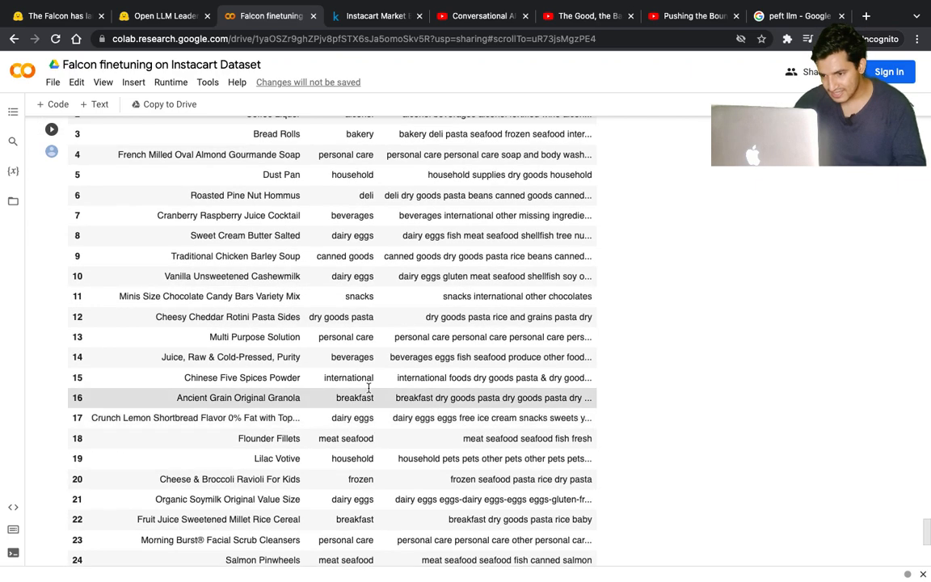
scroll(down, 3)
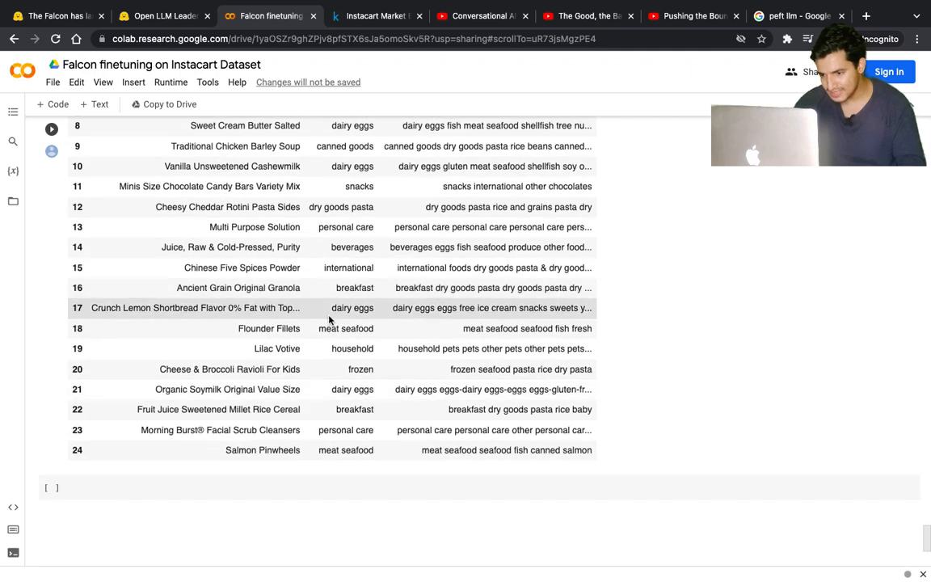
mouse_move(344, 469)
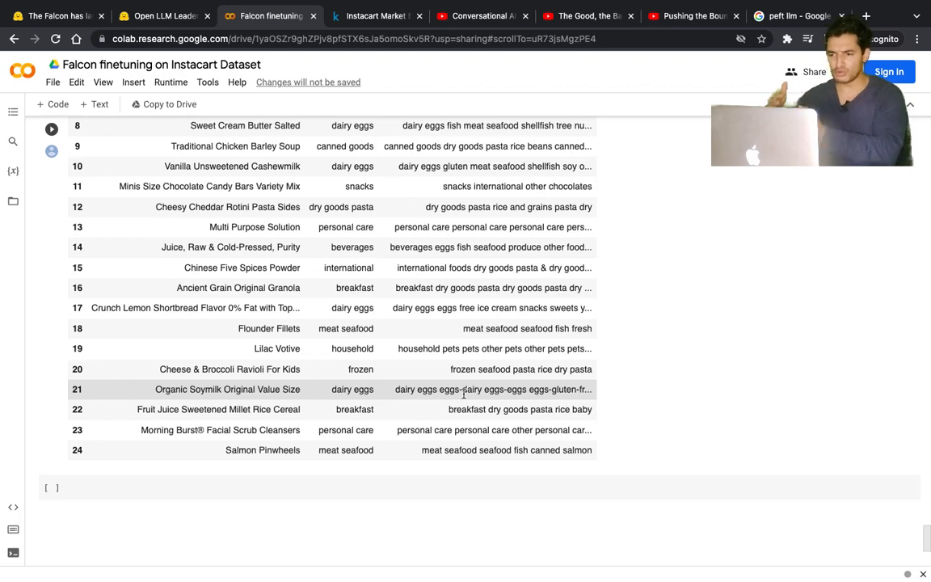
mouse_move(436, 423)
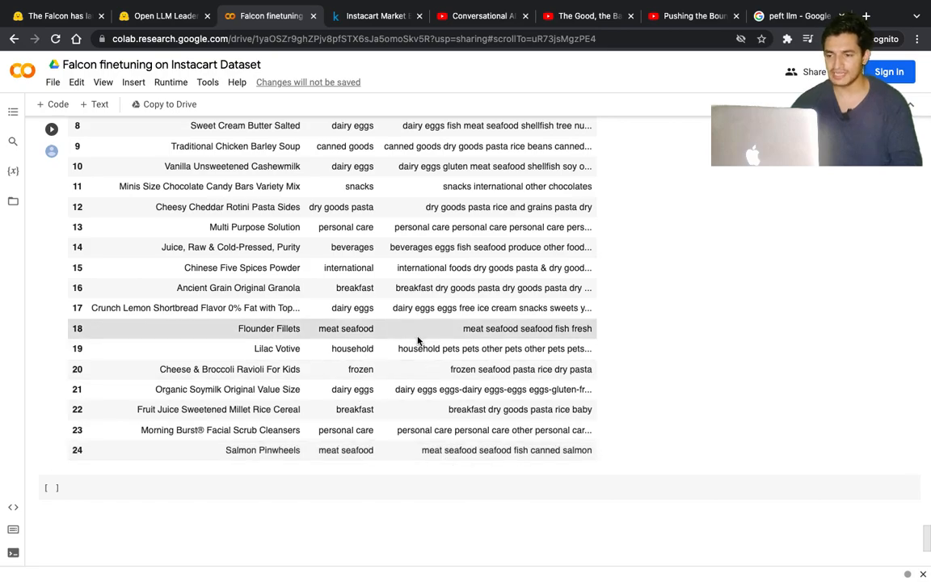
scroll(down, 3)
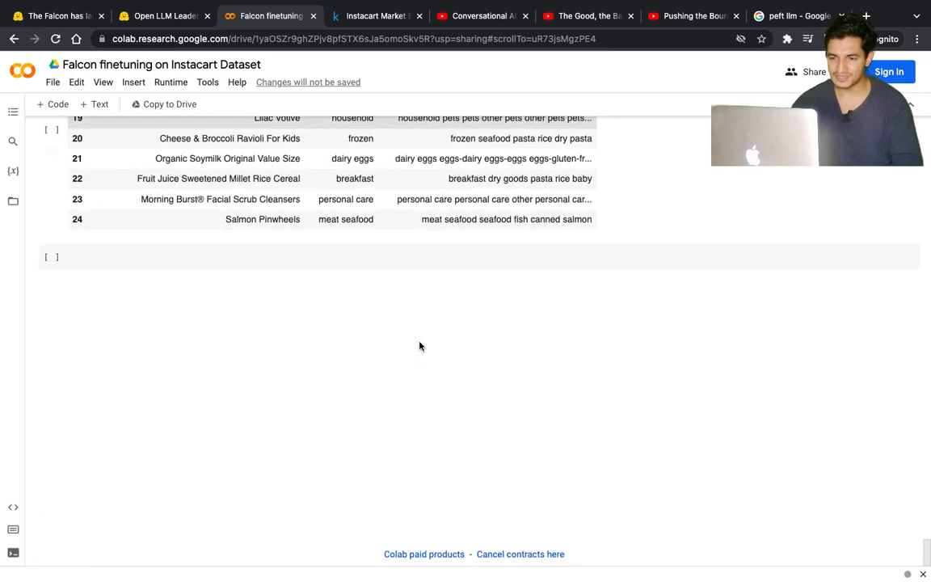